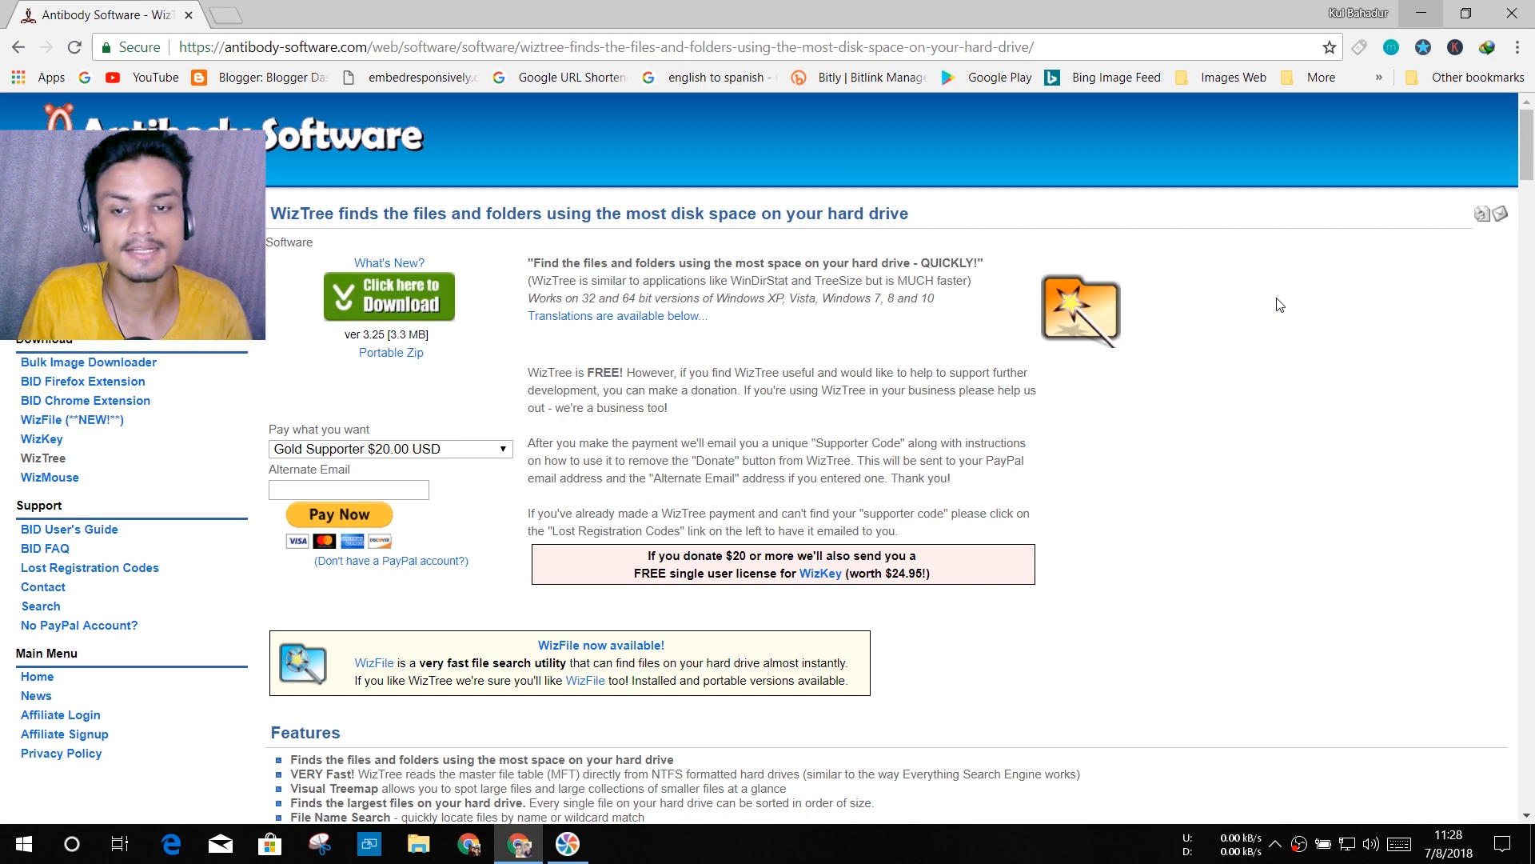
mouse_move(400, 302)
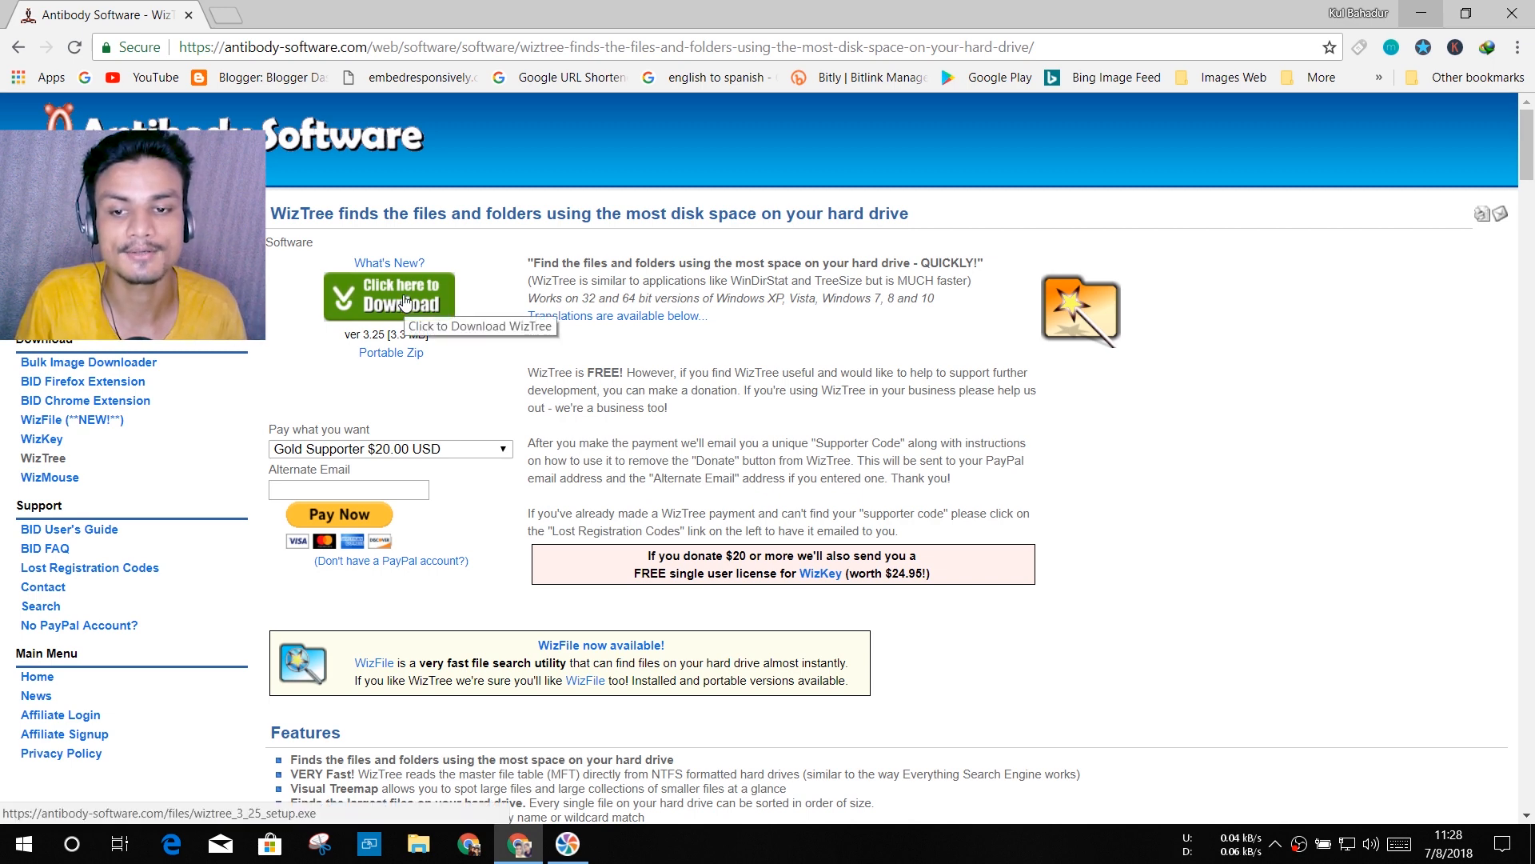
- Download the WizTree installer from antibody-software.com
left_click(389, 296)
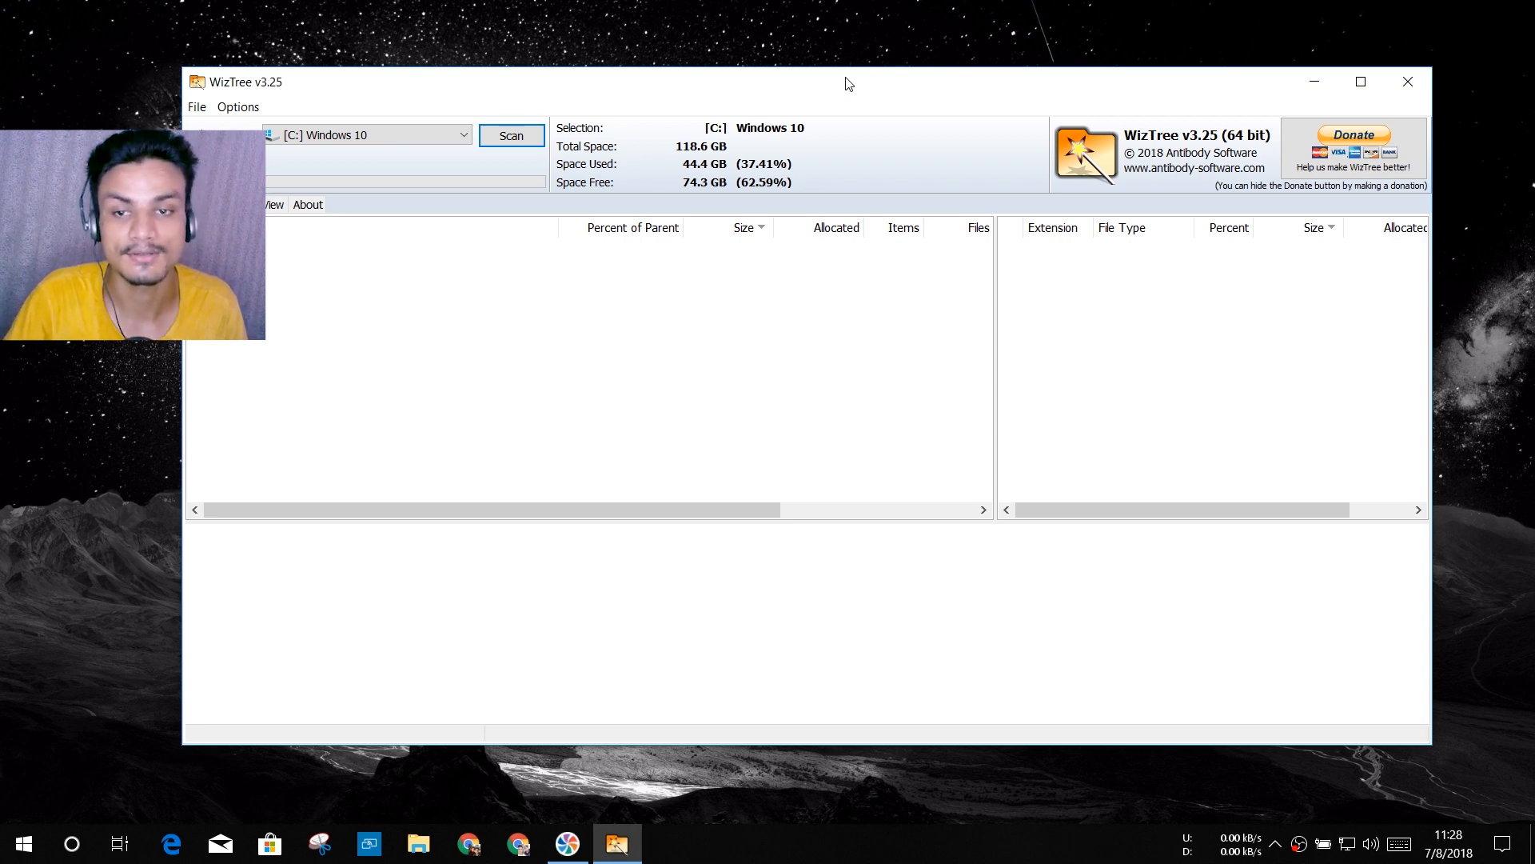
left_click(418, 843)
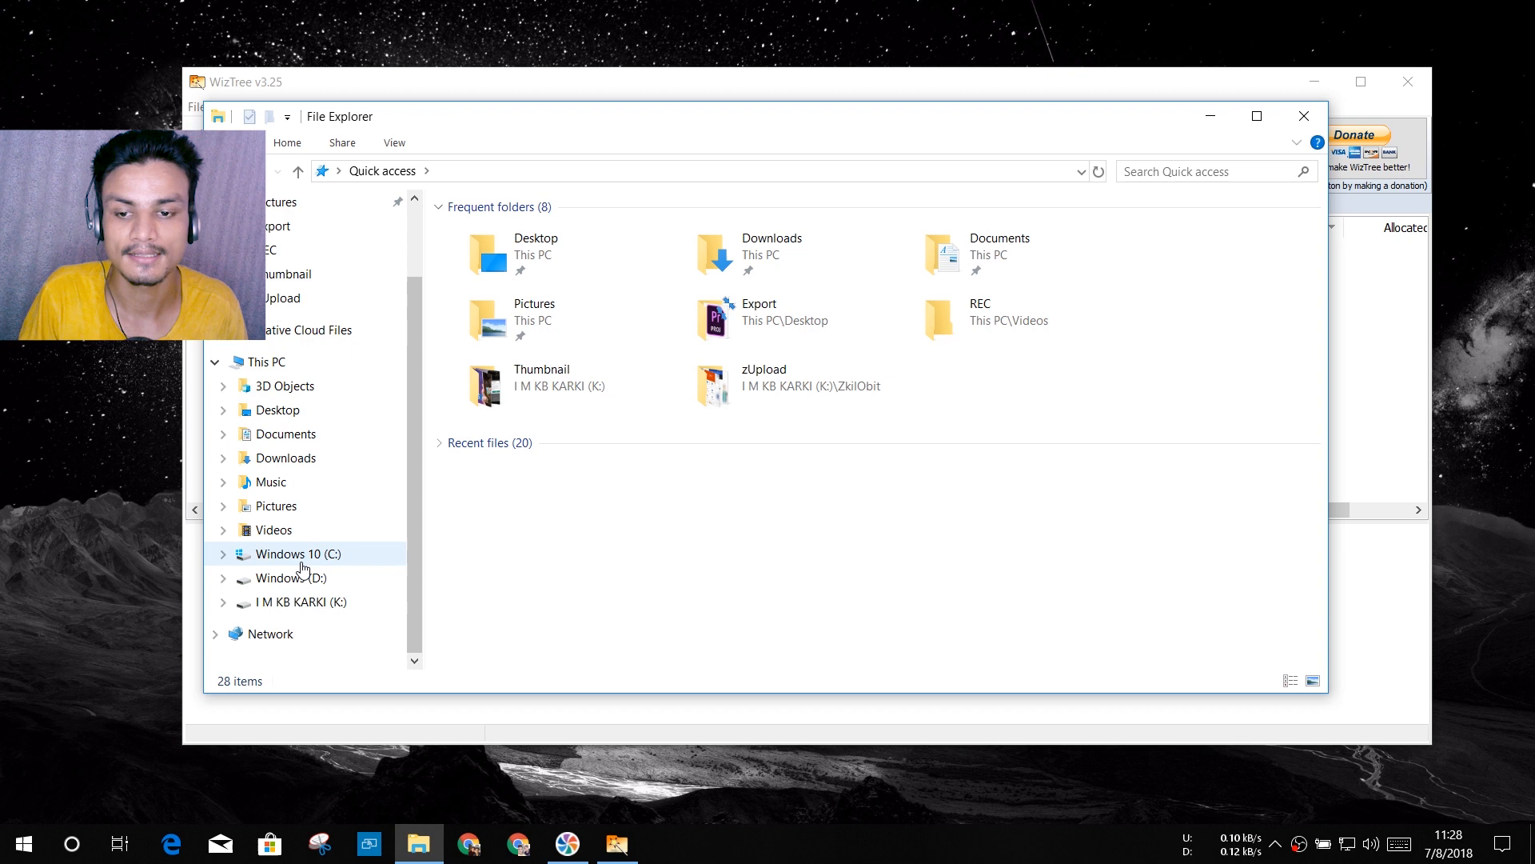
left_click(293, 578)
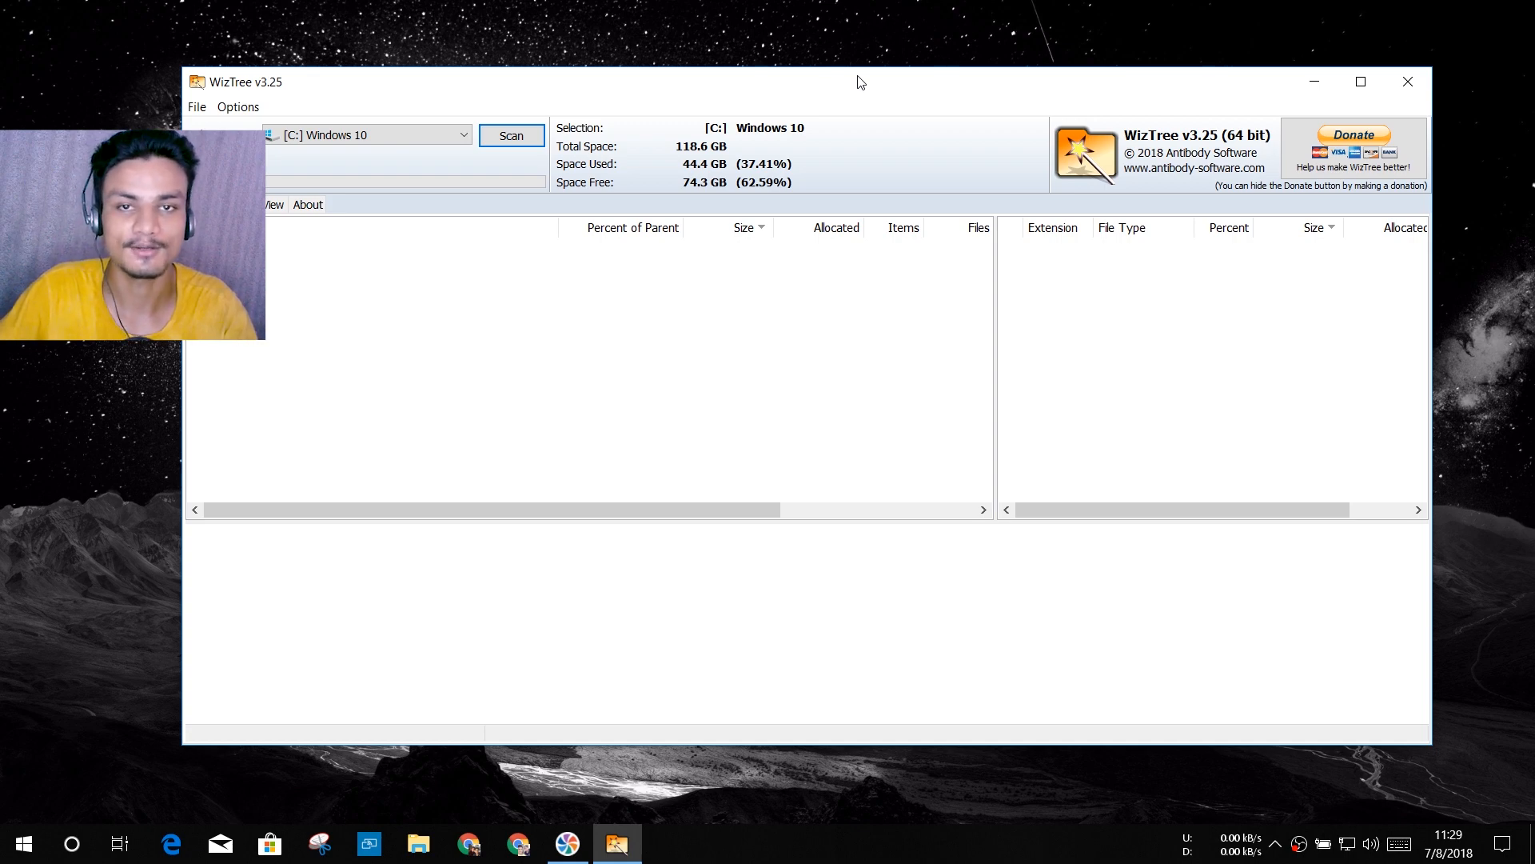
mouse_move(682, 136)
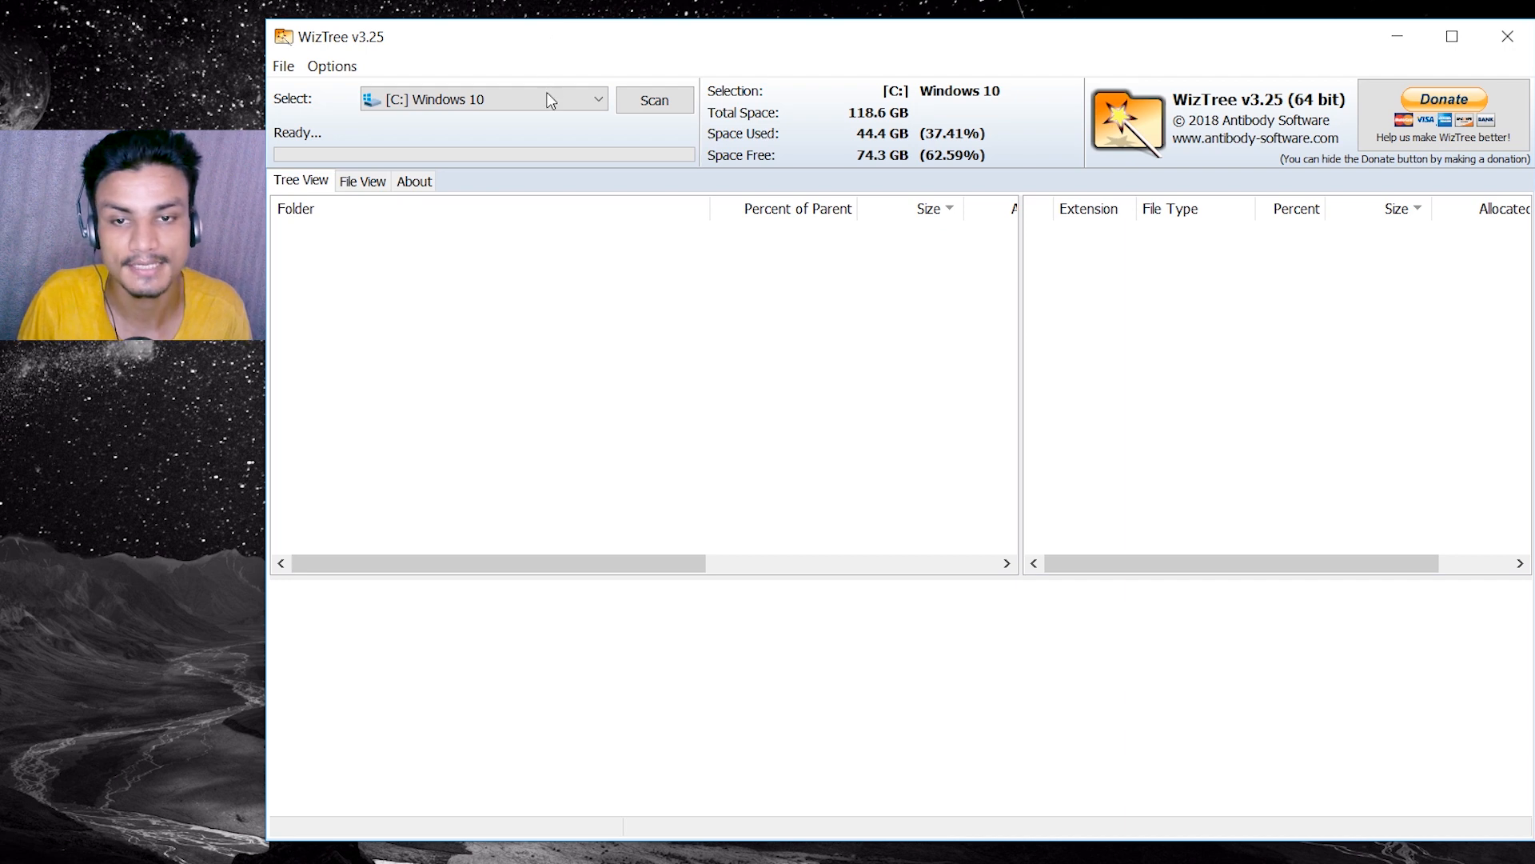
mouse_move(589, 39)
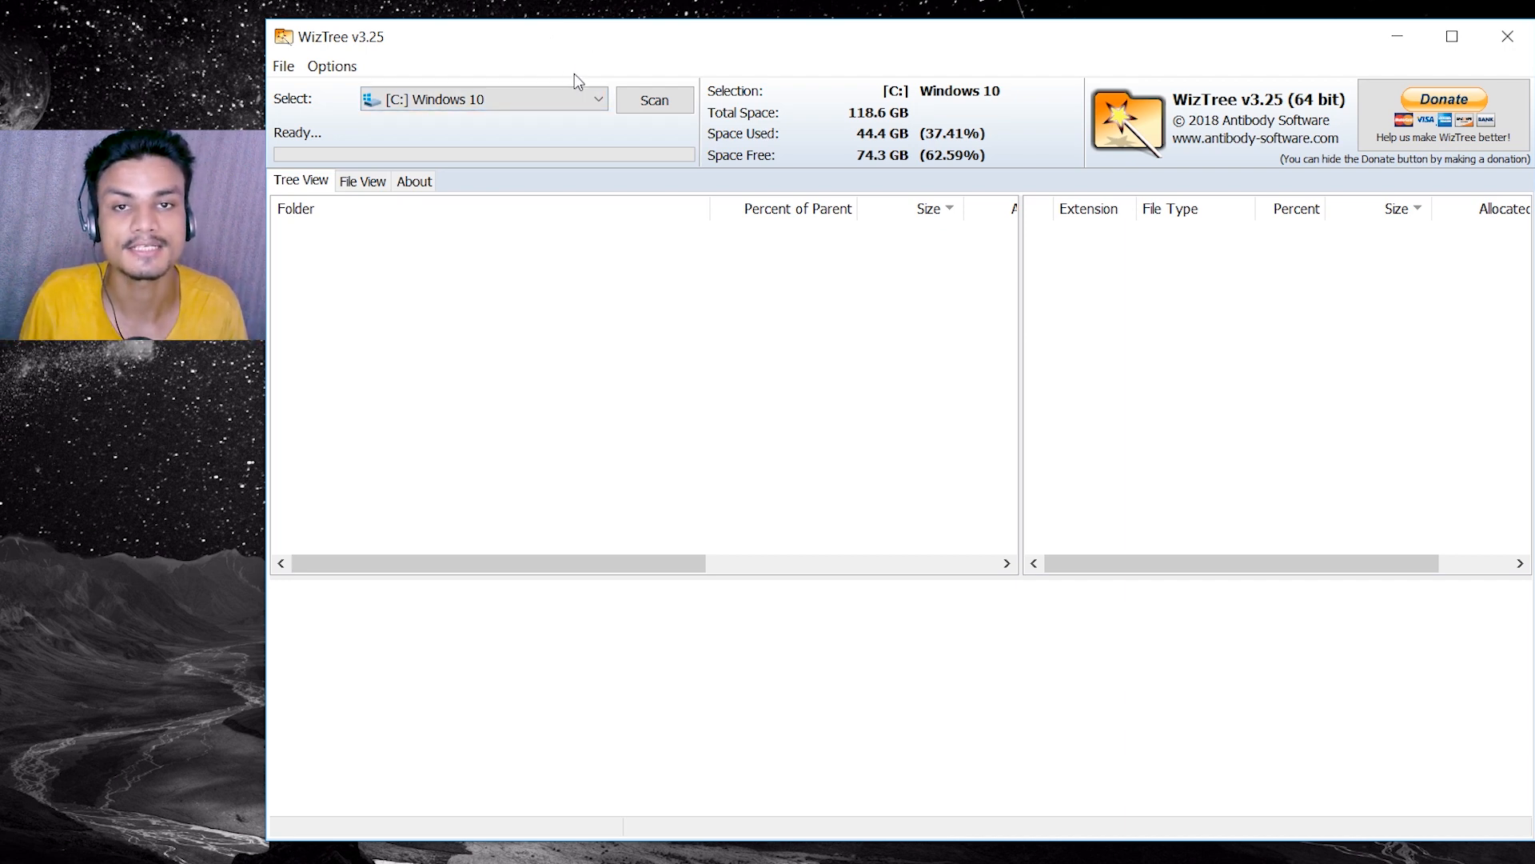
left_click(595, 99)
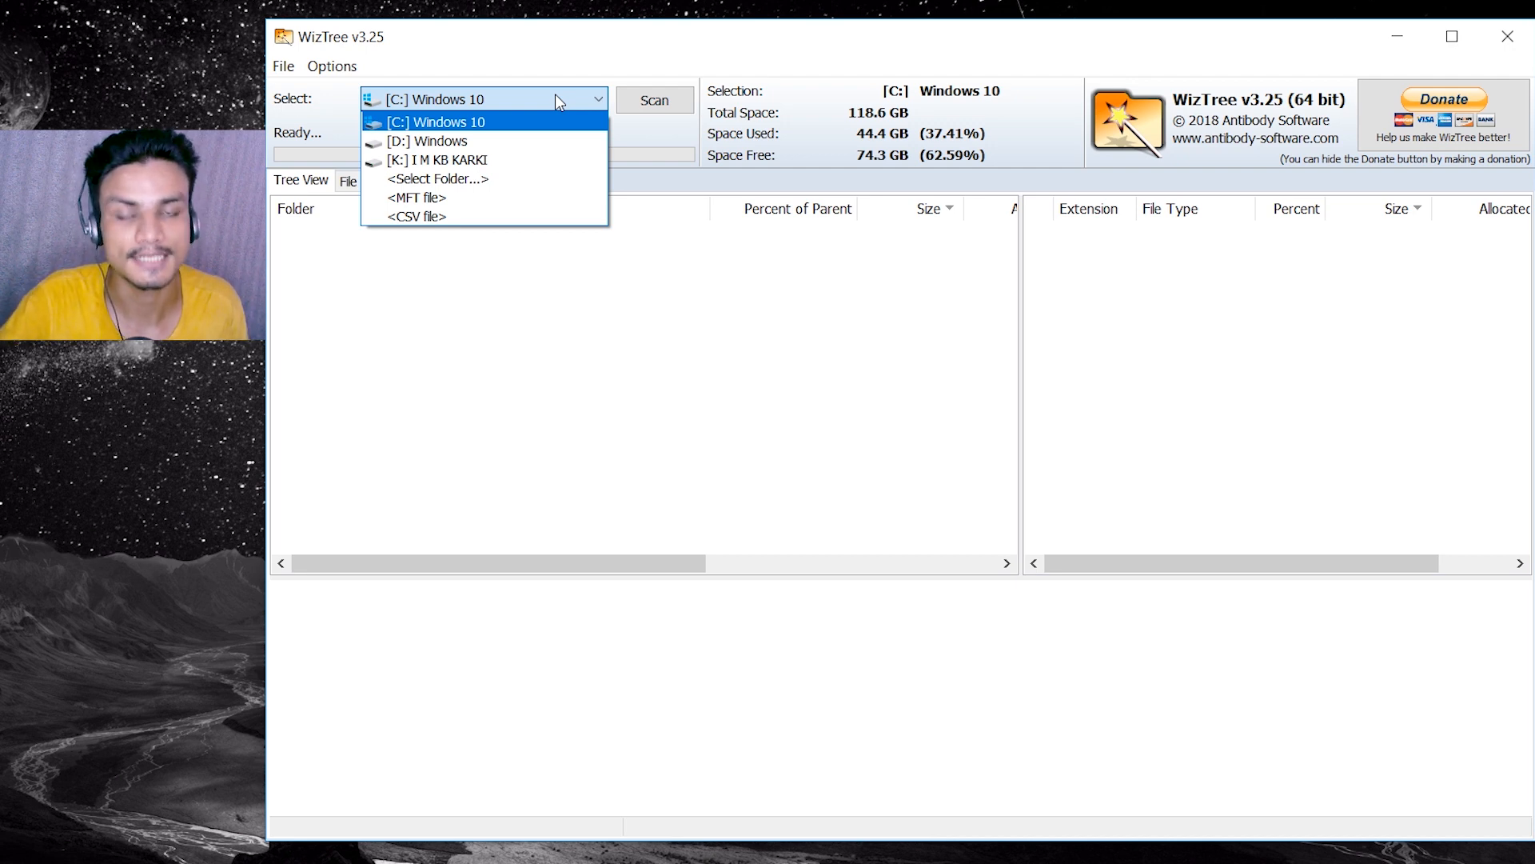
left_click(436, 122)
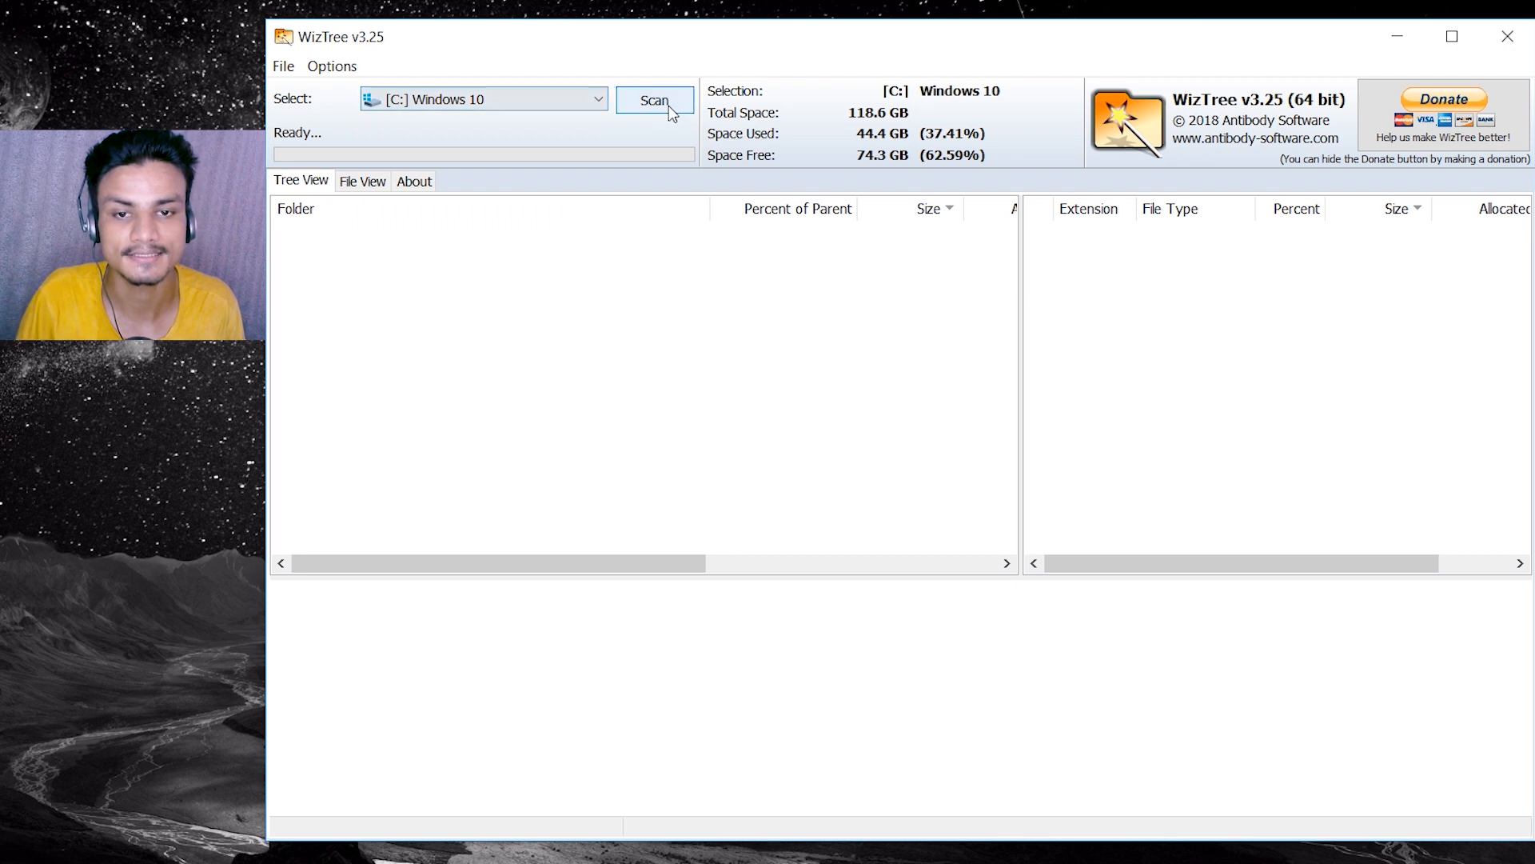
- Scan drive C:, highlight the 22.4 GB Windows folder in the treemap and enlarge the treemap pane
left_click(654, 100)
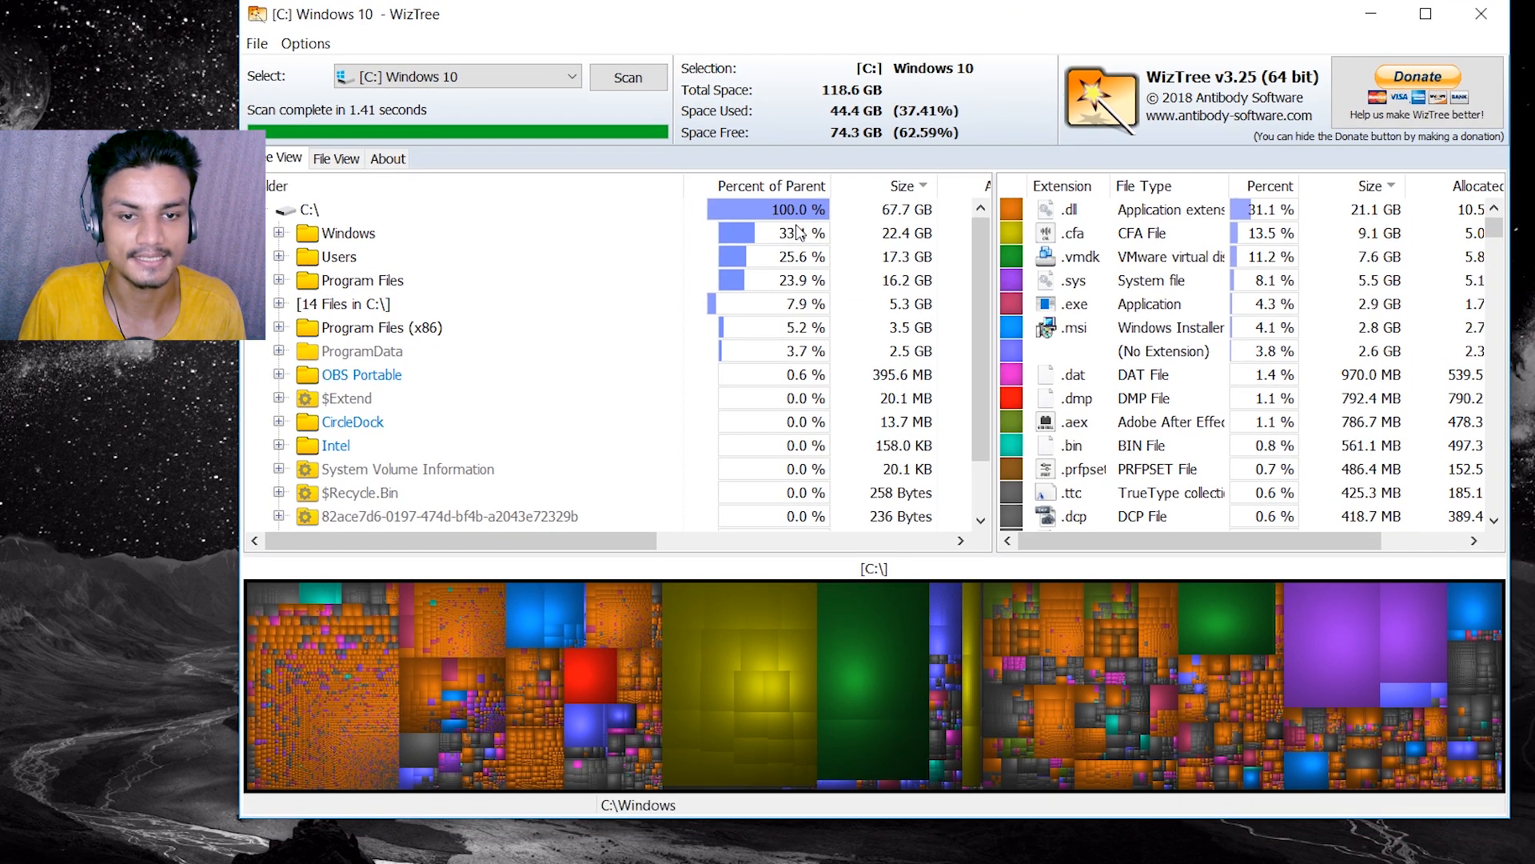
left_click(349, 233)
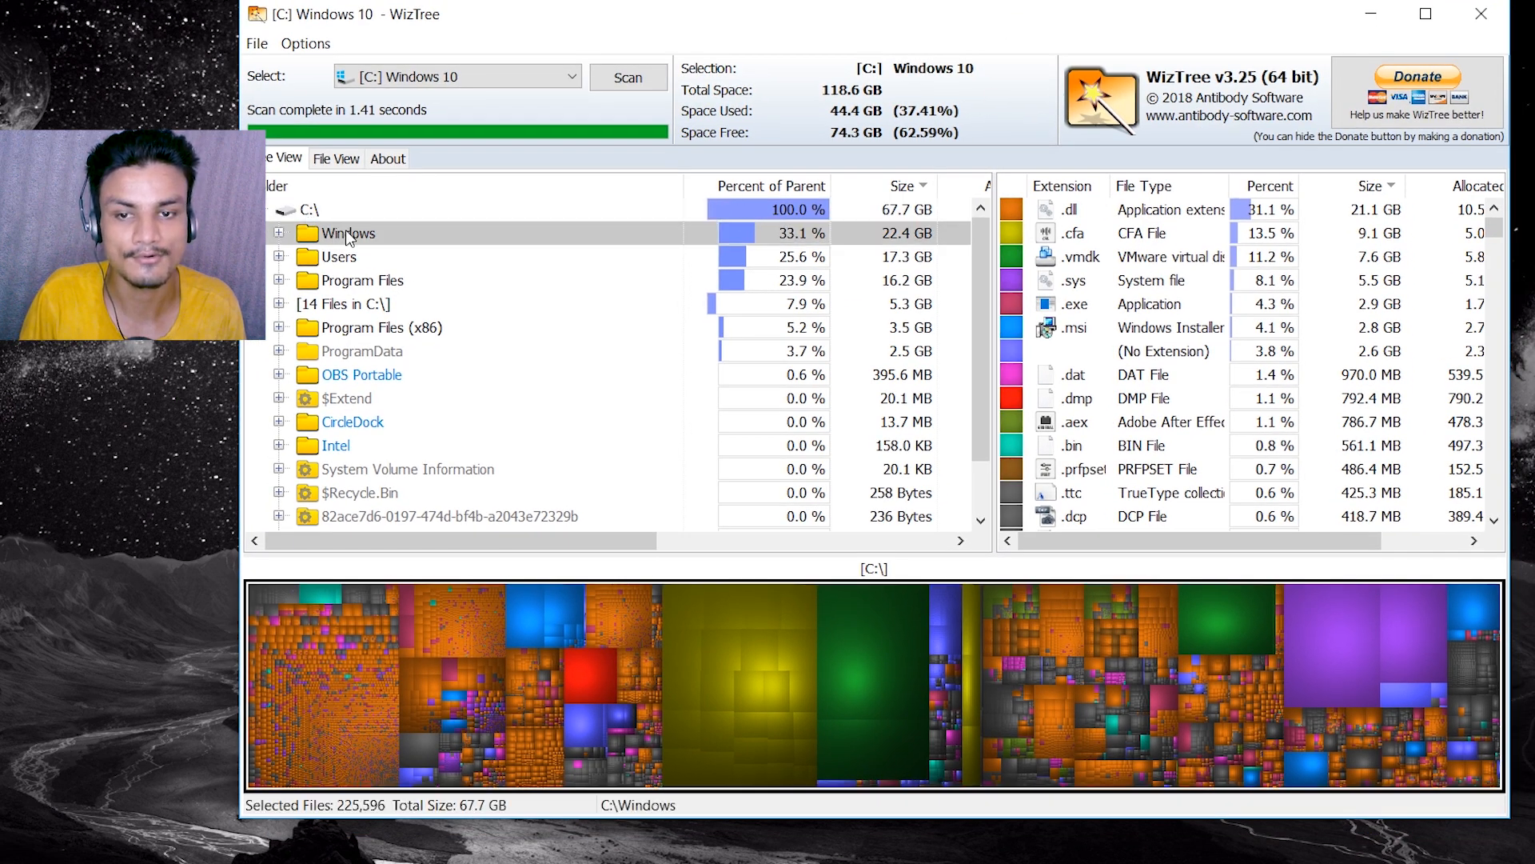
left_click(348, 233)
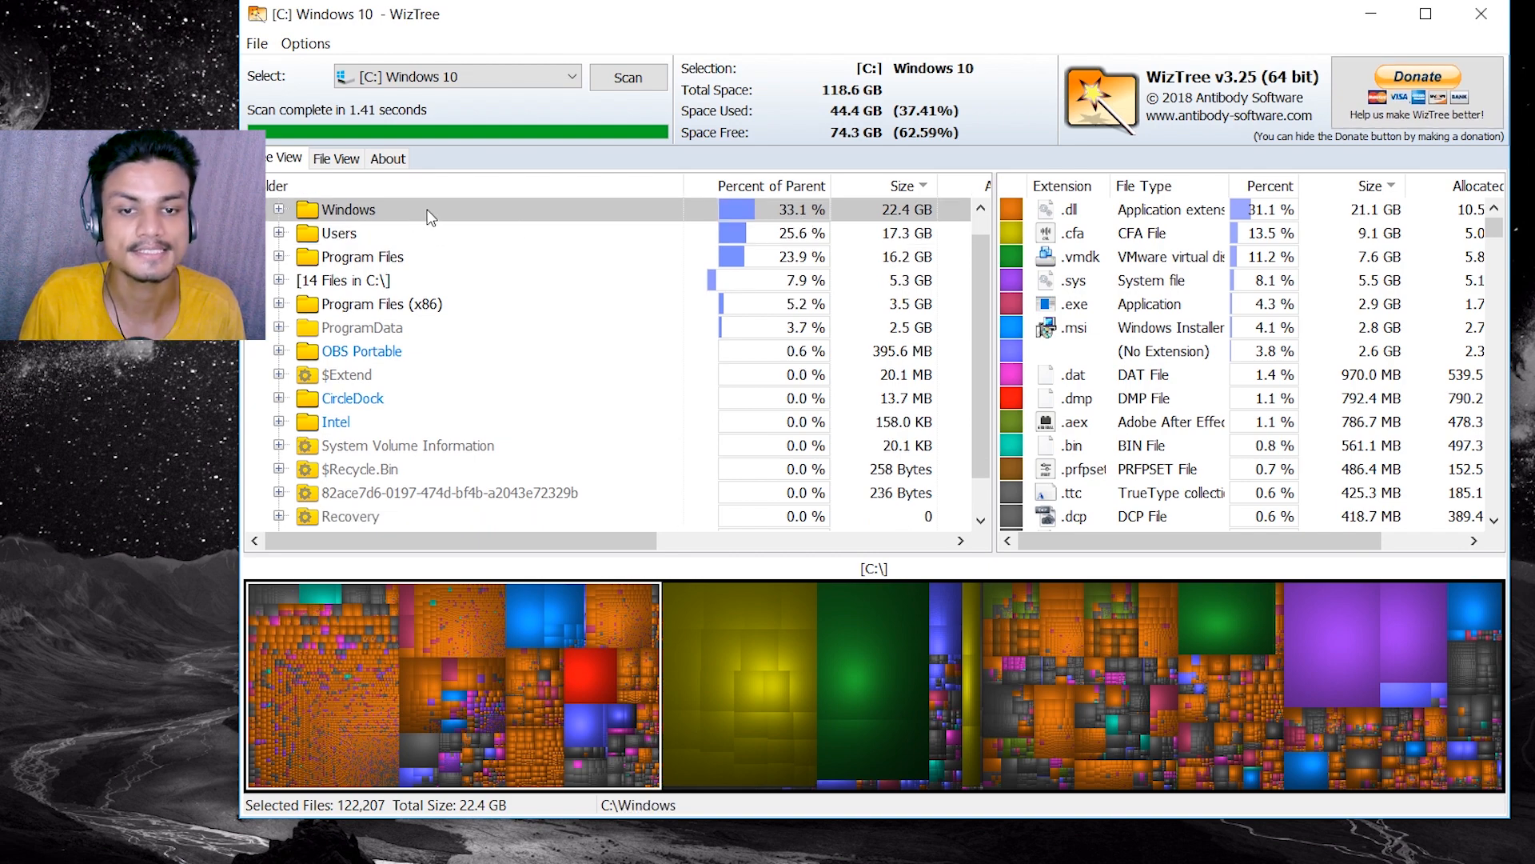
mouse_move(566, 219)
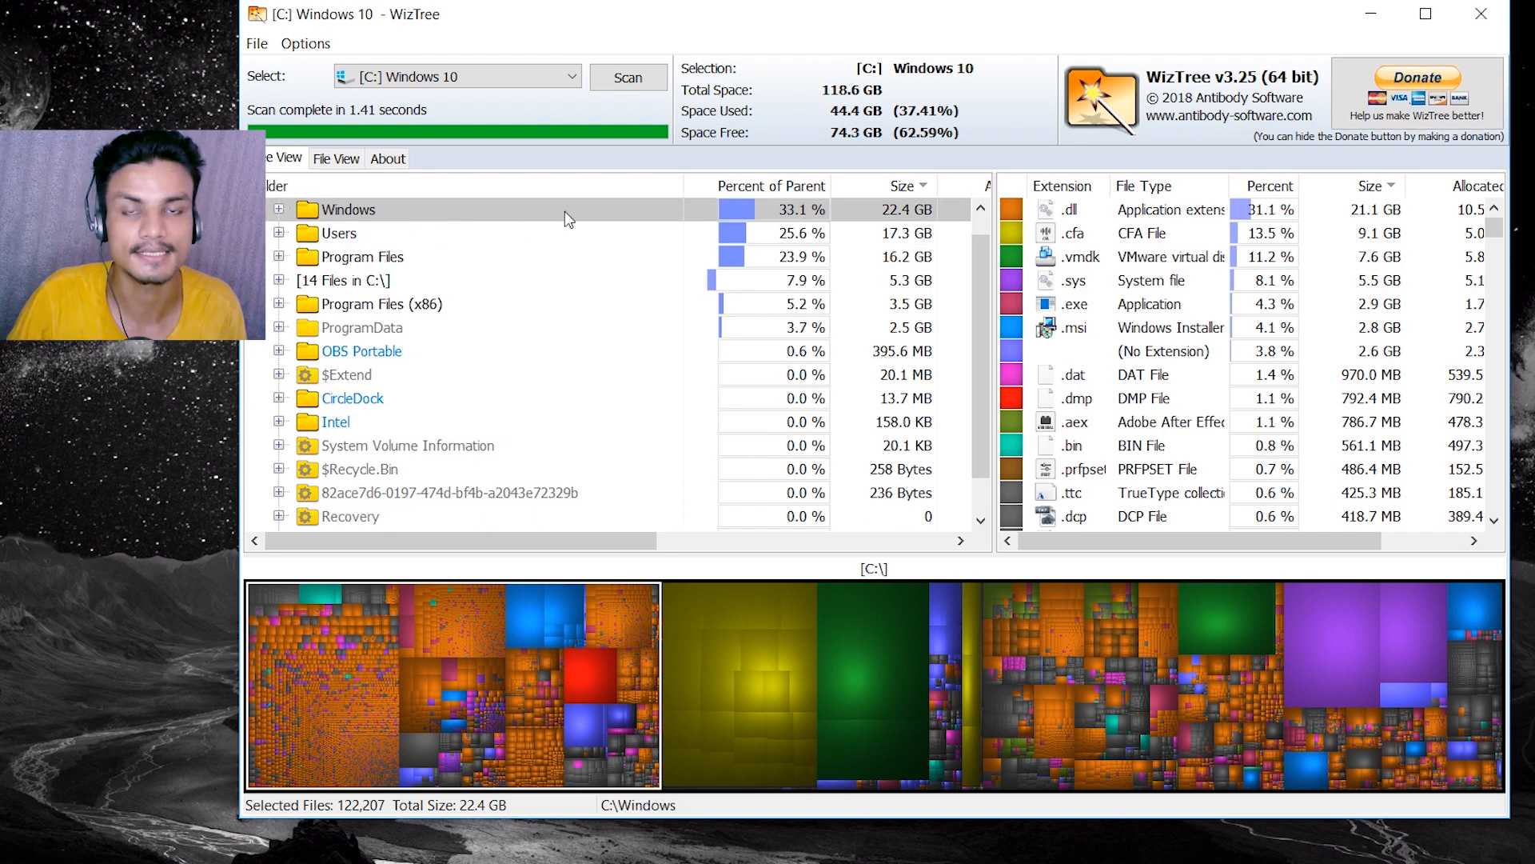
left_click_drag(921, 540, 921, 411)
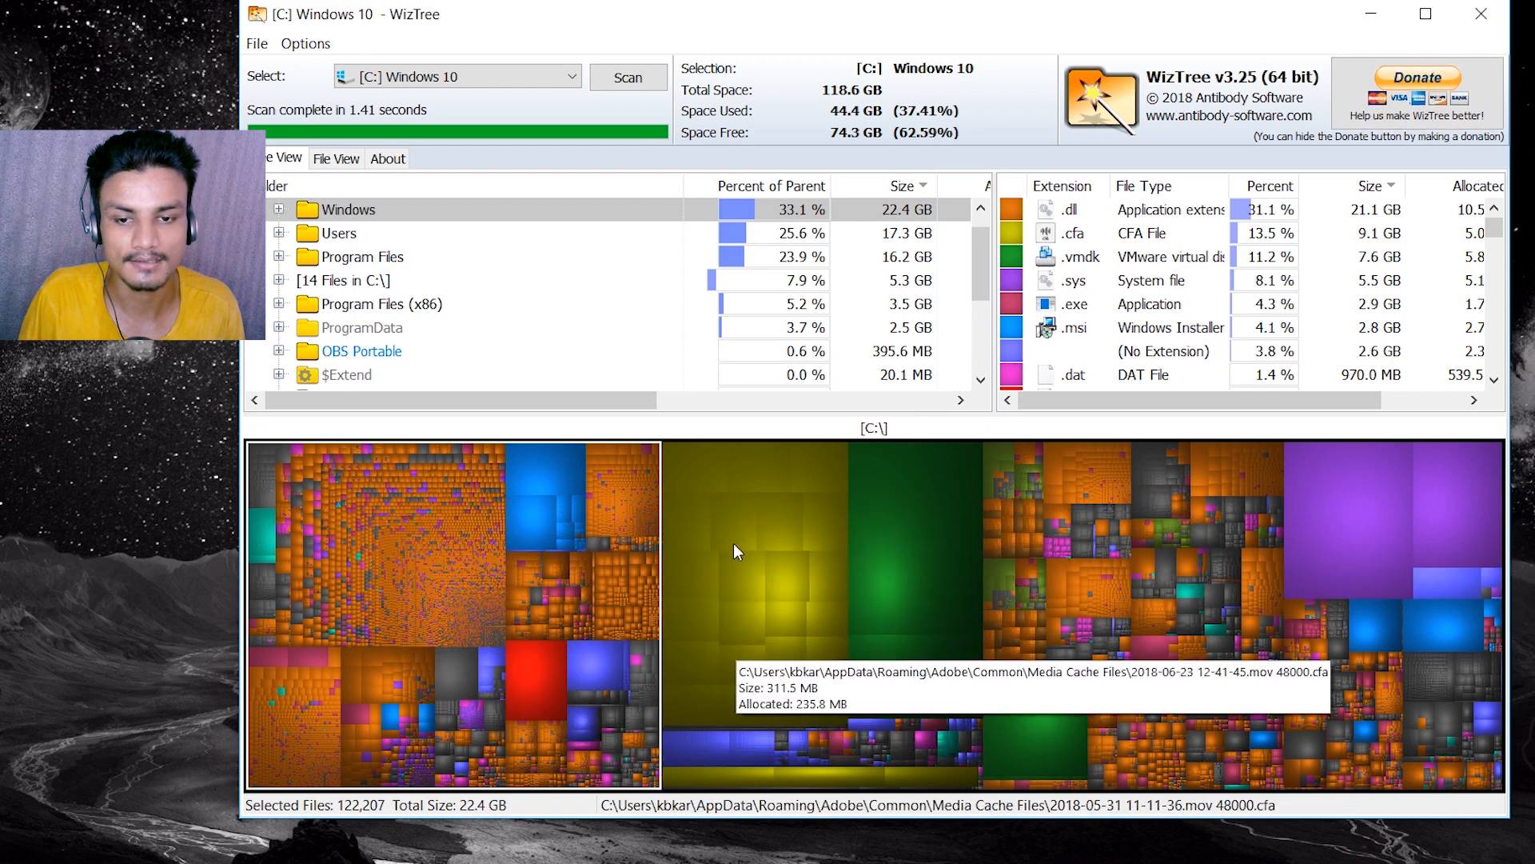
mouse_move(463, 592)
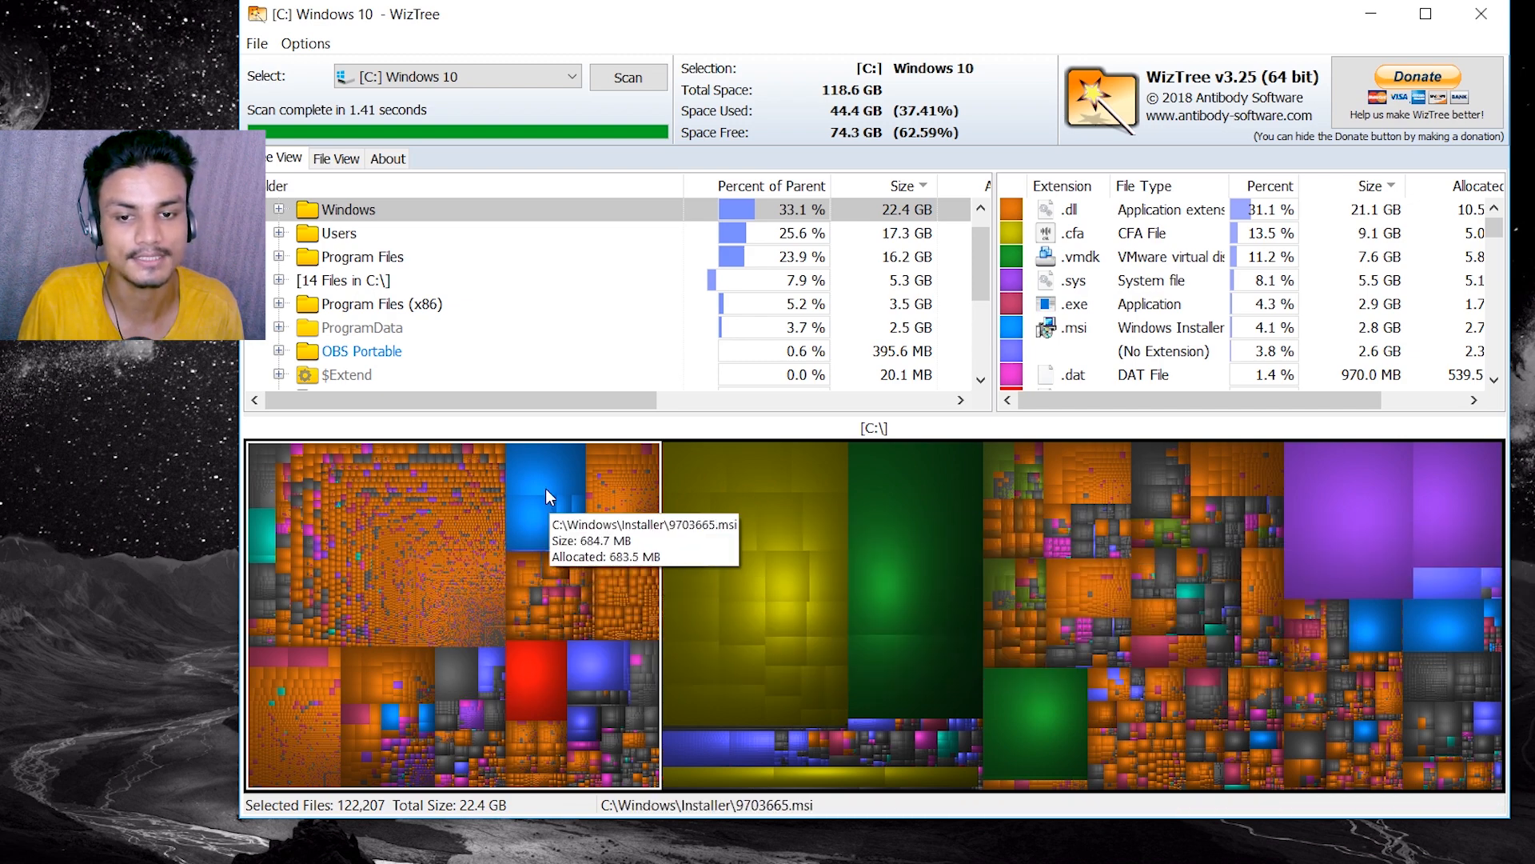
mouse_move(1090, 615)
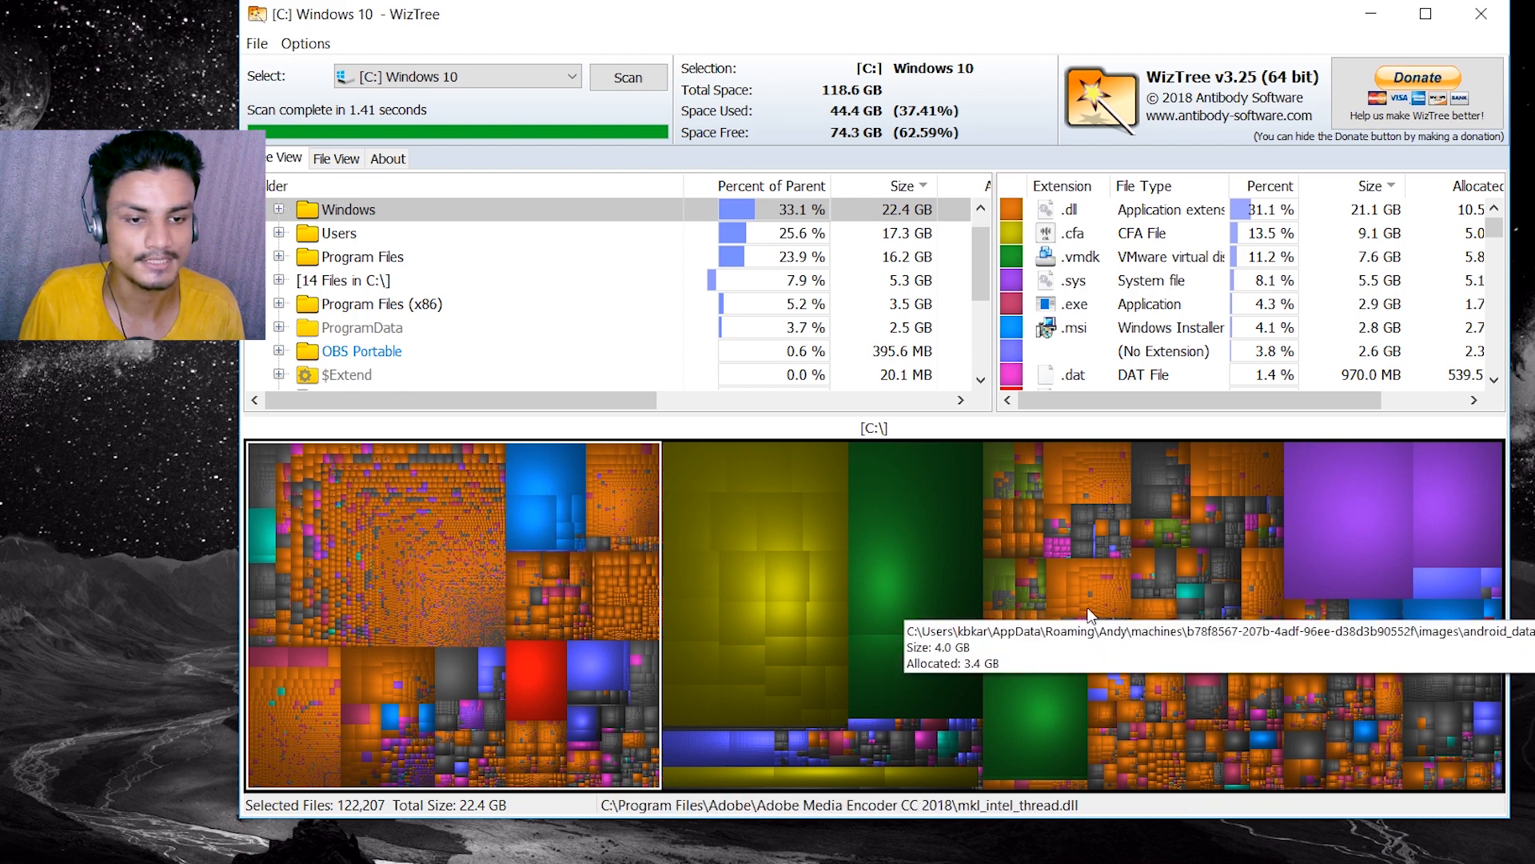
mouse_move(1273, 557)
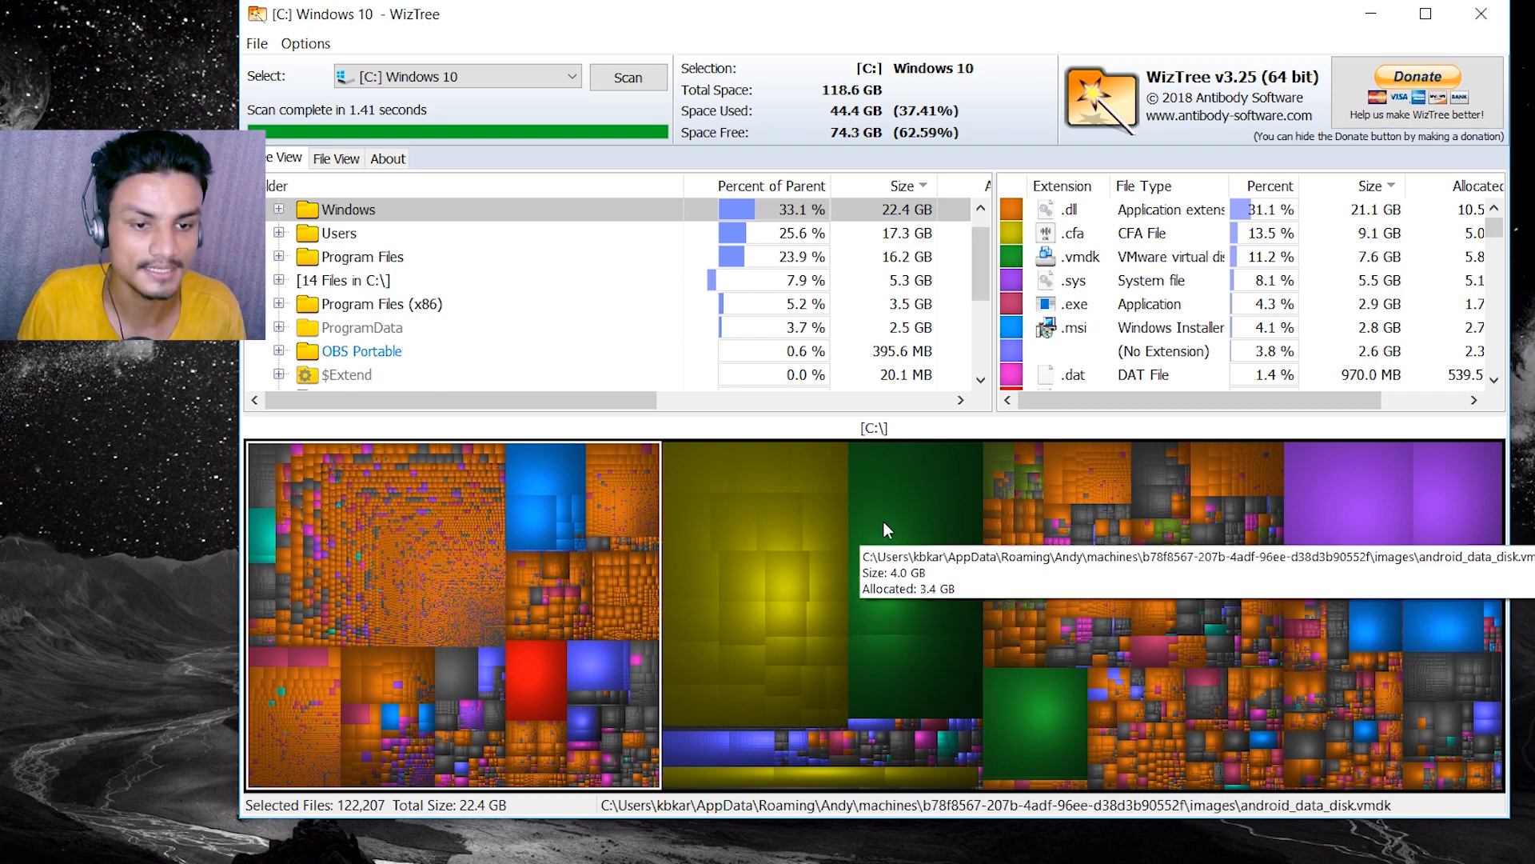
- Explore the folder holding the 4.0 GB android_data_disk.vmdk from its treemap block
right_click(886, 528)
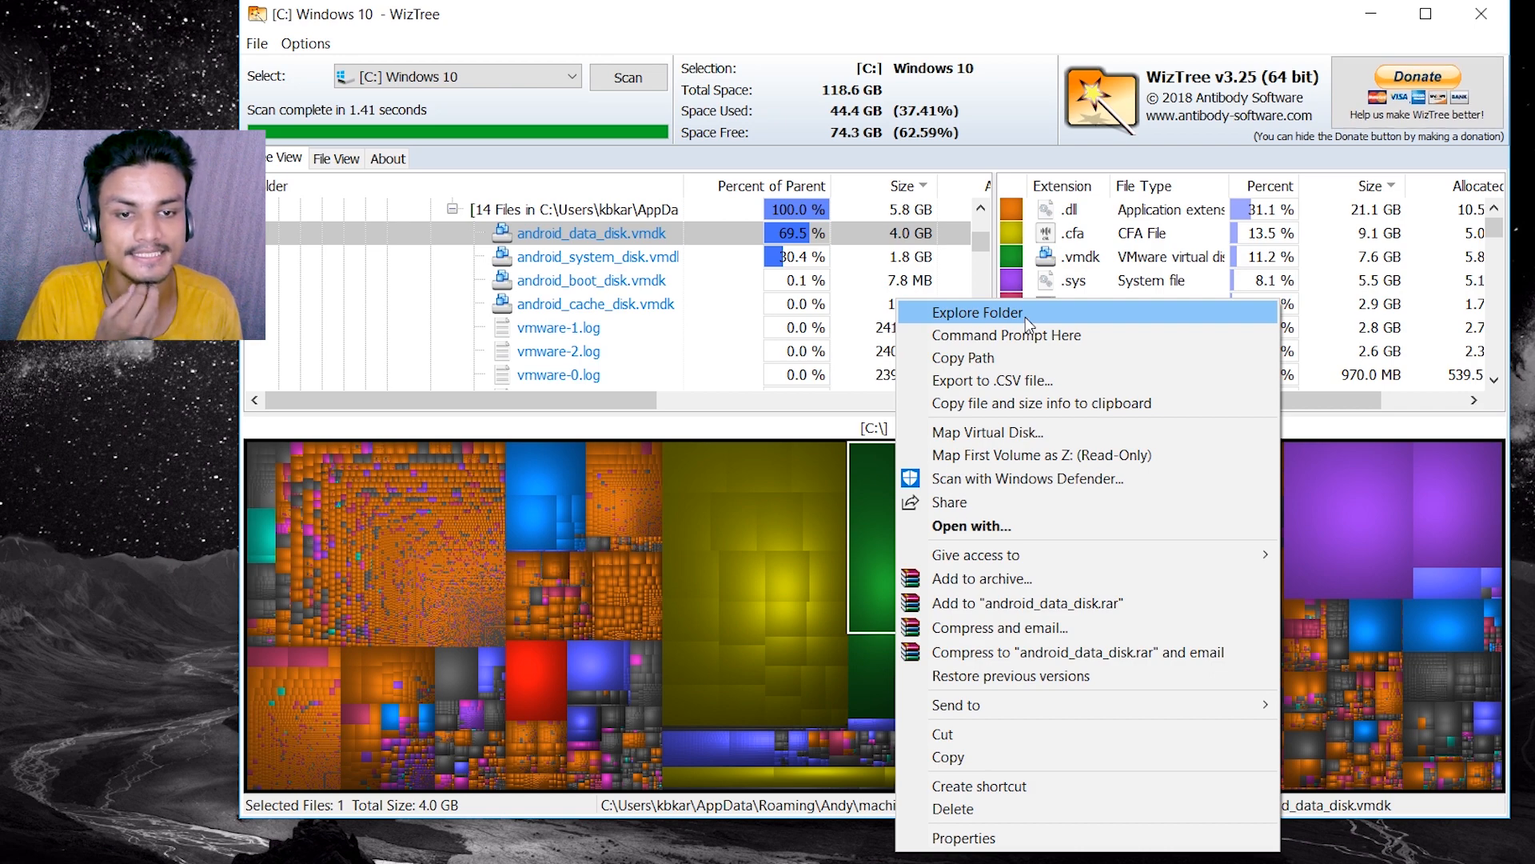
left_click(977, 312)
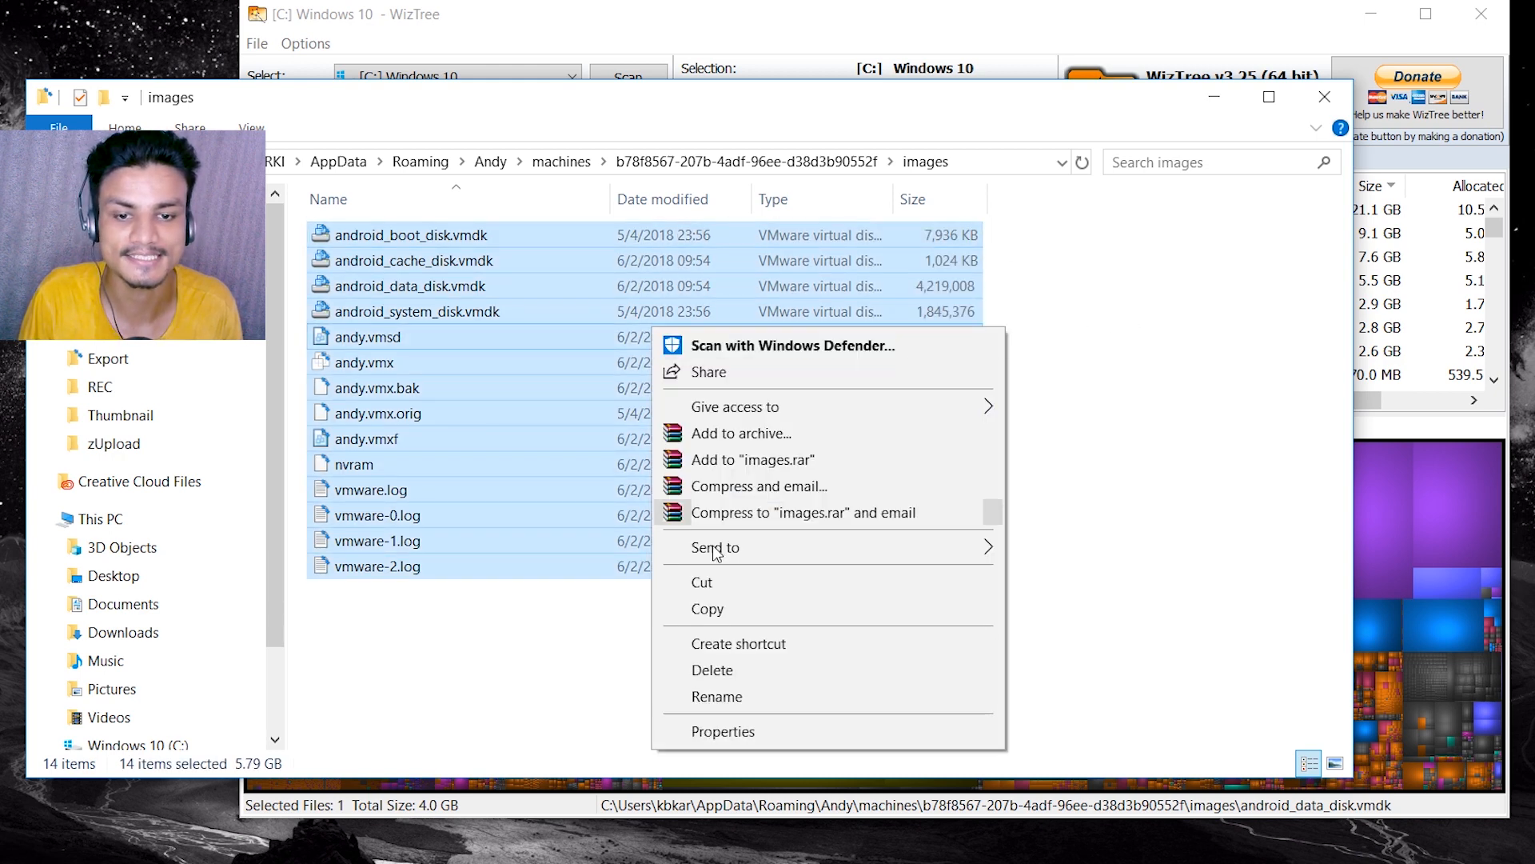
mouse_move(712, 670)
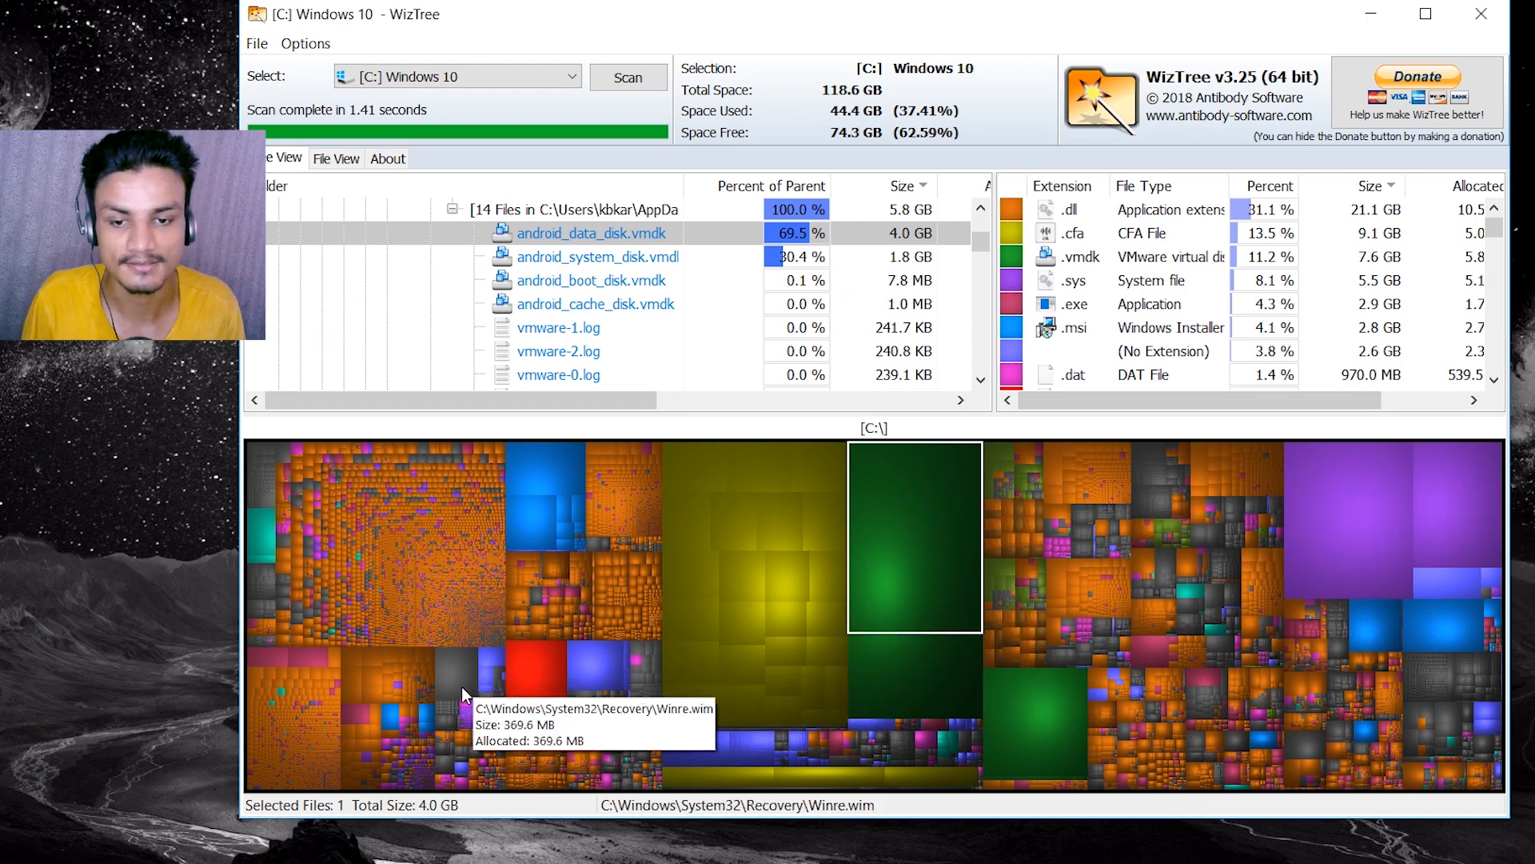
- Select the 369.6 MB Winre.wim block in the treemap
left_click(455, 671)
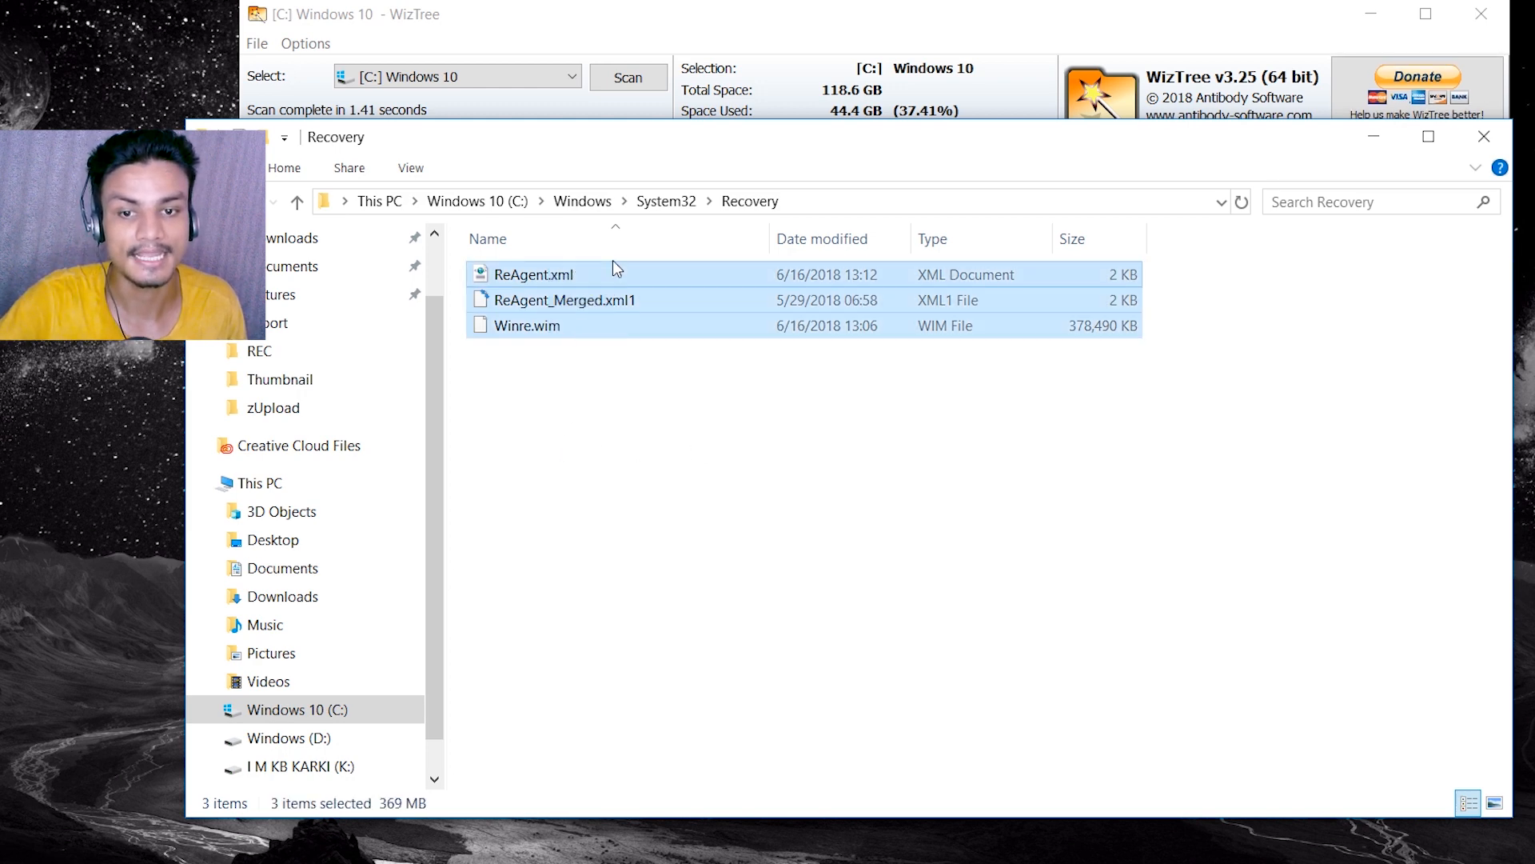
mouse_move(633, 437)
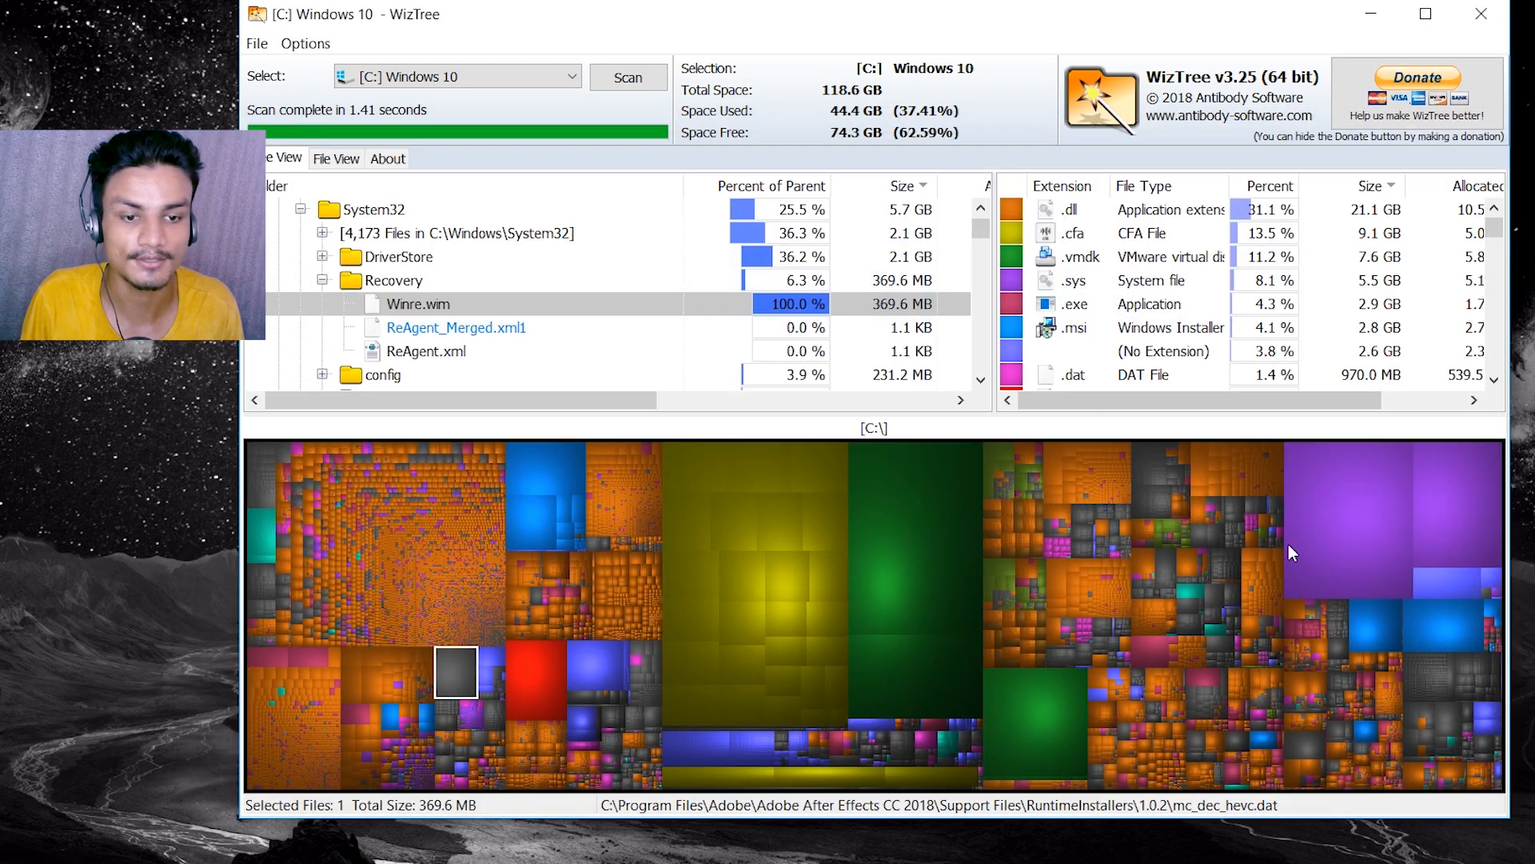
mouse_move(1082, 534)
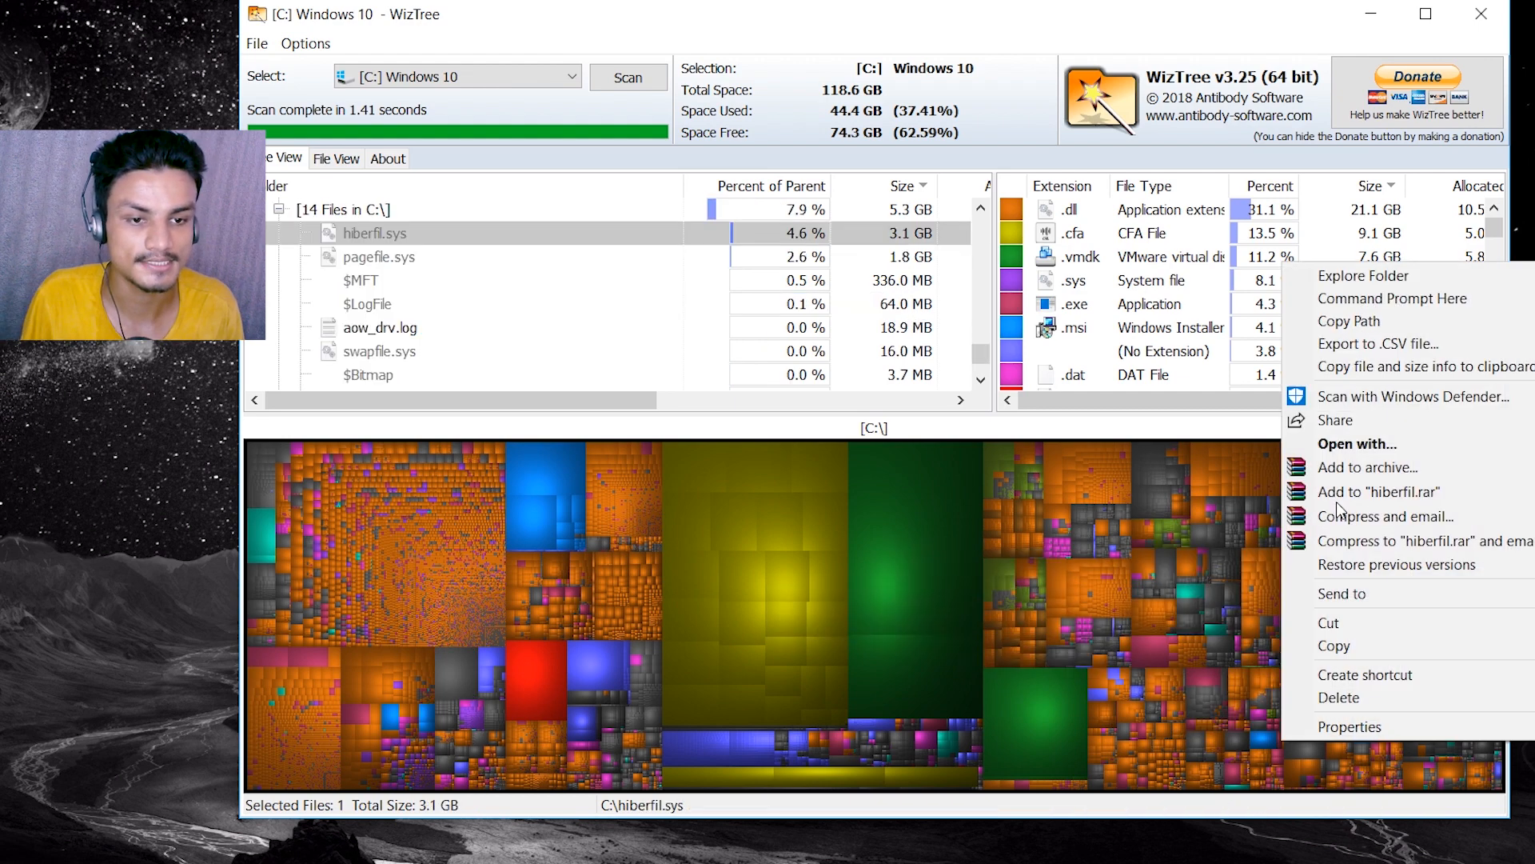
- Dismiss the hiberfil.sys actions to continue inspecting large files on C:
left_click(1362, 275)
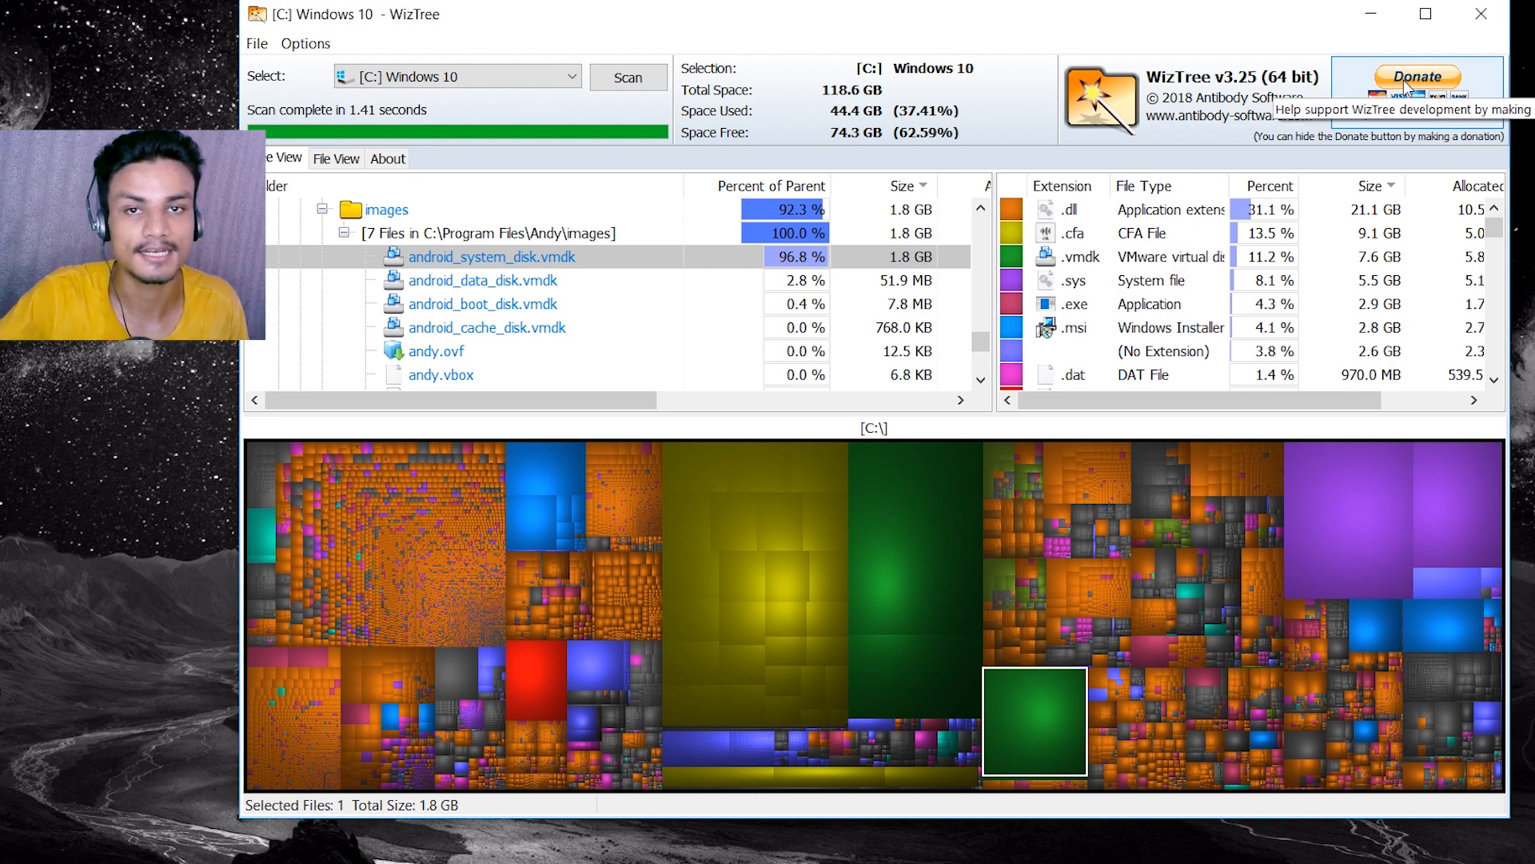
mouse_move(532, 686)
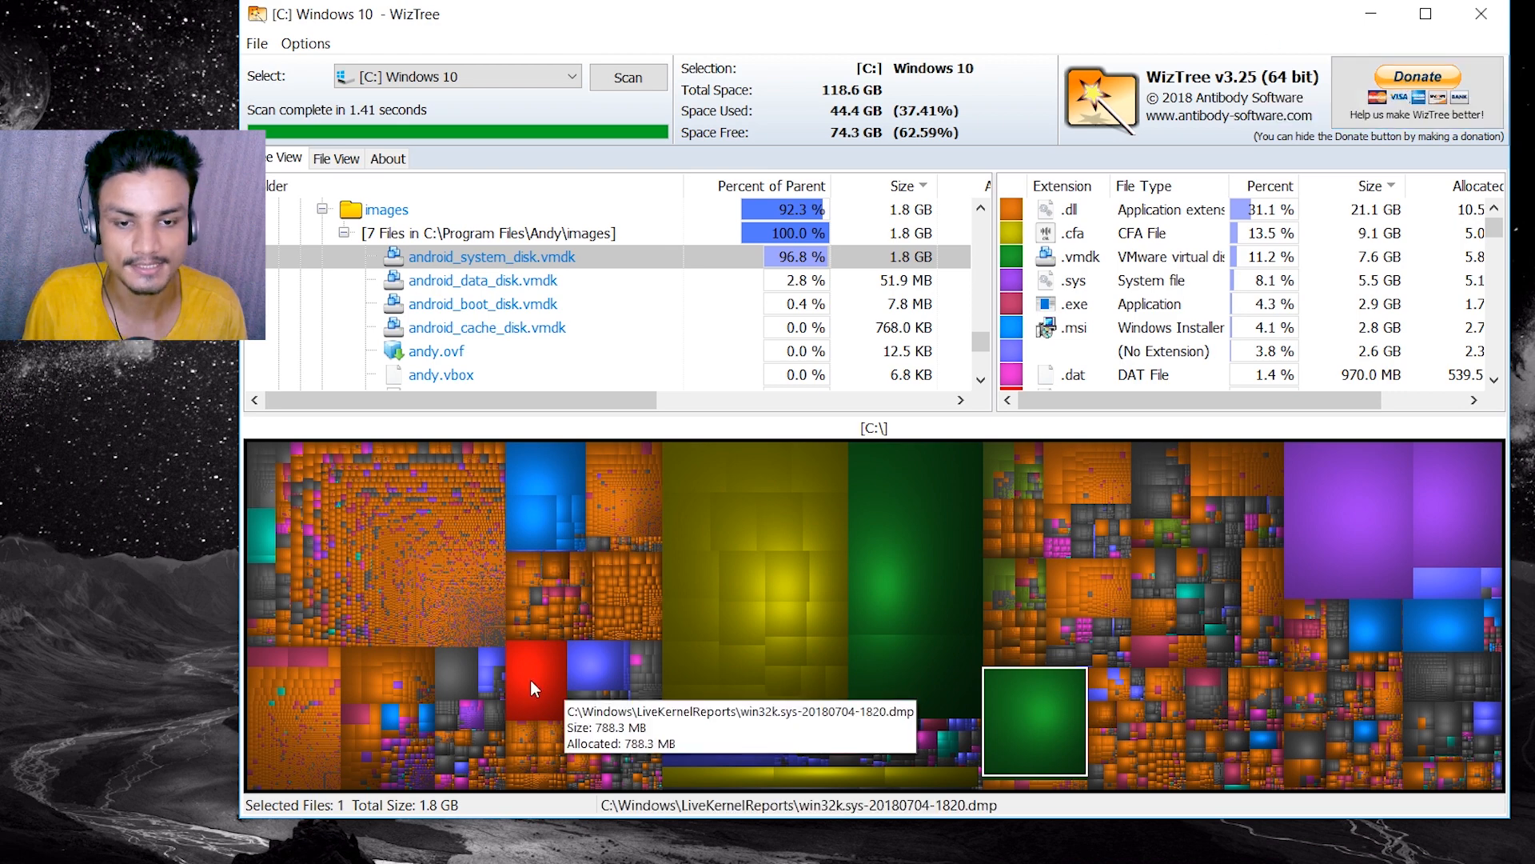
- Explore C:\Windows\LiveKernelReports with permission and delete the 788 MB win32k.sys dump
right_click(533, 686)
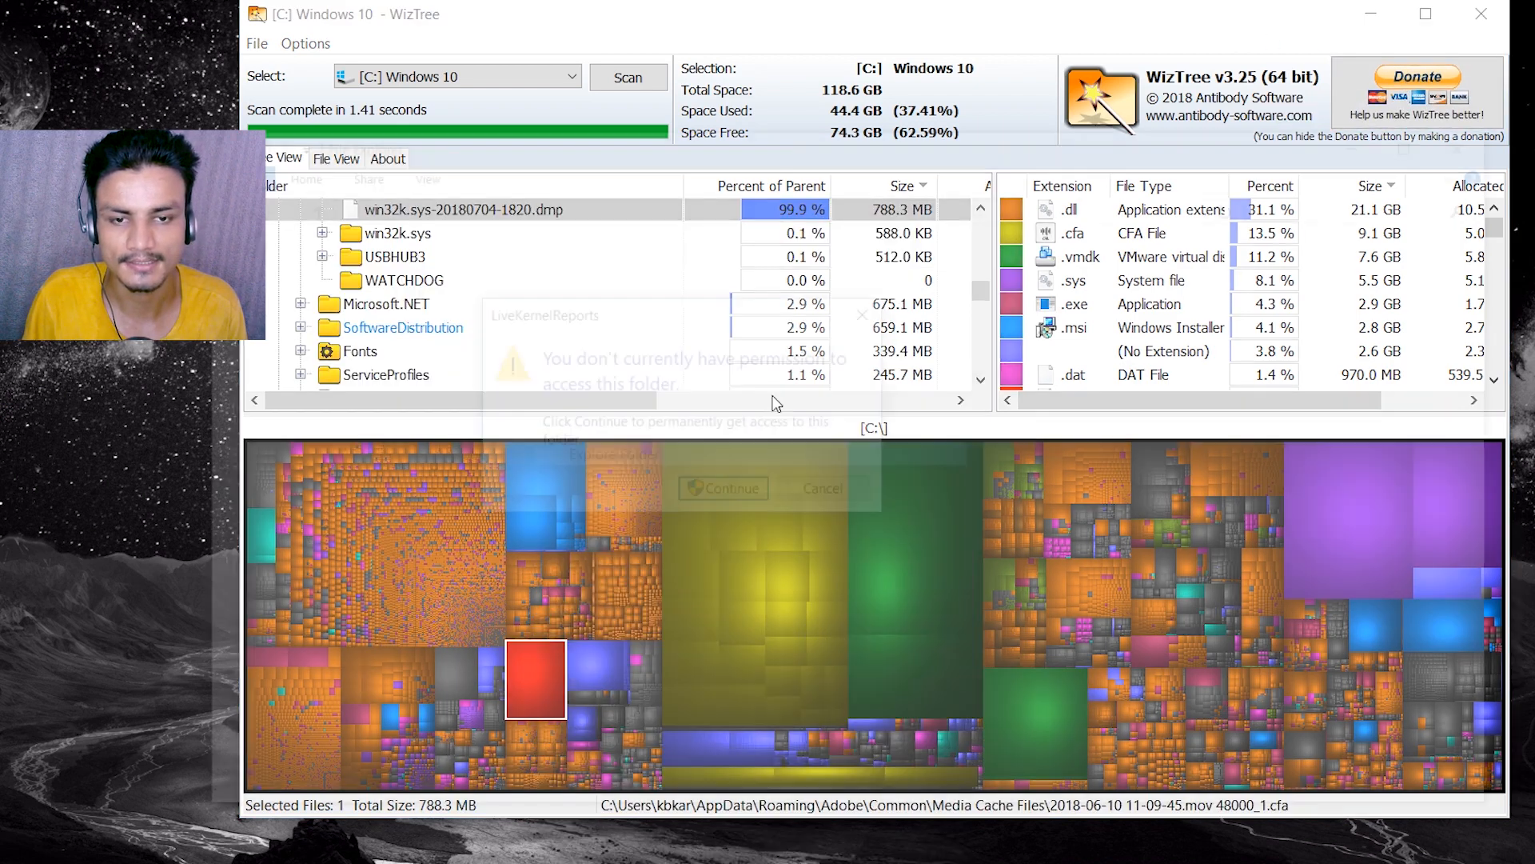
left_click(721, 488)
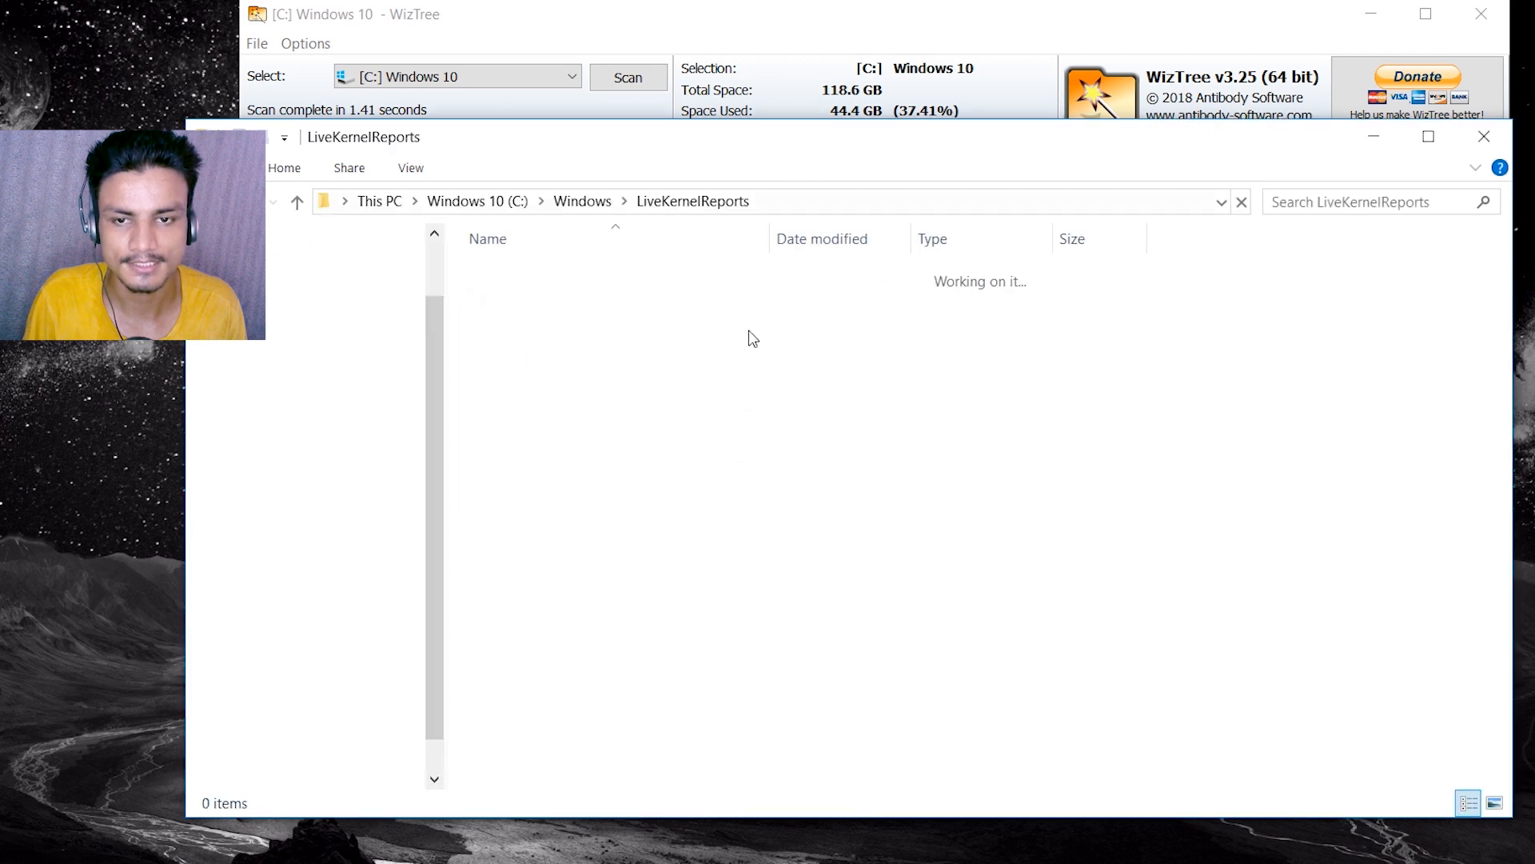
left_click(592, 351)
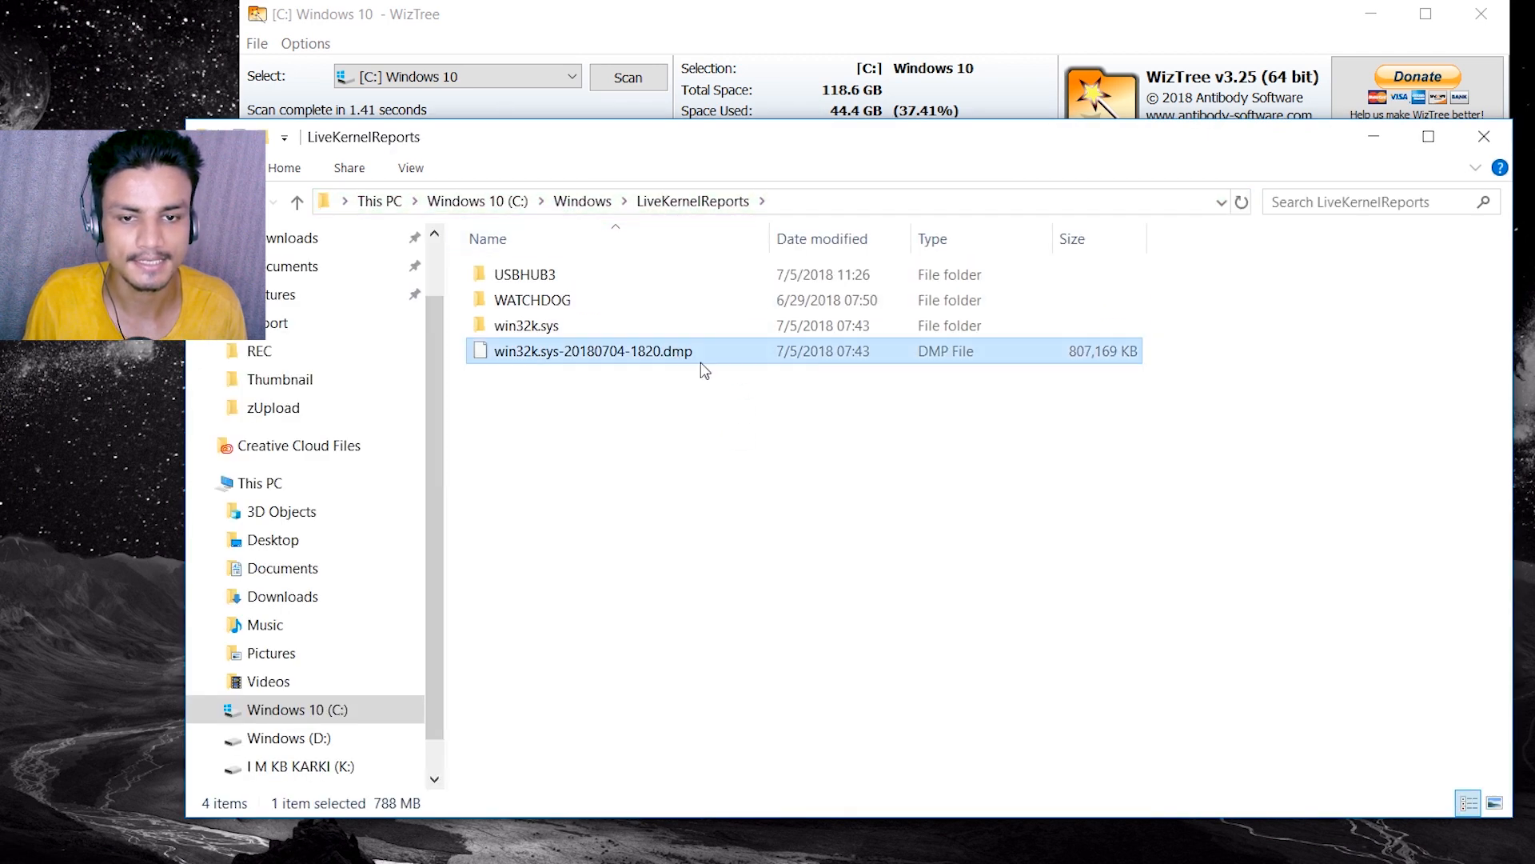
key("Delete")
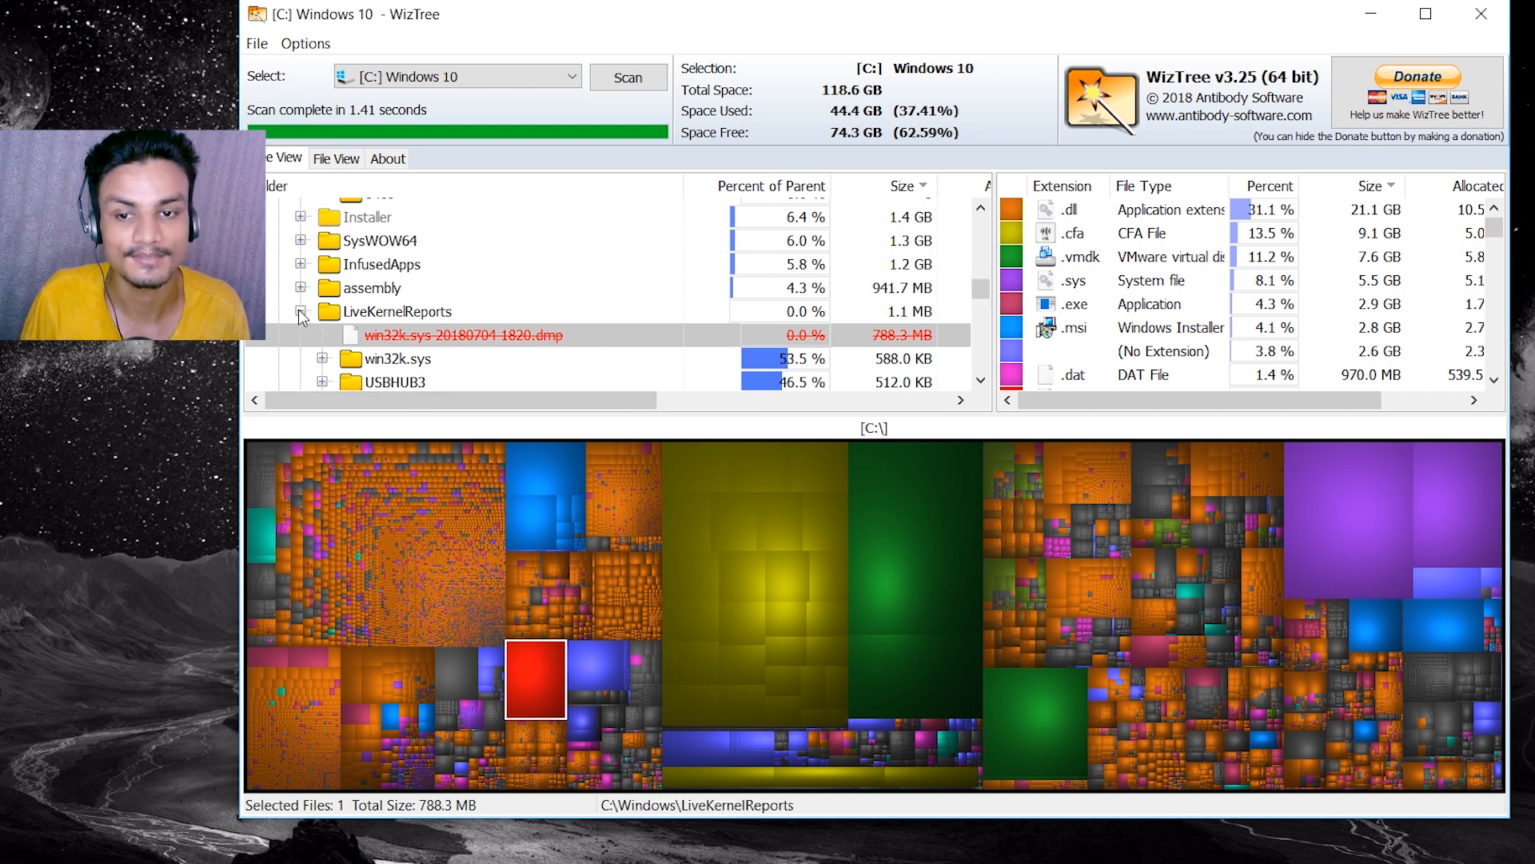
- Refresh the C: view and bring up actions for the 788.3 MB dump now in $Recycle.Bin
left_click(303, 311)
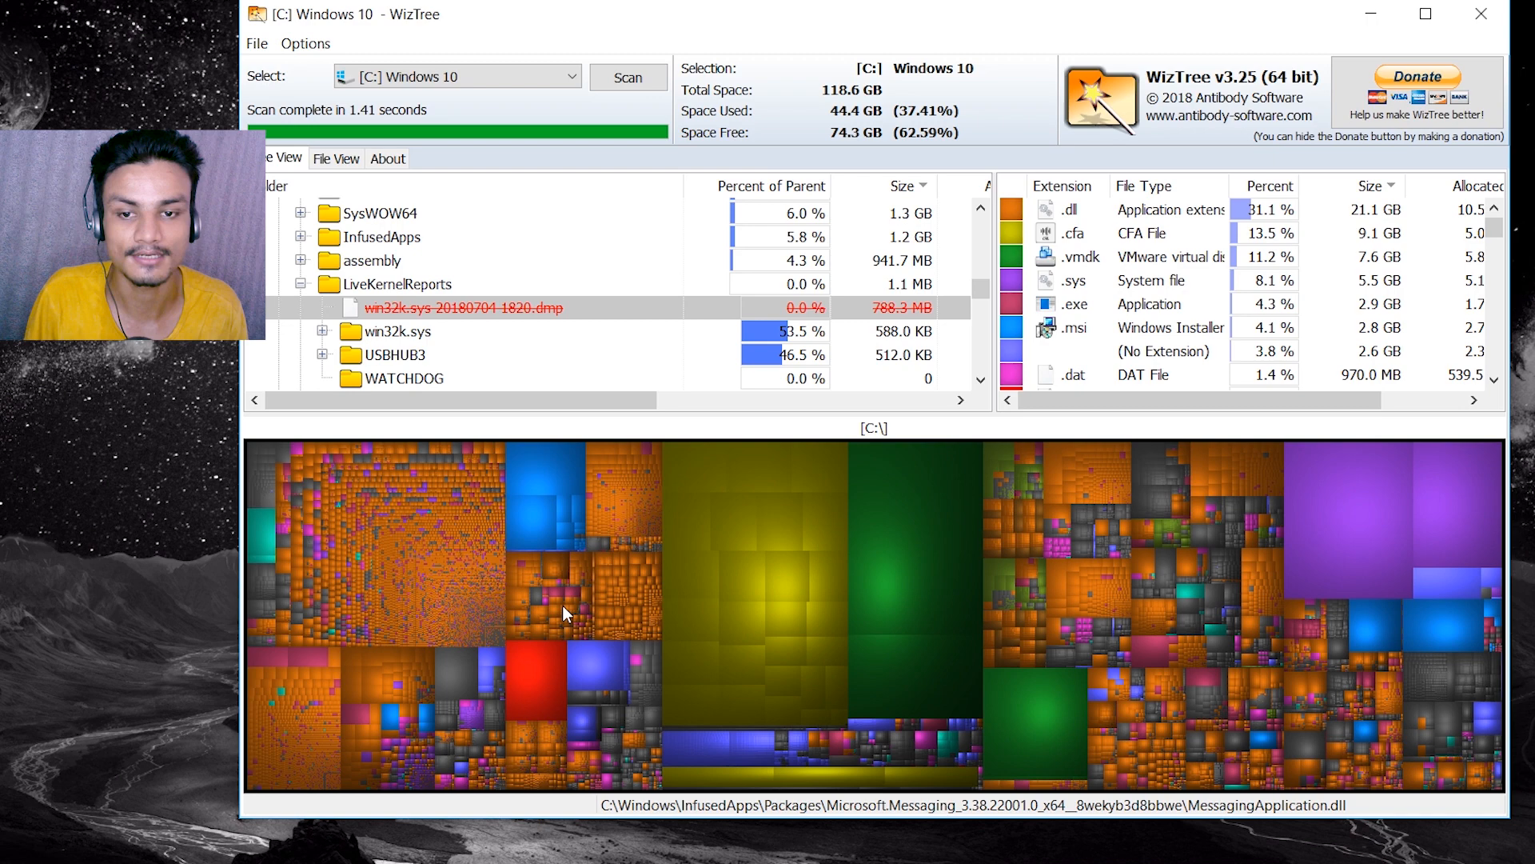
left_click(627, 78)
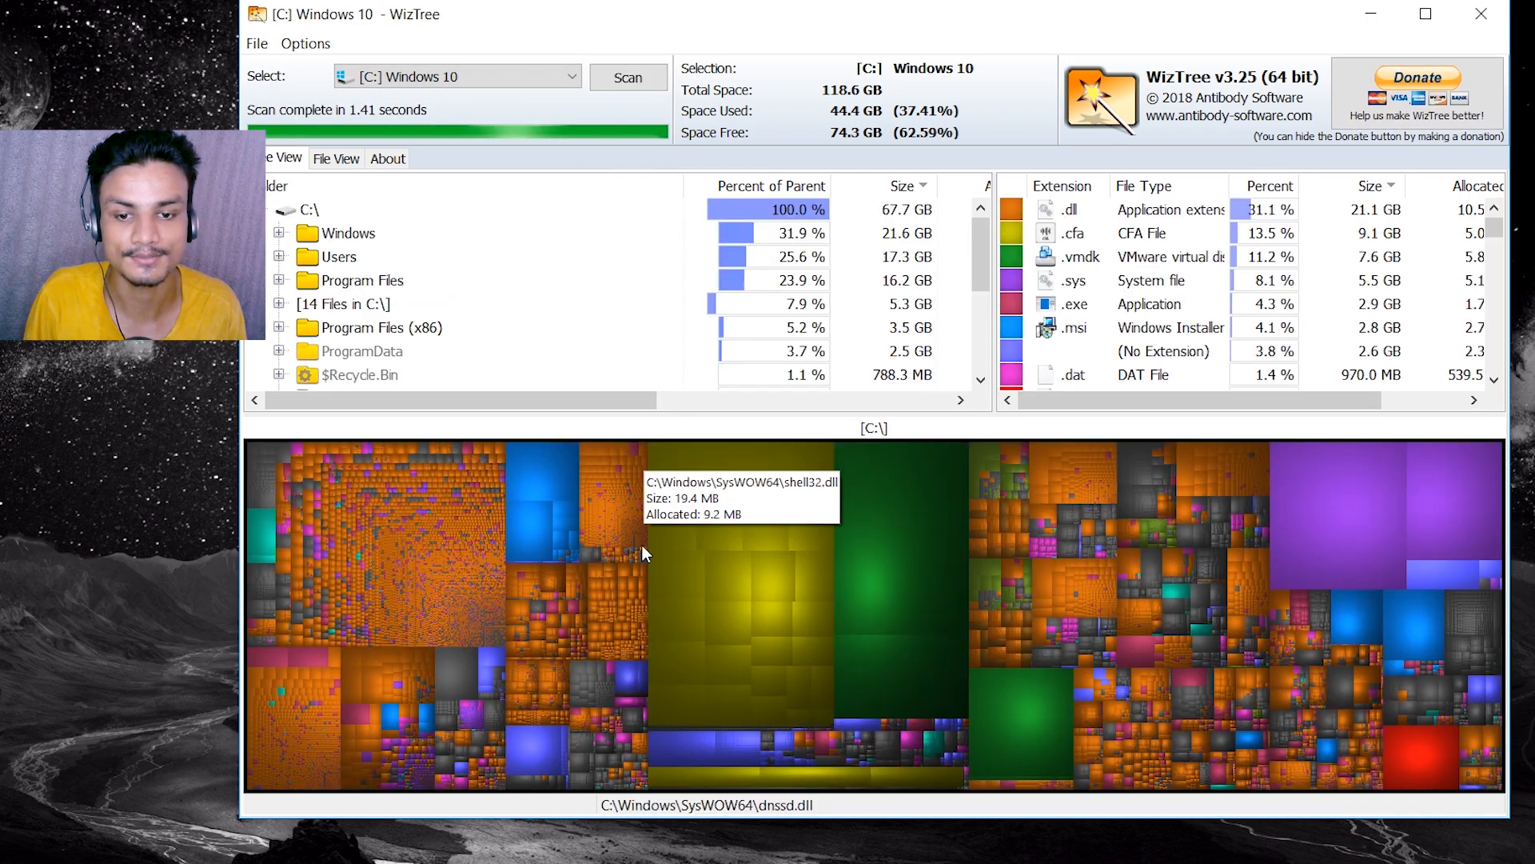
mouse_move(1415, 754)
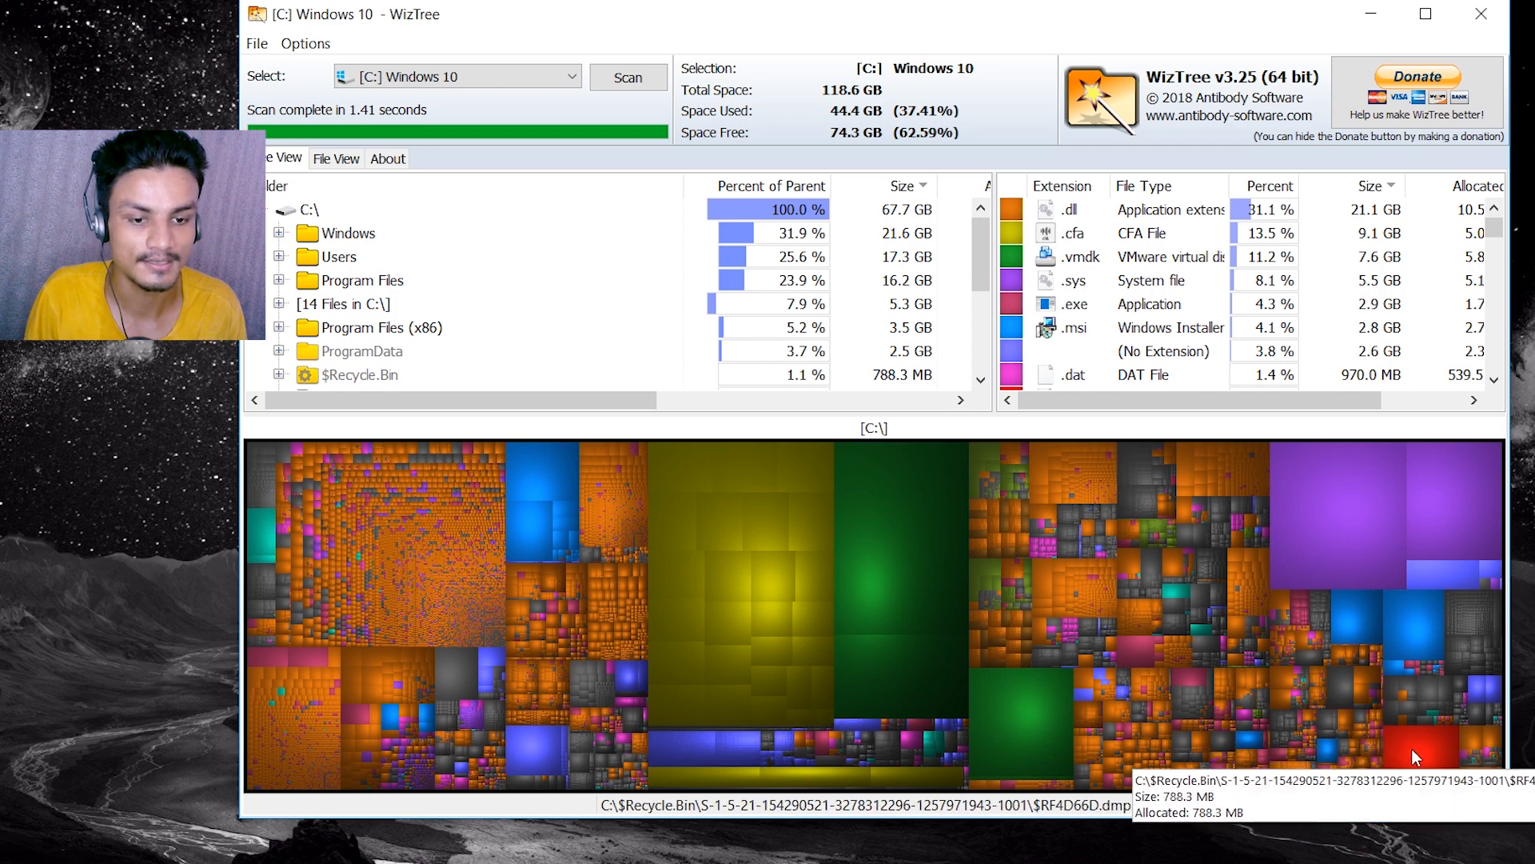
right_click(1418, 766)
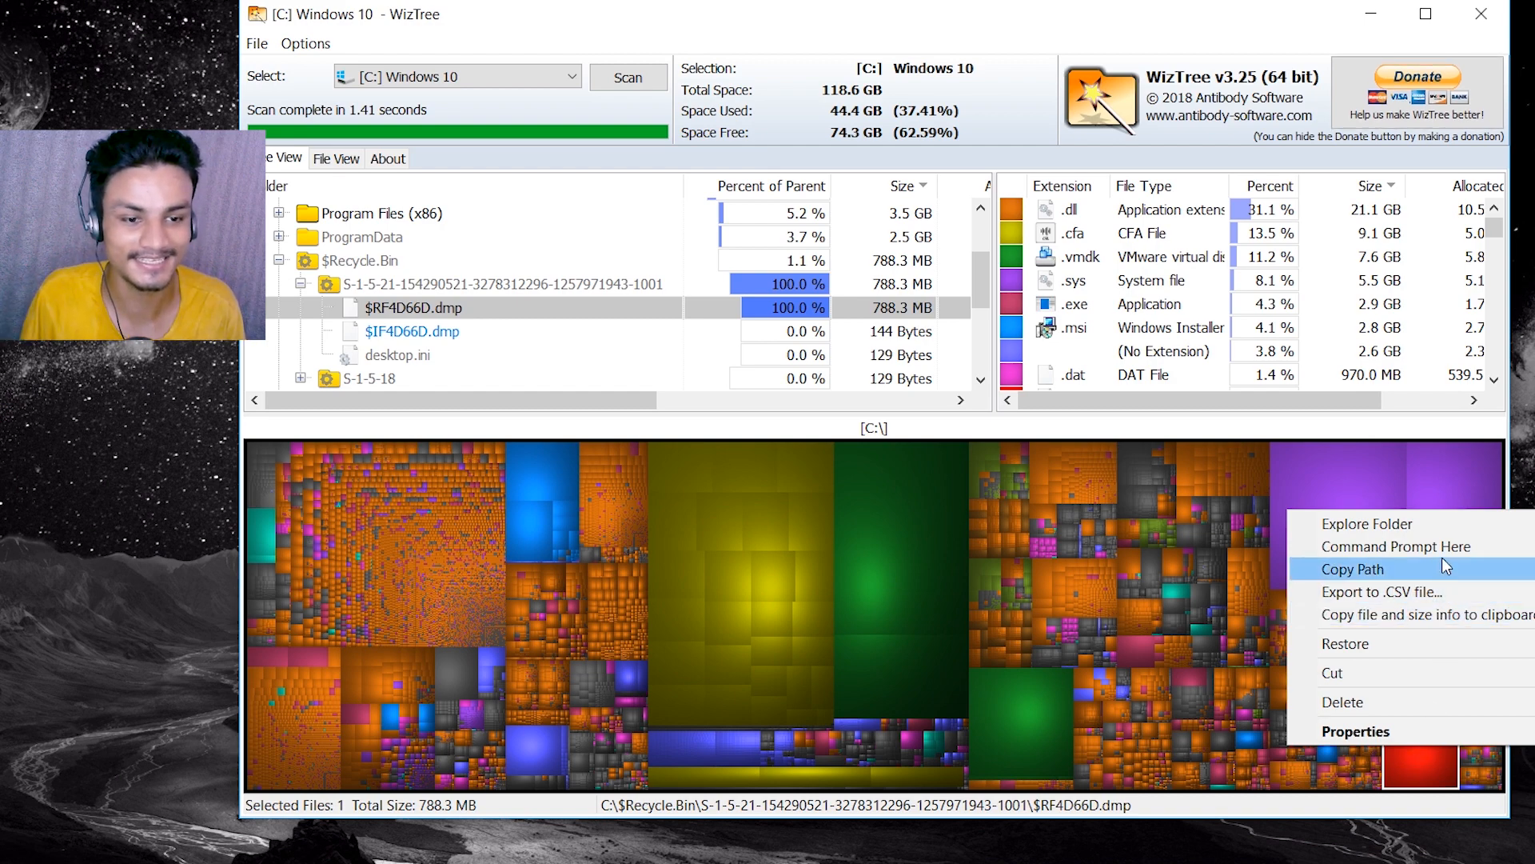
- Permanently delete all 26 items in C:'s Recycle Bin folder and close the Explorer window
left_click(1369, 523)
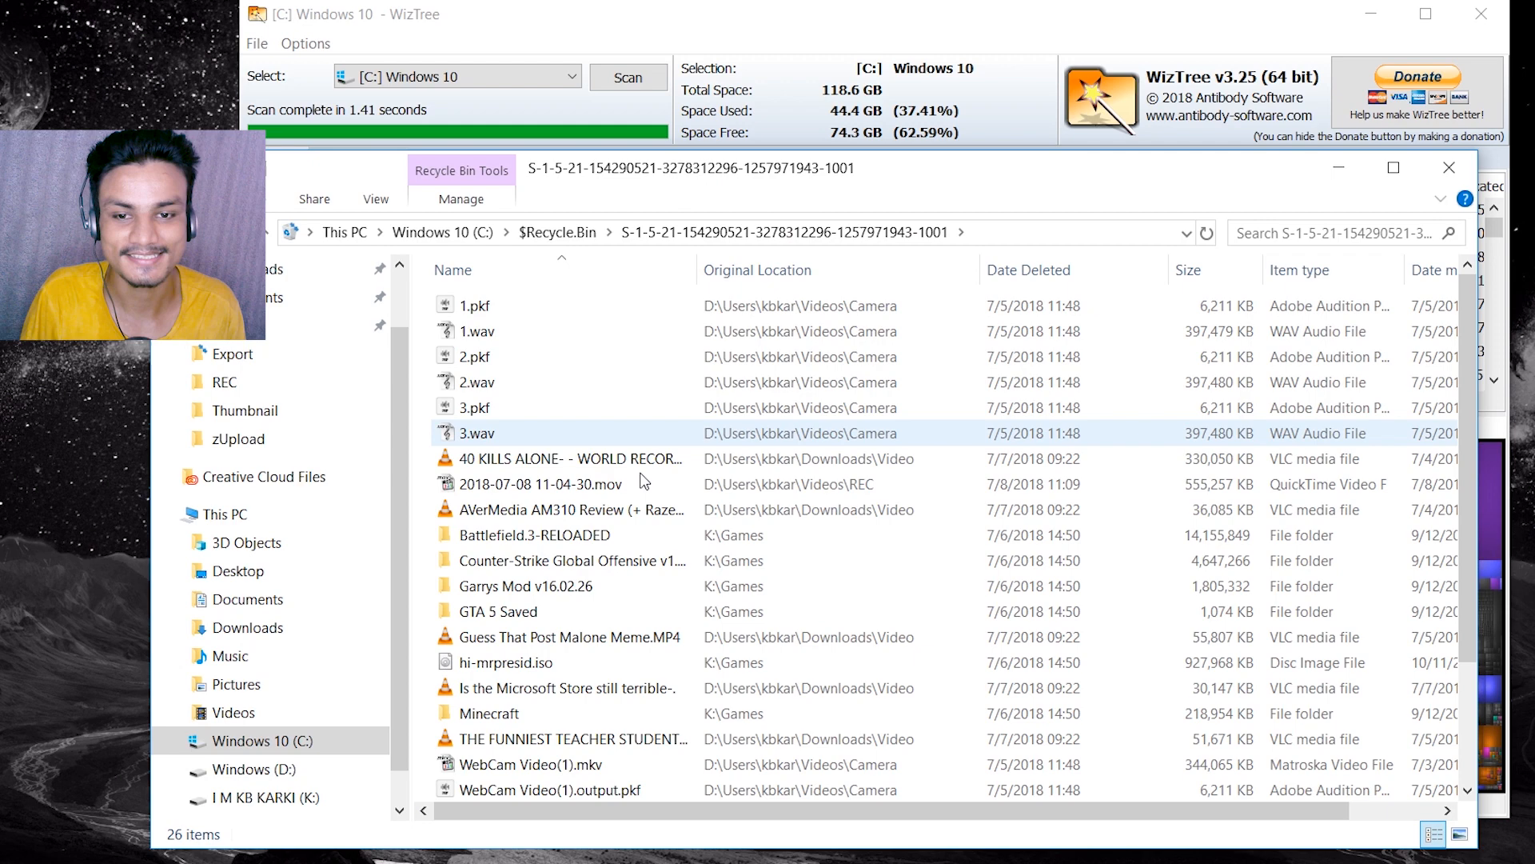
left_click(572, 459)
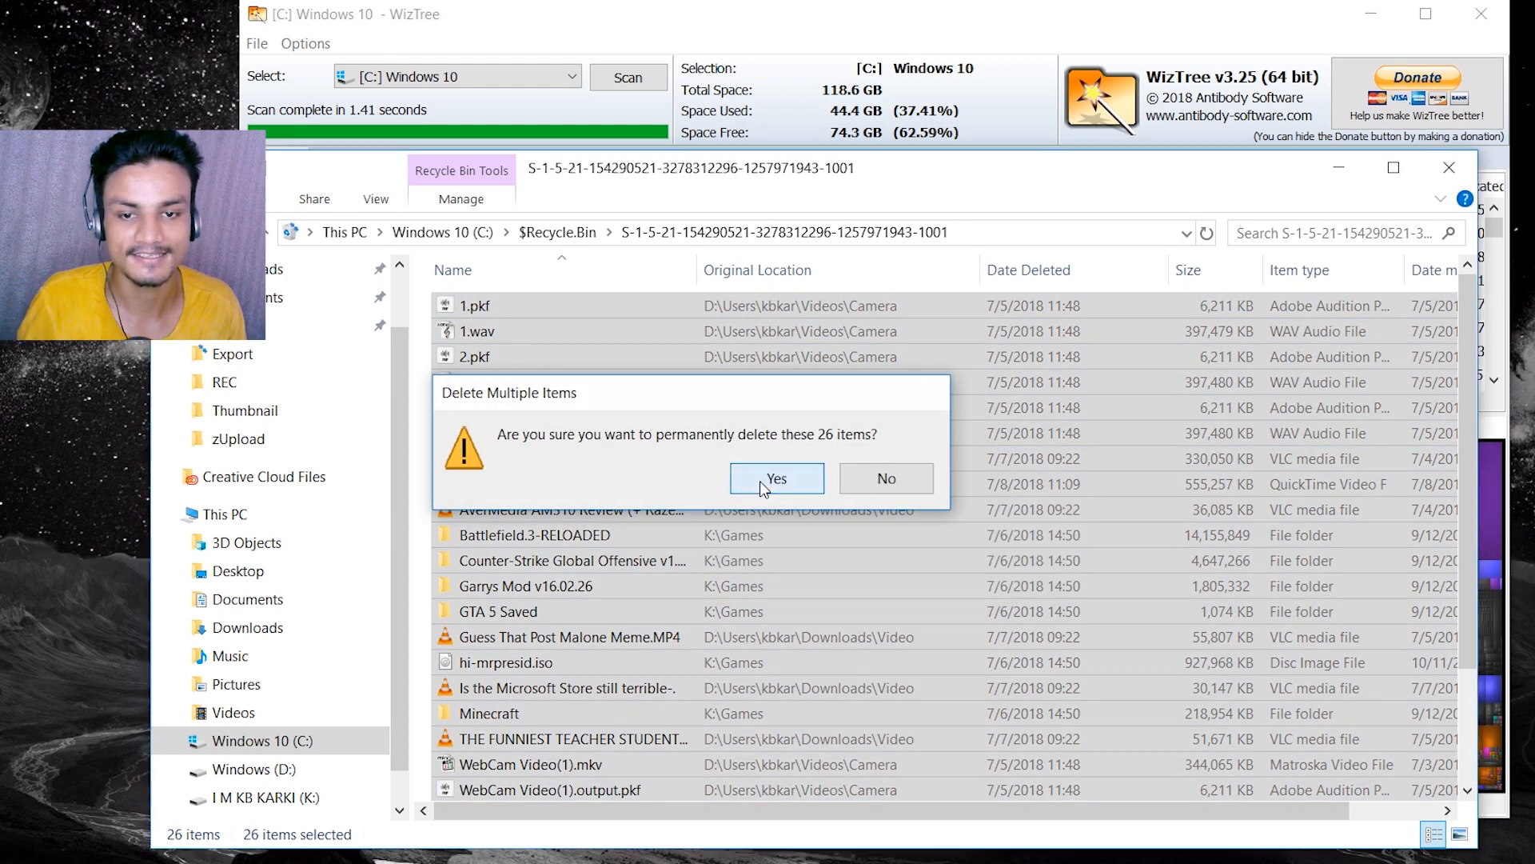
left_click(777, 479)
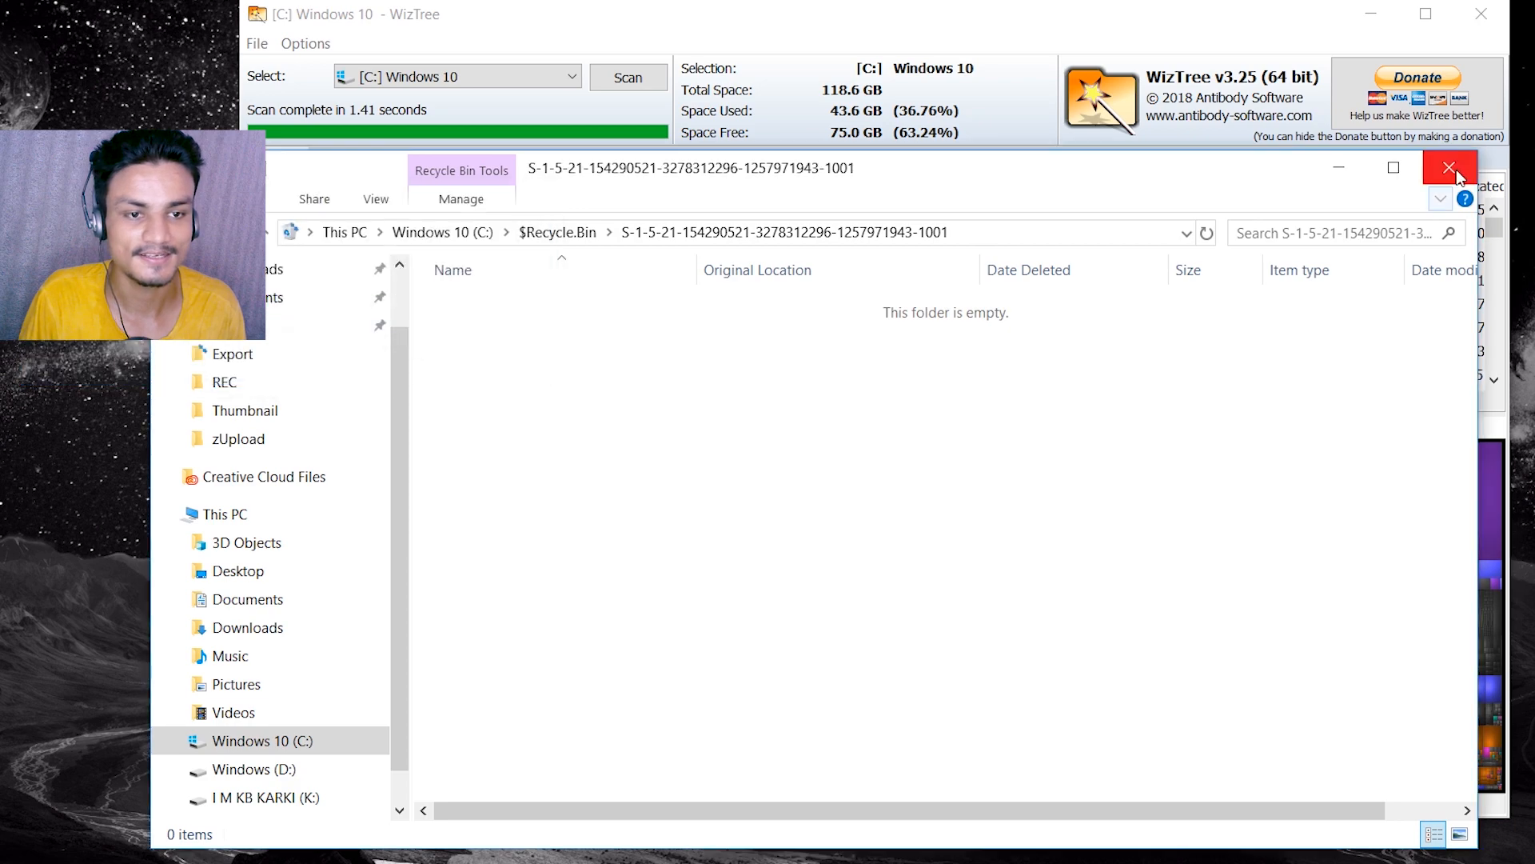
left_click(1449, 167)
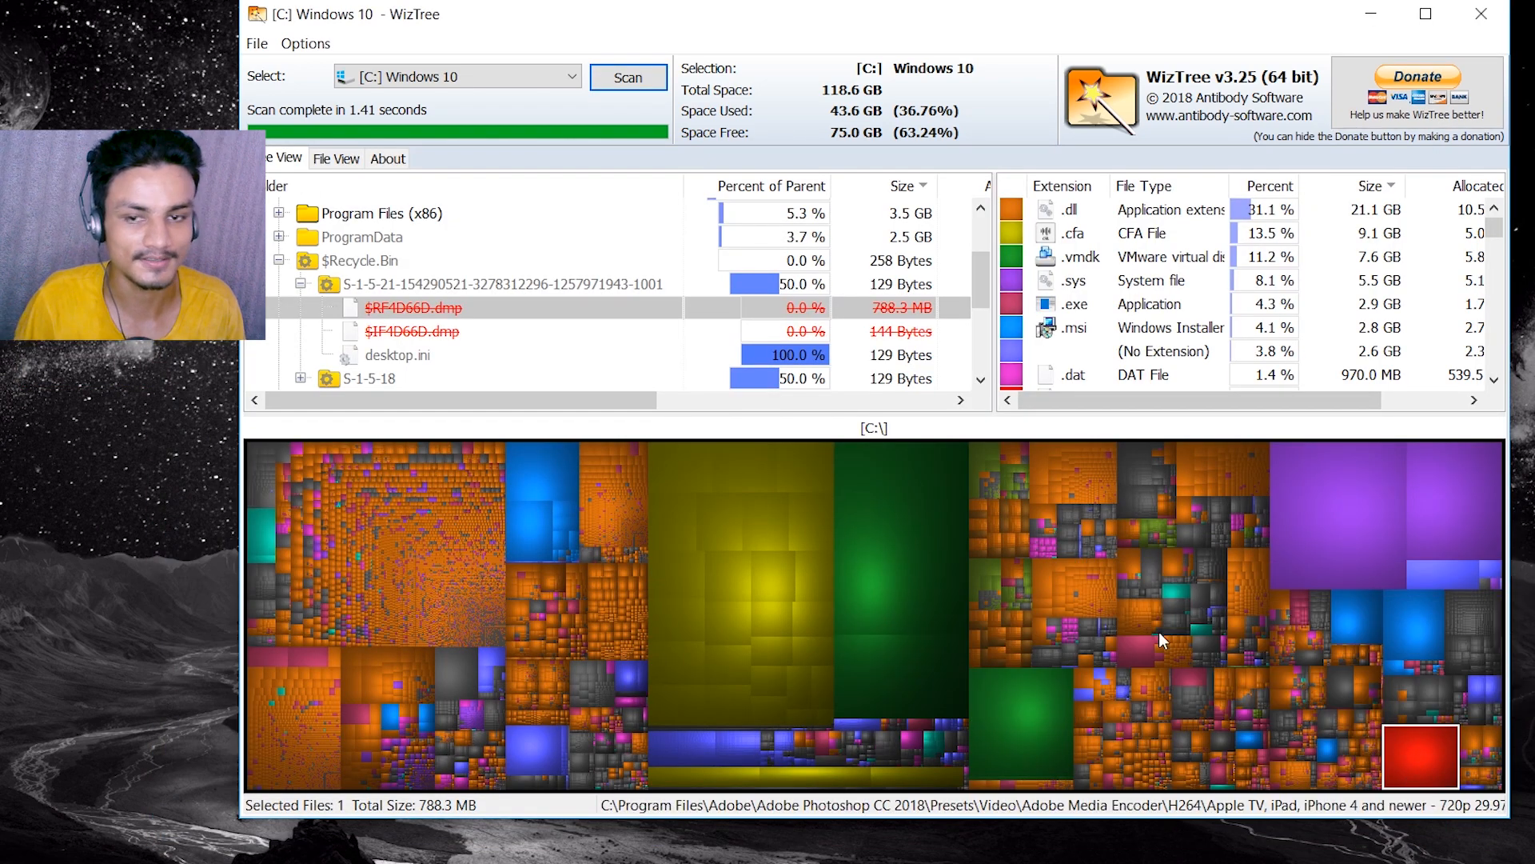
- Explore C:\Windows\Installer from a large .msi block in the treemap
left_click(627, 77)
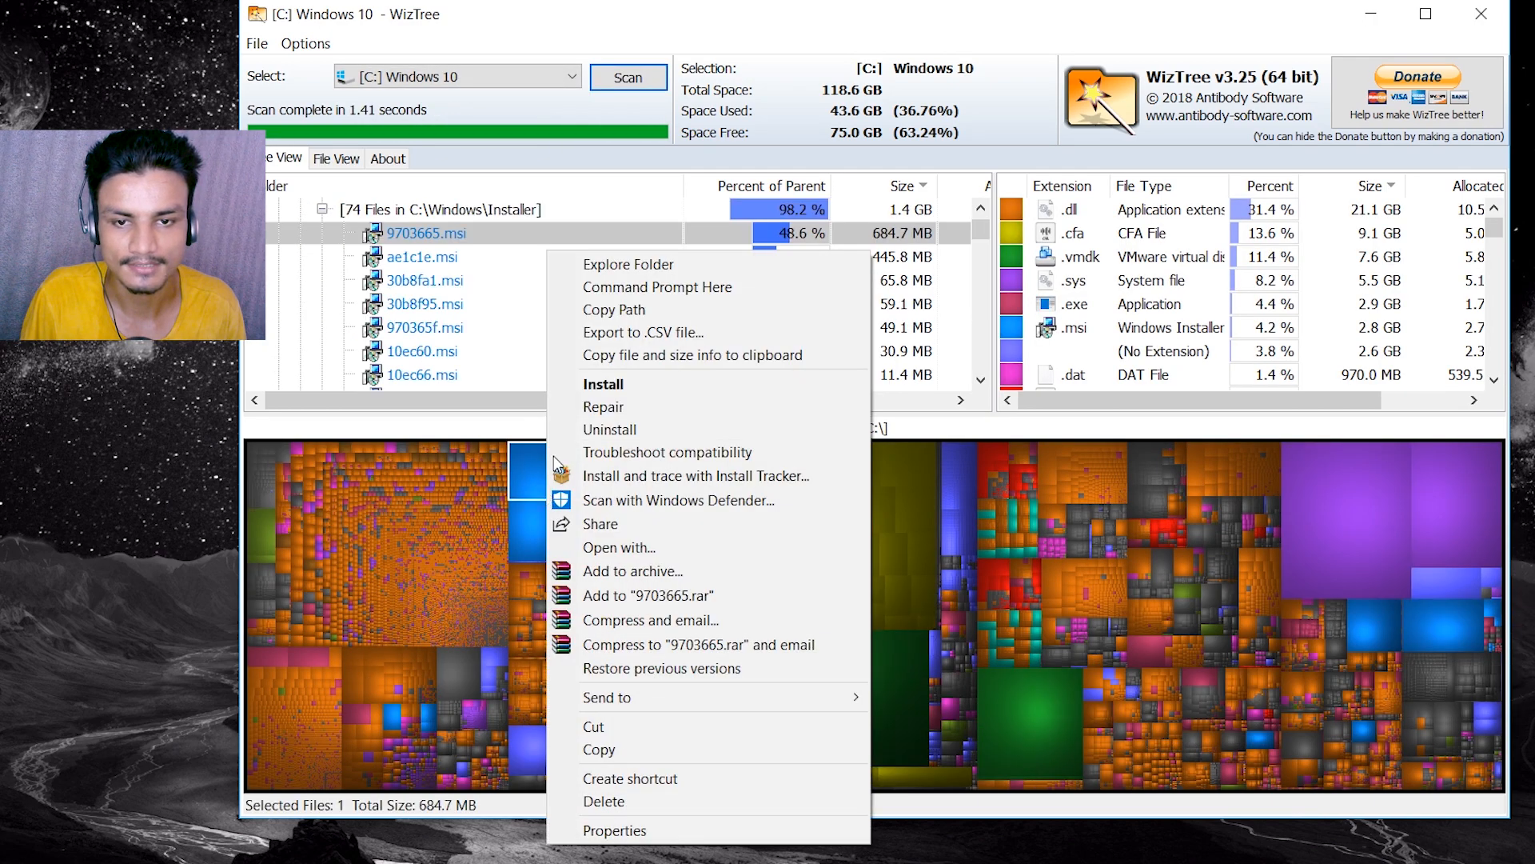
left_click(628, 263)
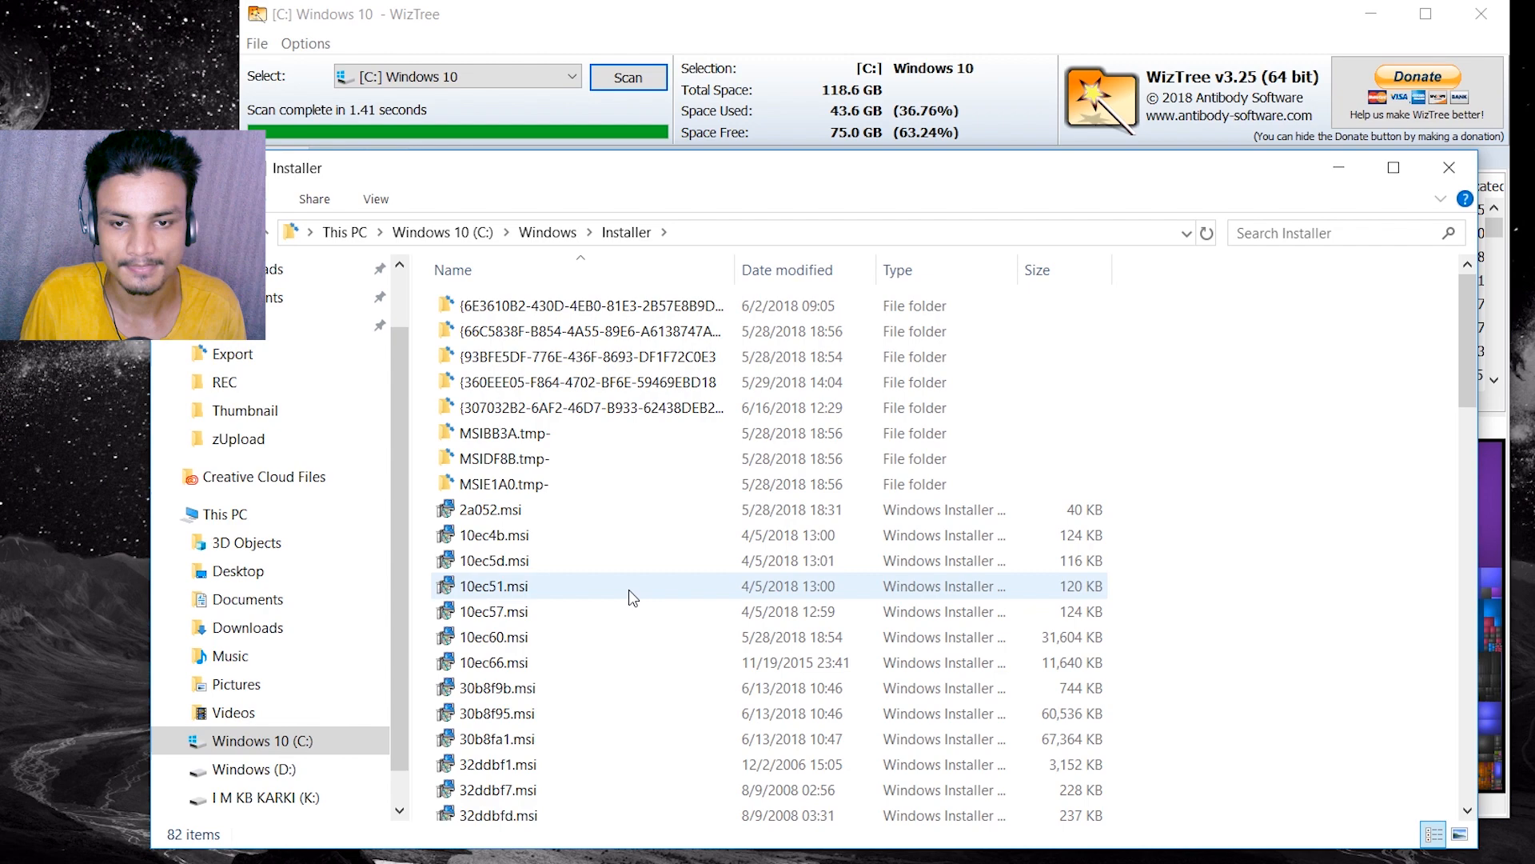
- Delete all items in C:\Windows\Installer with administrator permission and close Explorer
scroll("down", 3)
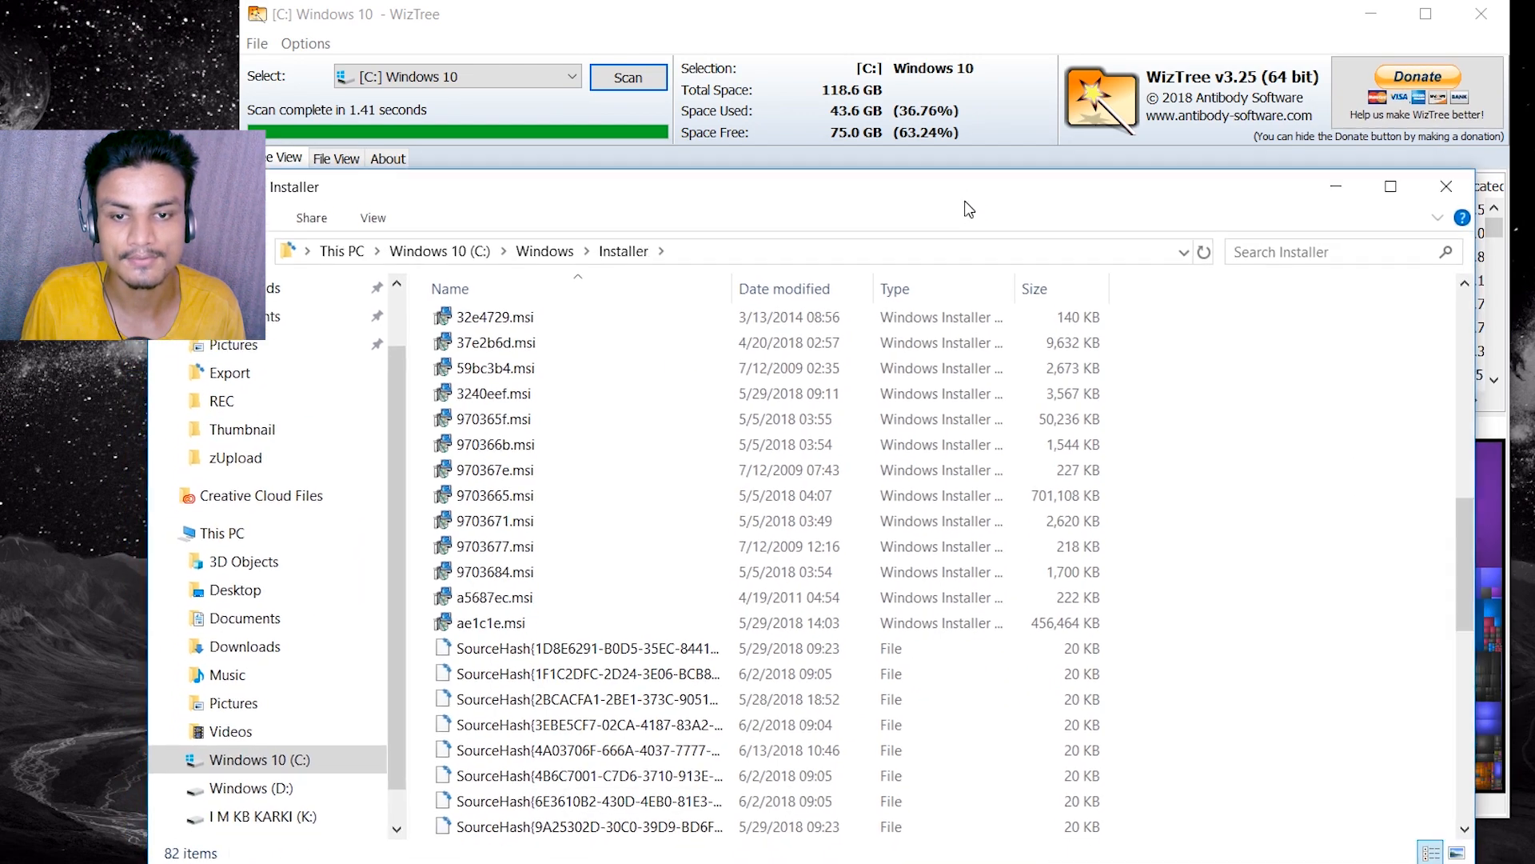
left_click(789, 281)
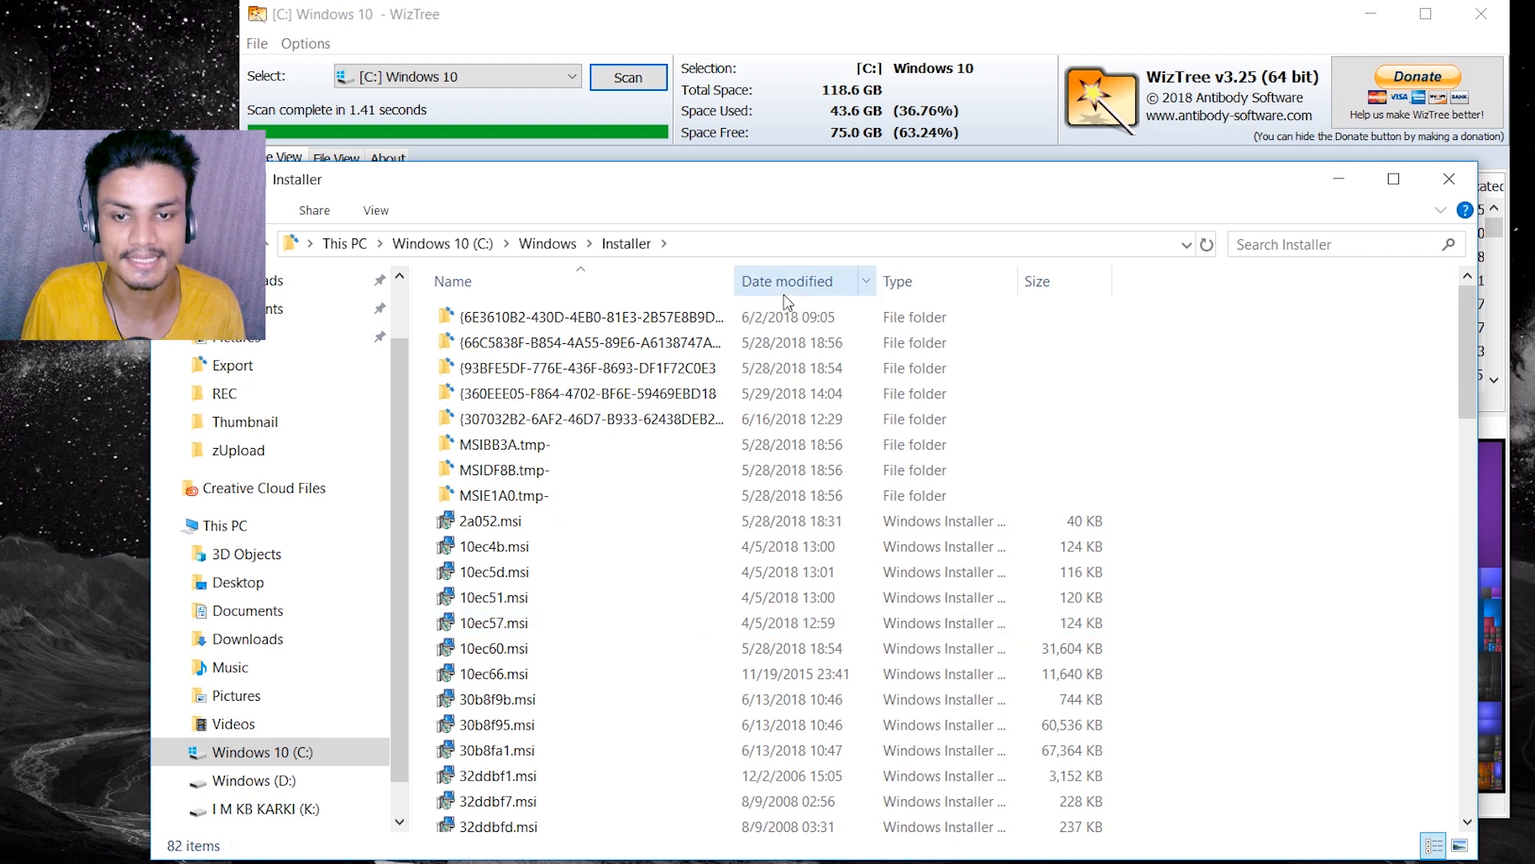
key("ctrl+a")
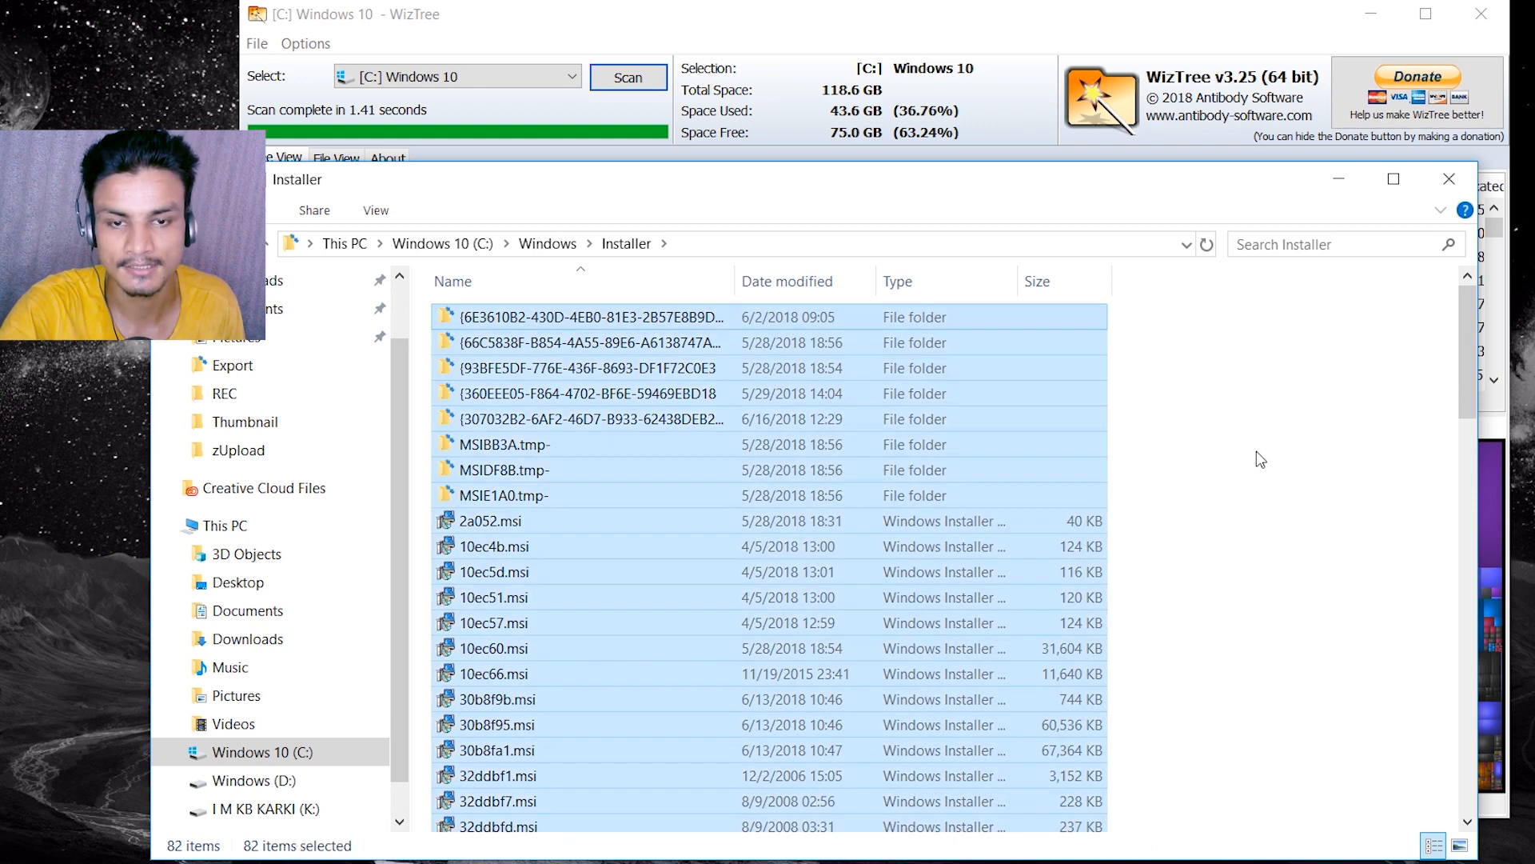
key("Delete")
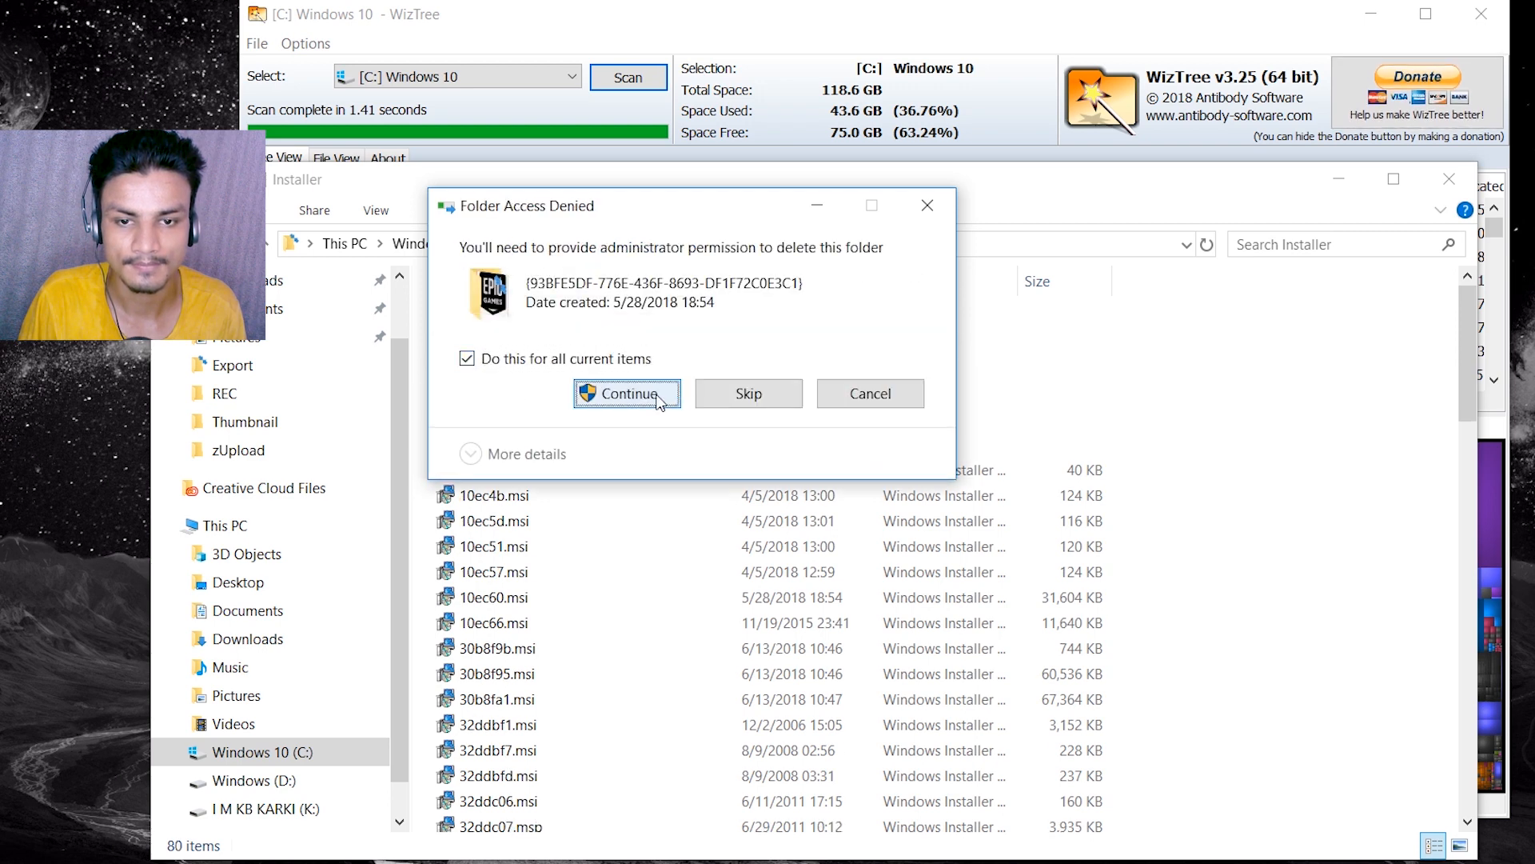
left_click(625, 393)
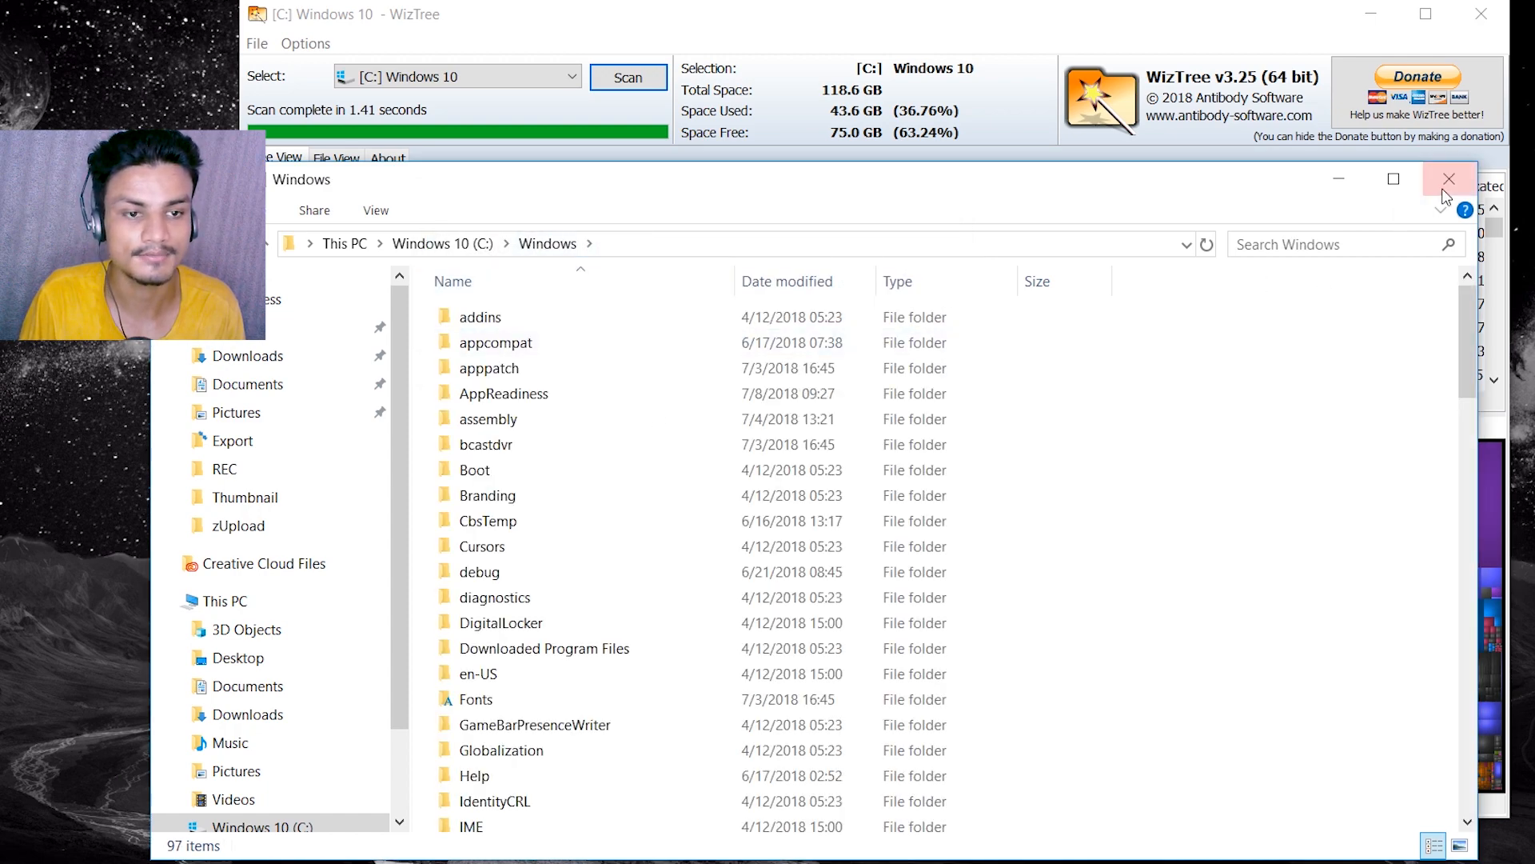
left_click(1449, 179)
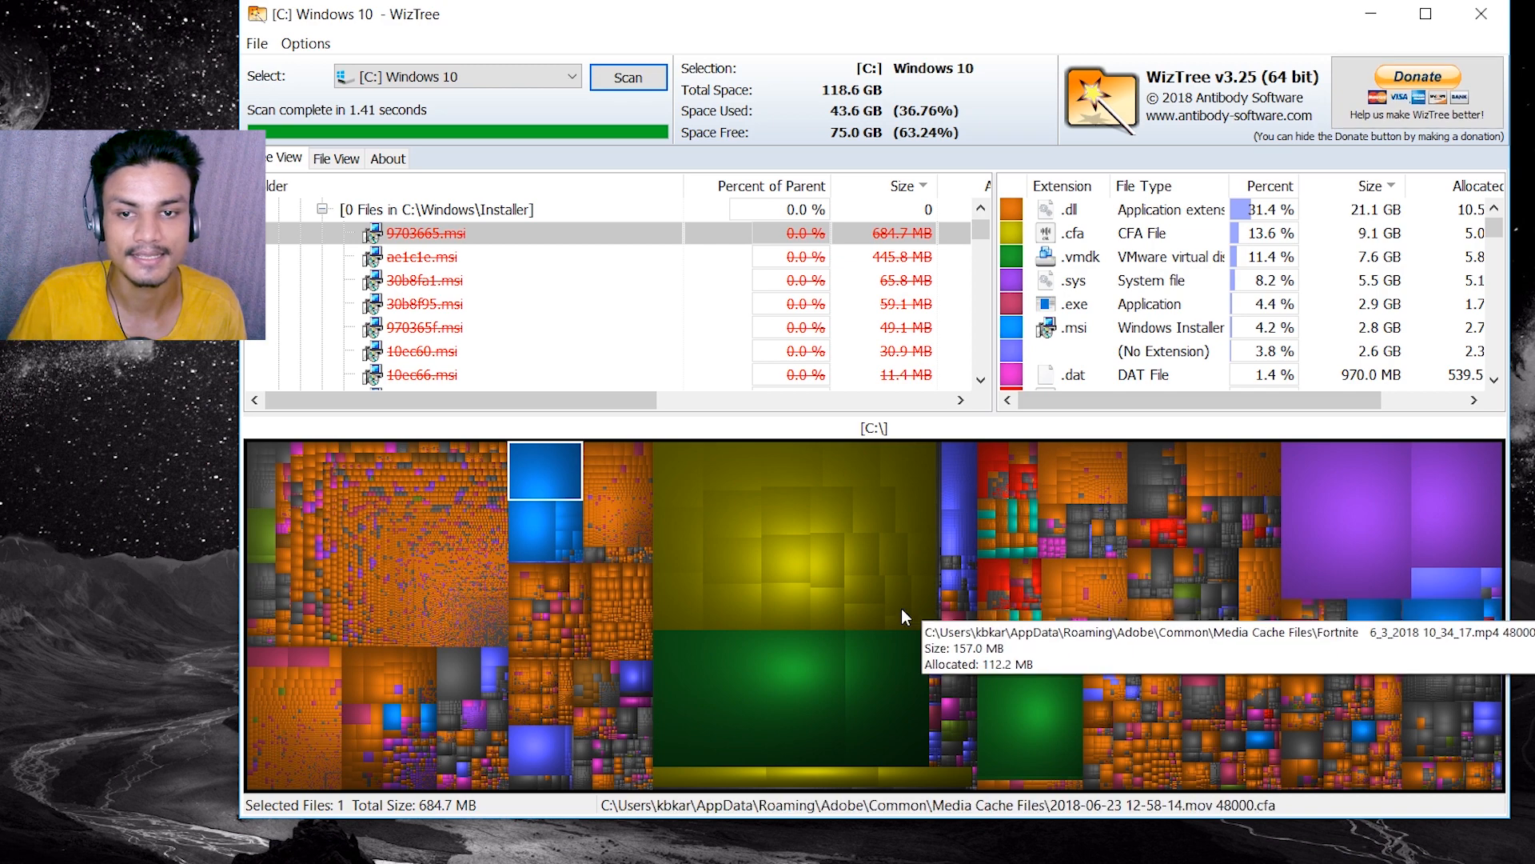
mouse_move(784, 540)
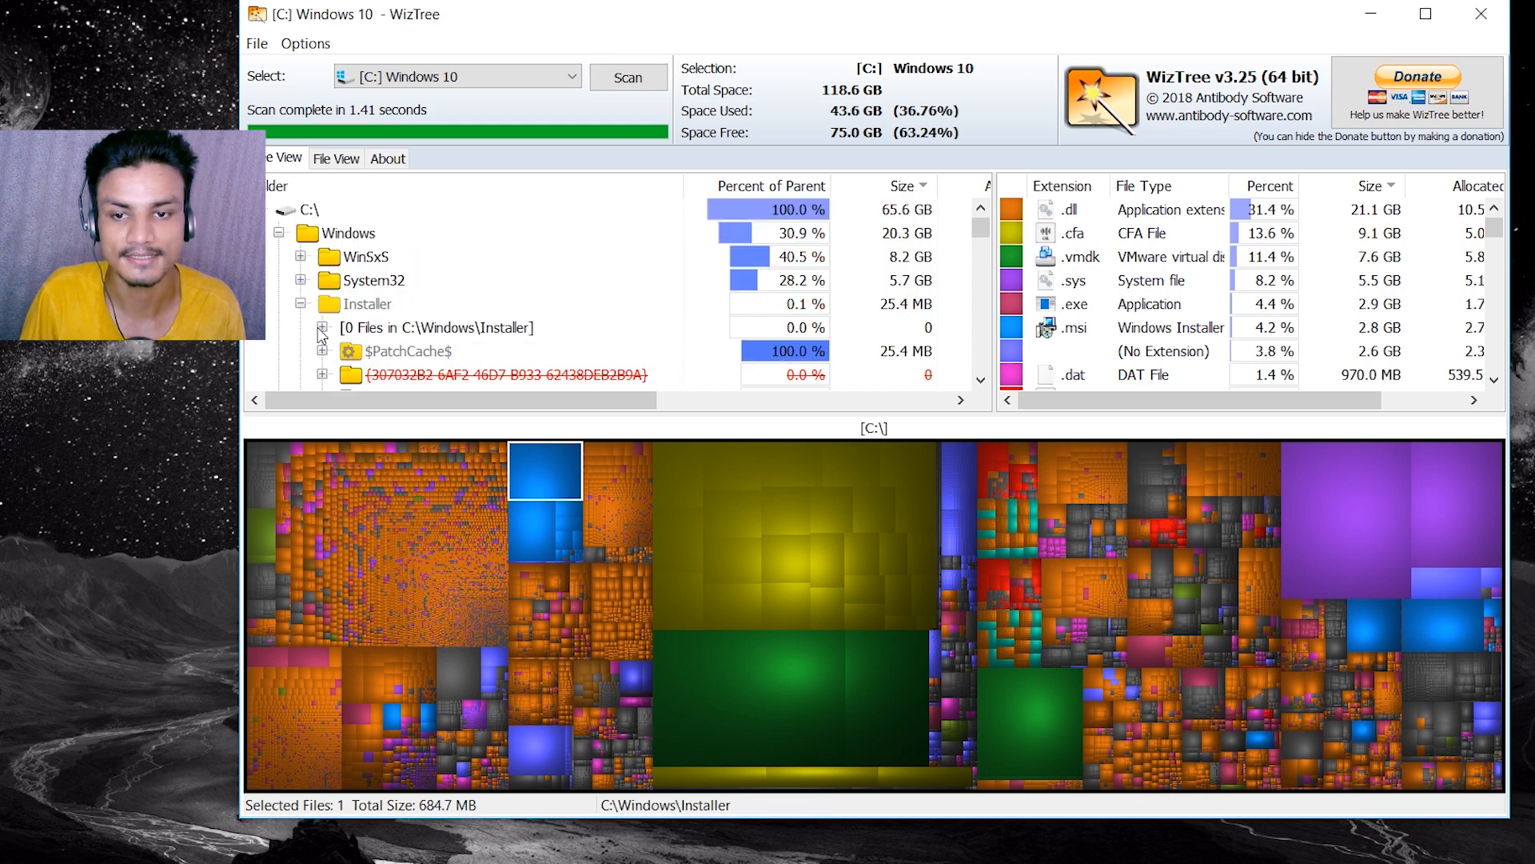
- Collapse the Installer folder and rescan drive C:, showing 75.0 GB free
left_click(324, 304)
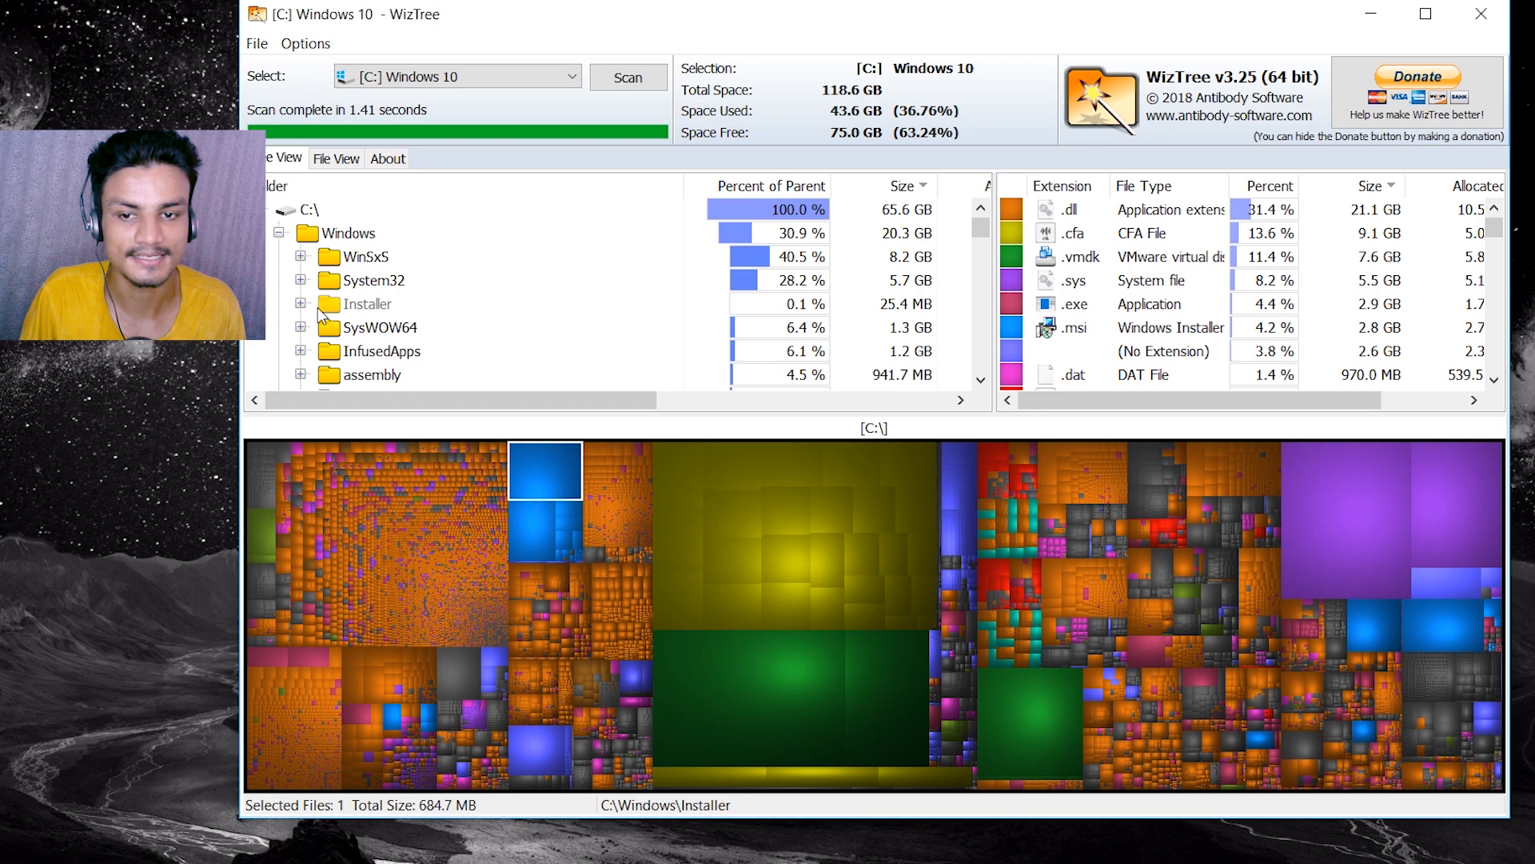
left_click(627, 77)
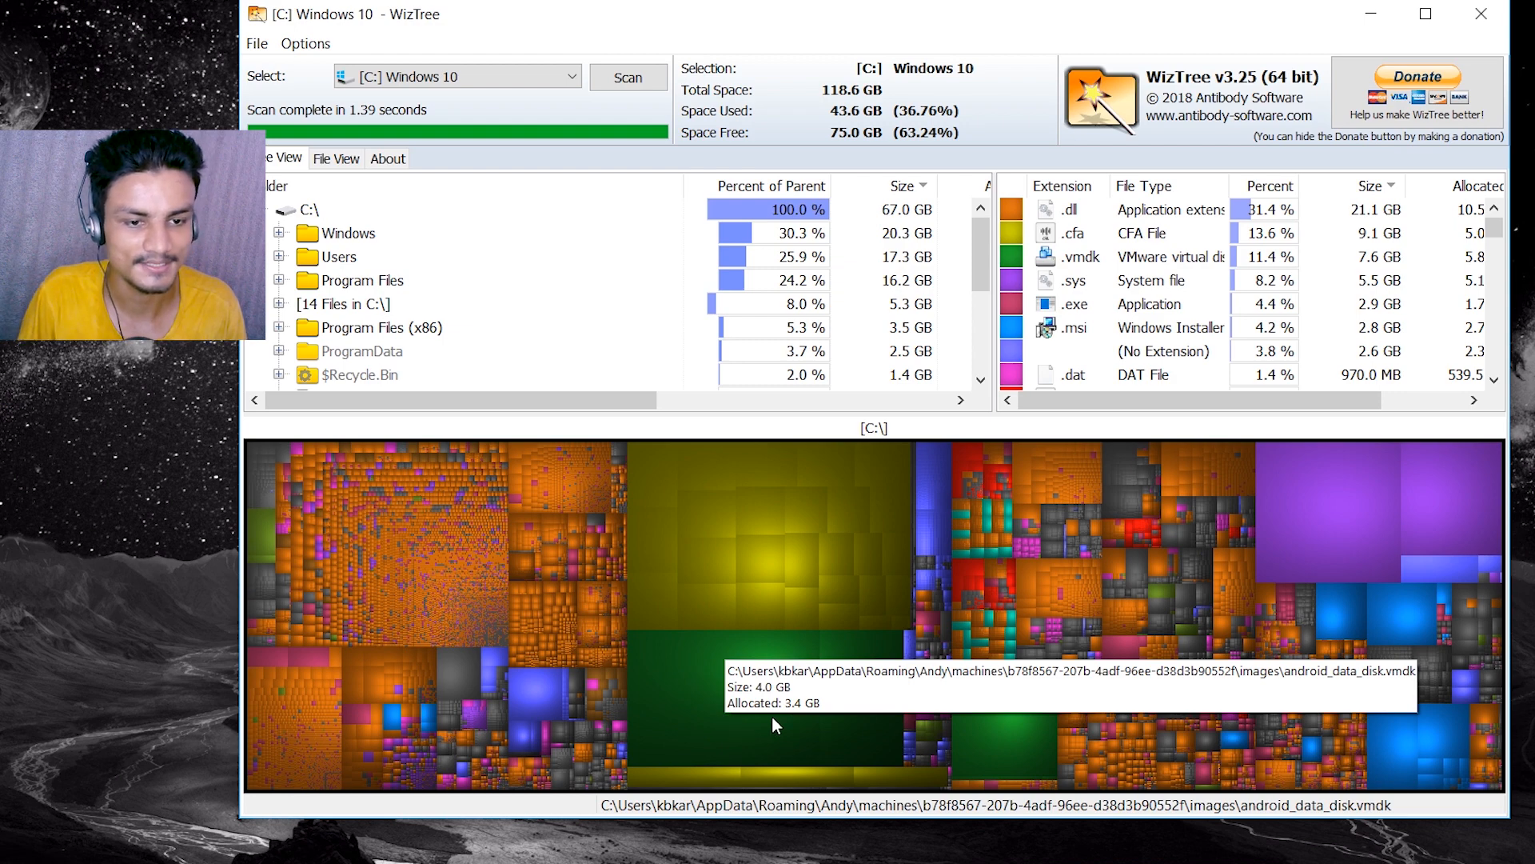
mouse_move(507, 103)
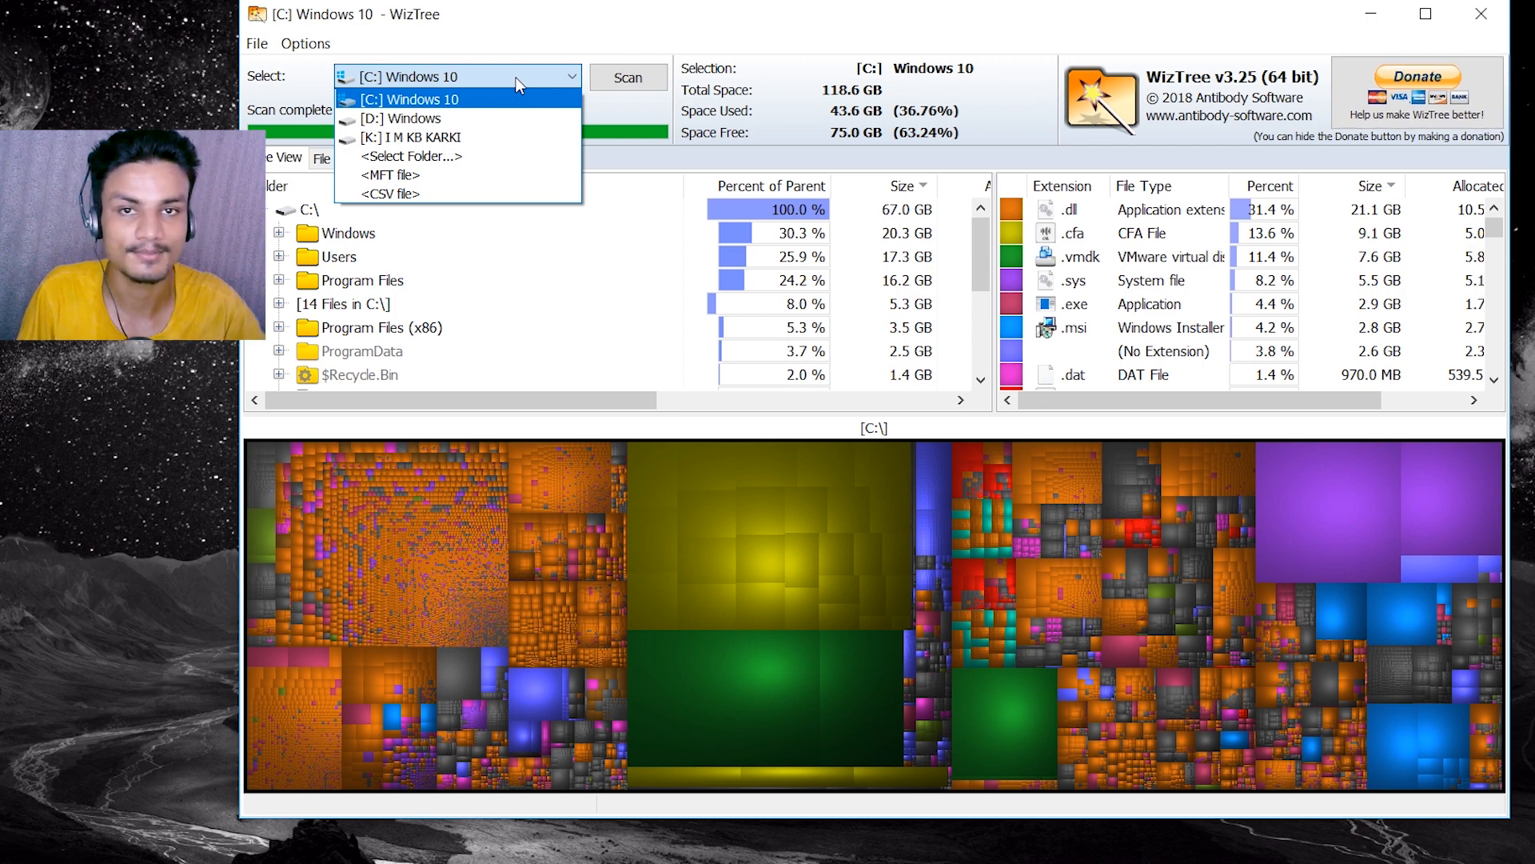
- Select [D:] Windows and scan it, ranking Program Files (40.2 GB) largest with 374.0 GB free
left_click(402, 118)
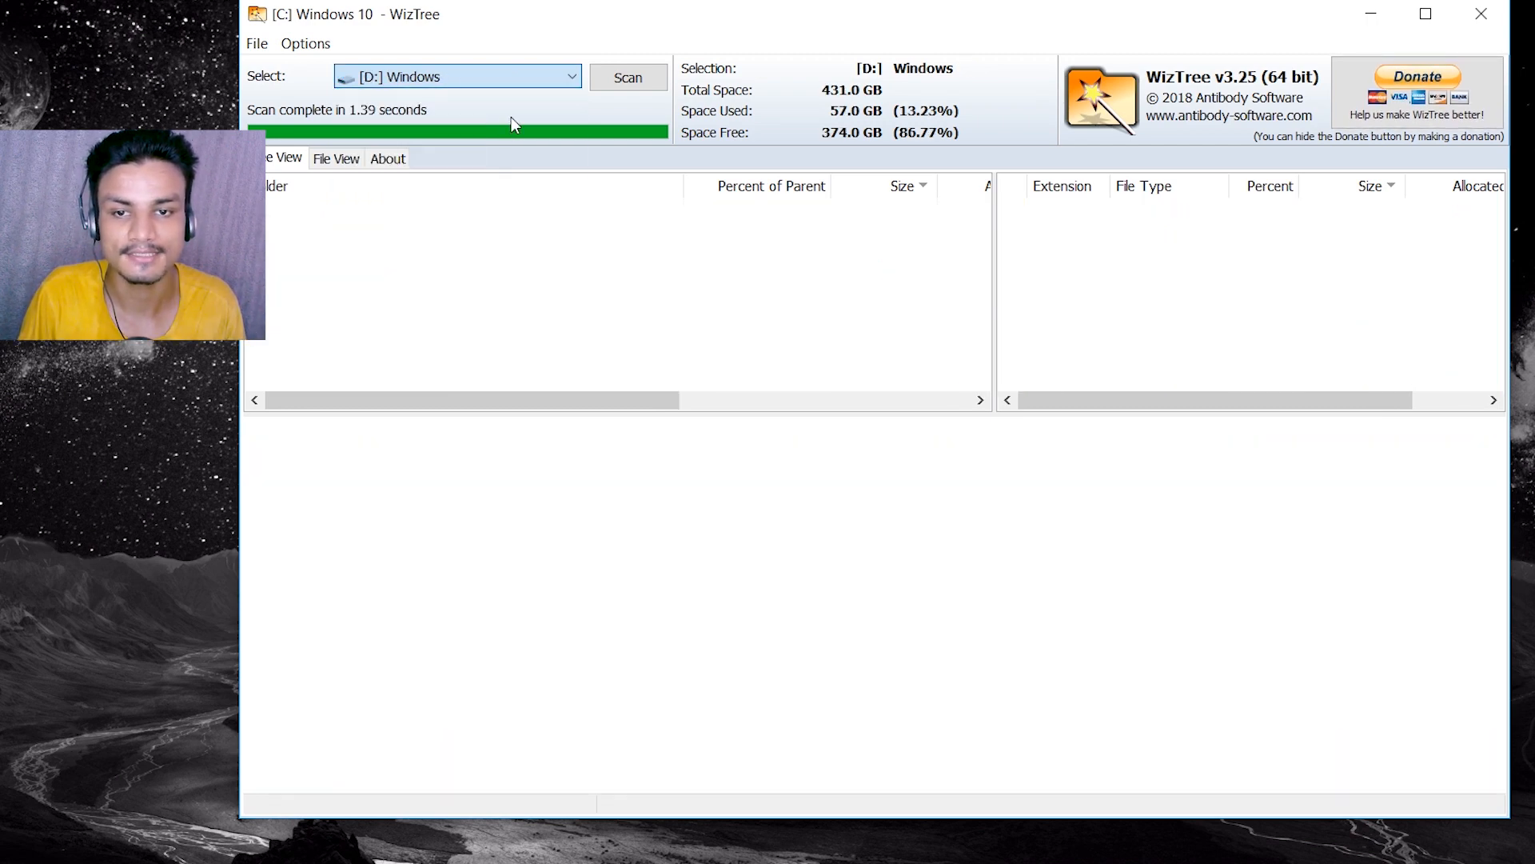
left_click(628, 78)
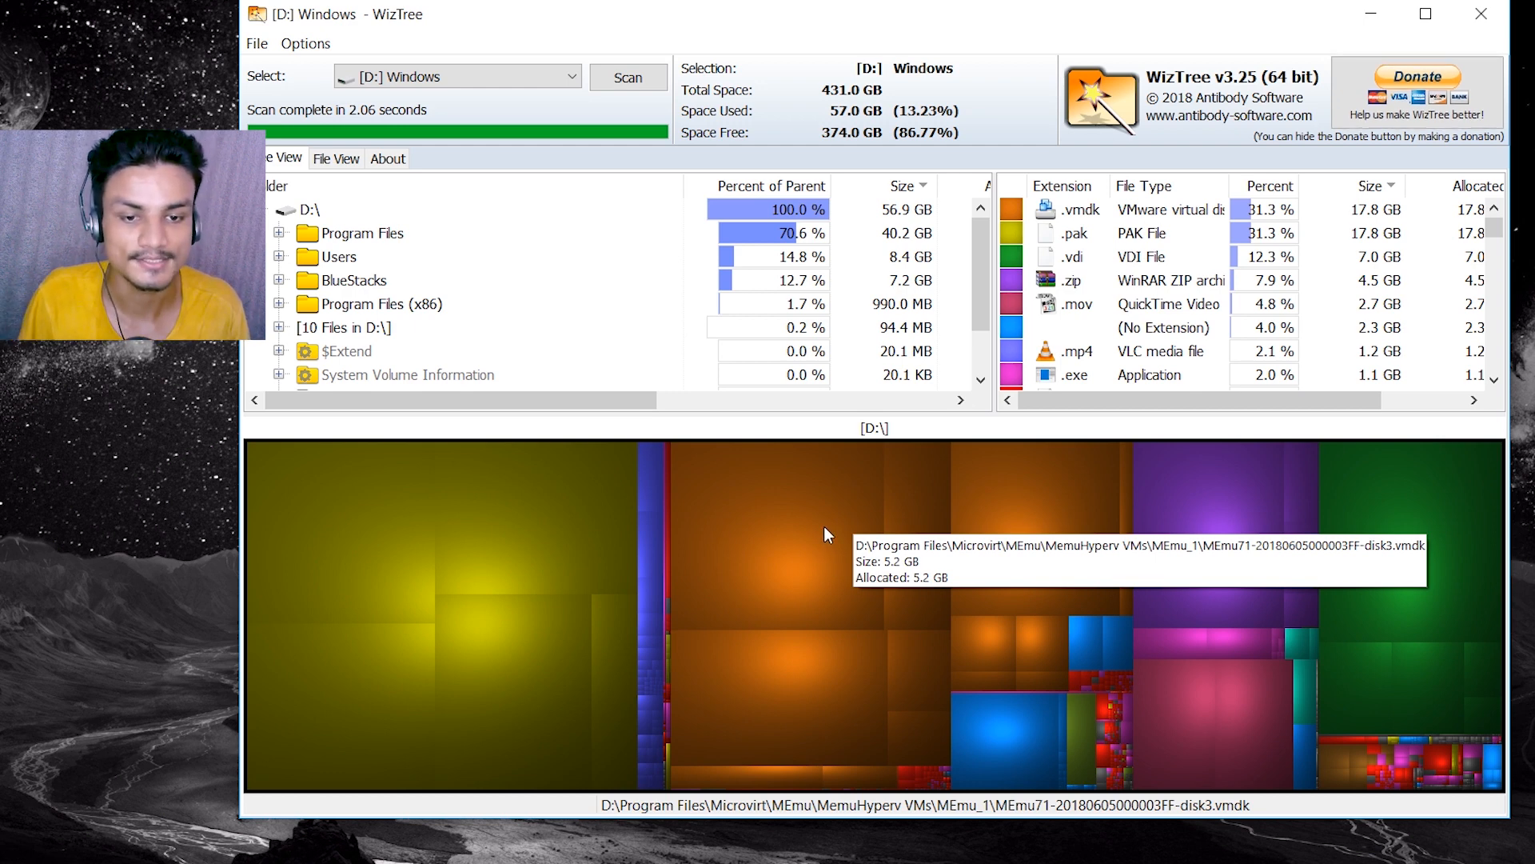
mouse_move(817, 546)
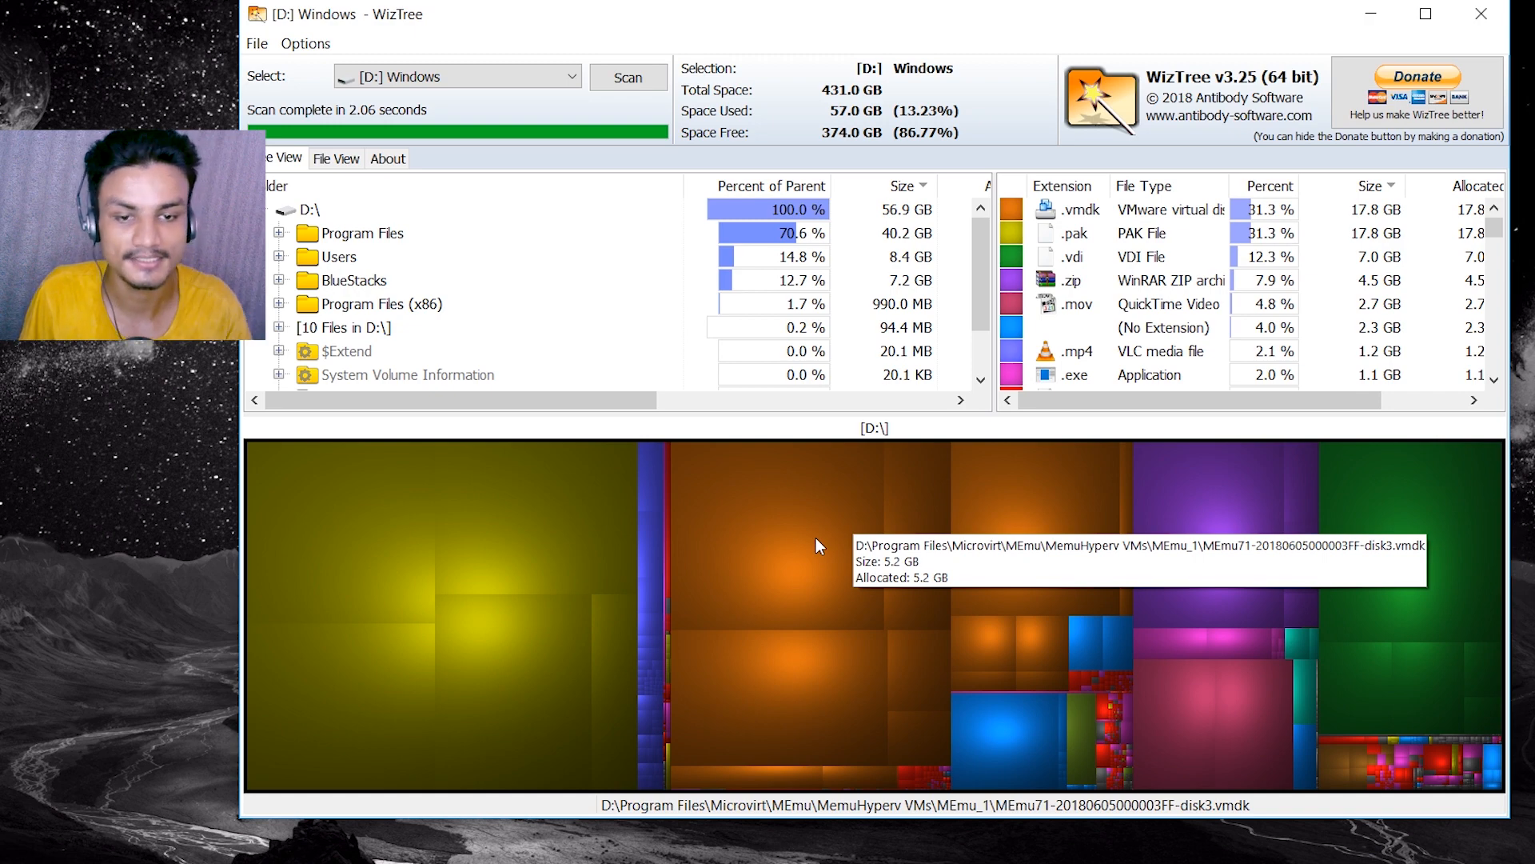
mouse_move(801, 672)
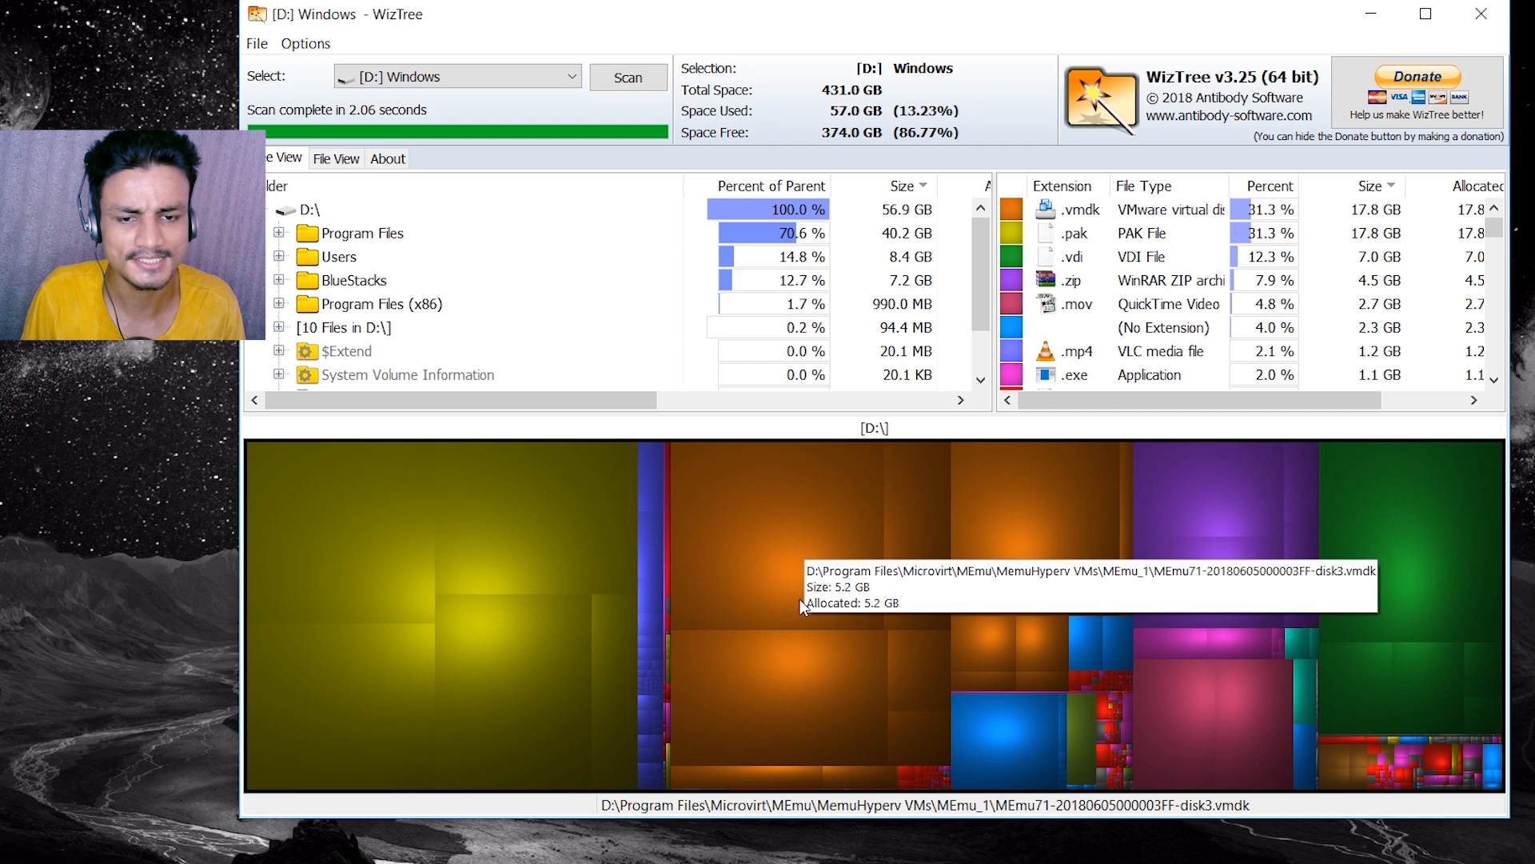
mouse_move(793, 695)
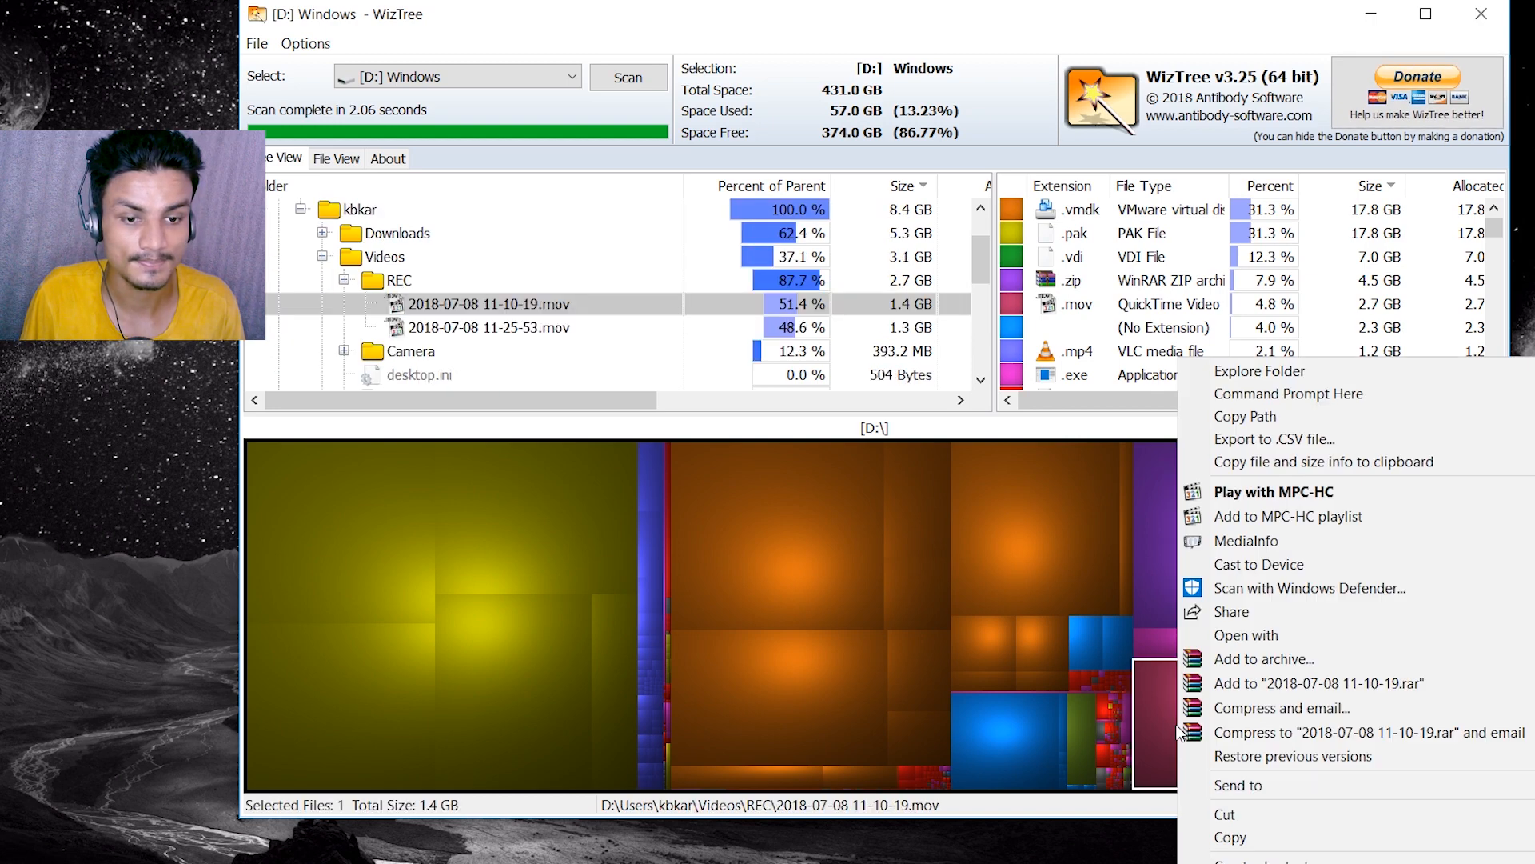
- Explore the .mov recording's Videos\REC folder in File Explorer from the treemap
left_click(1260, 370)
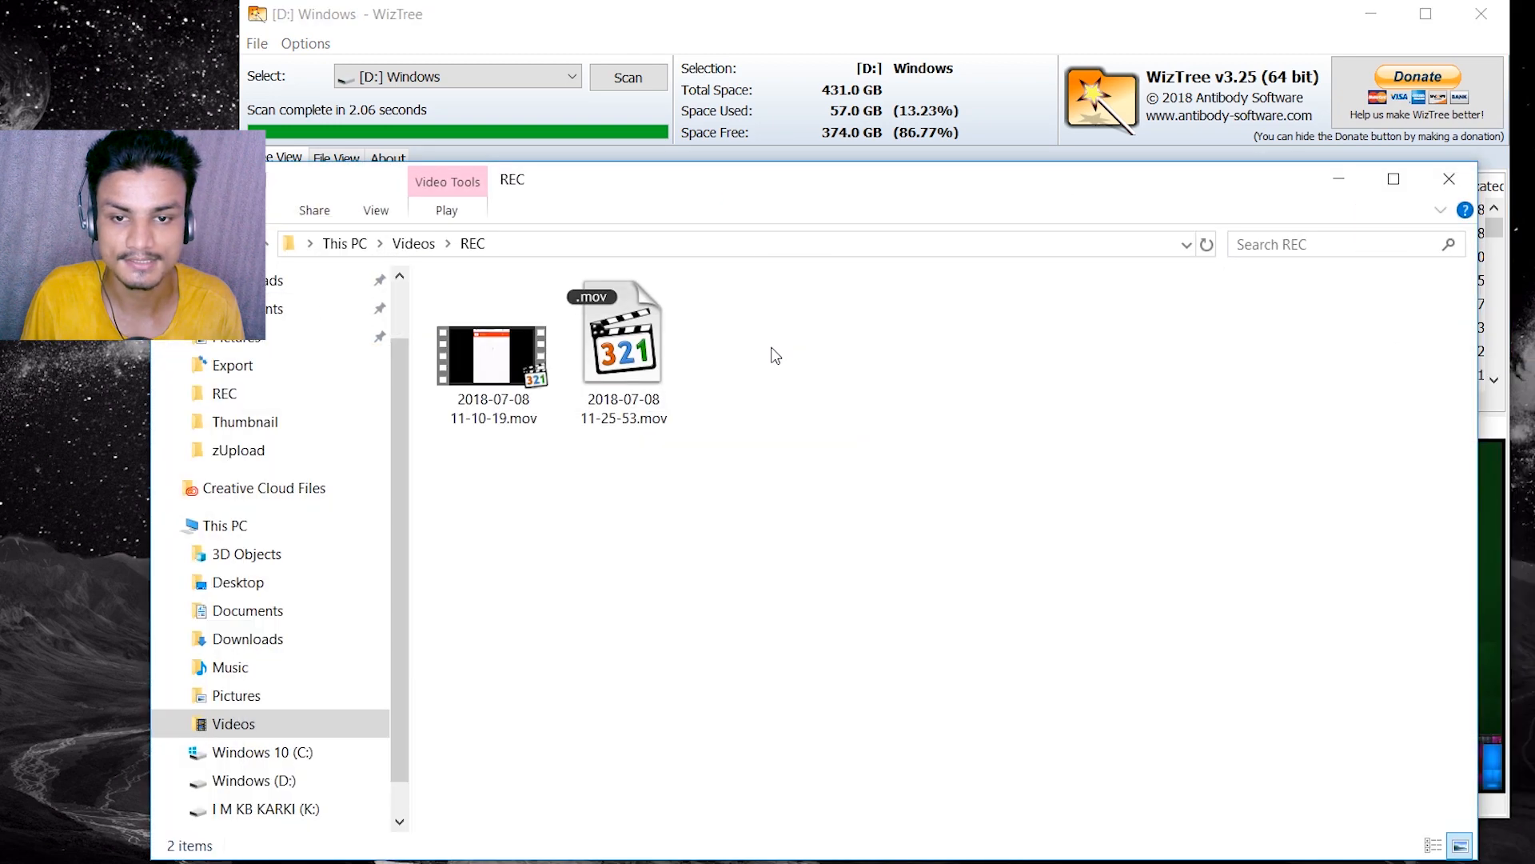
mouse_move(1449, 179)
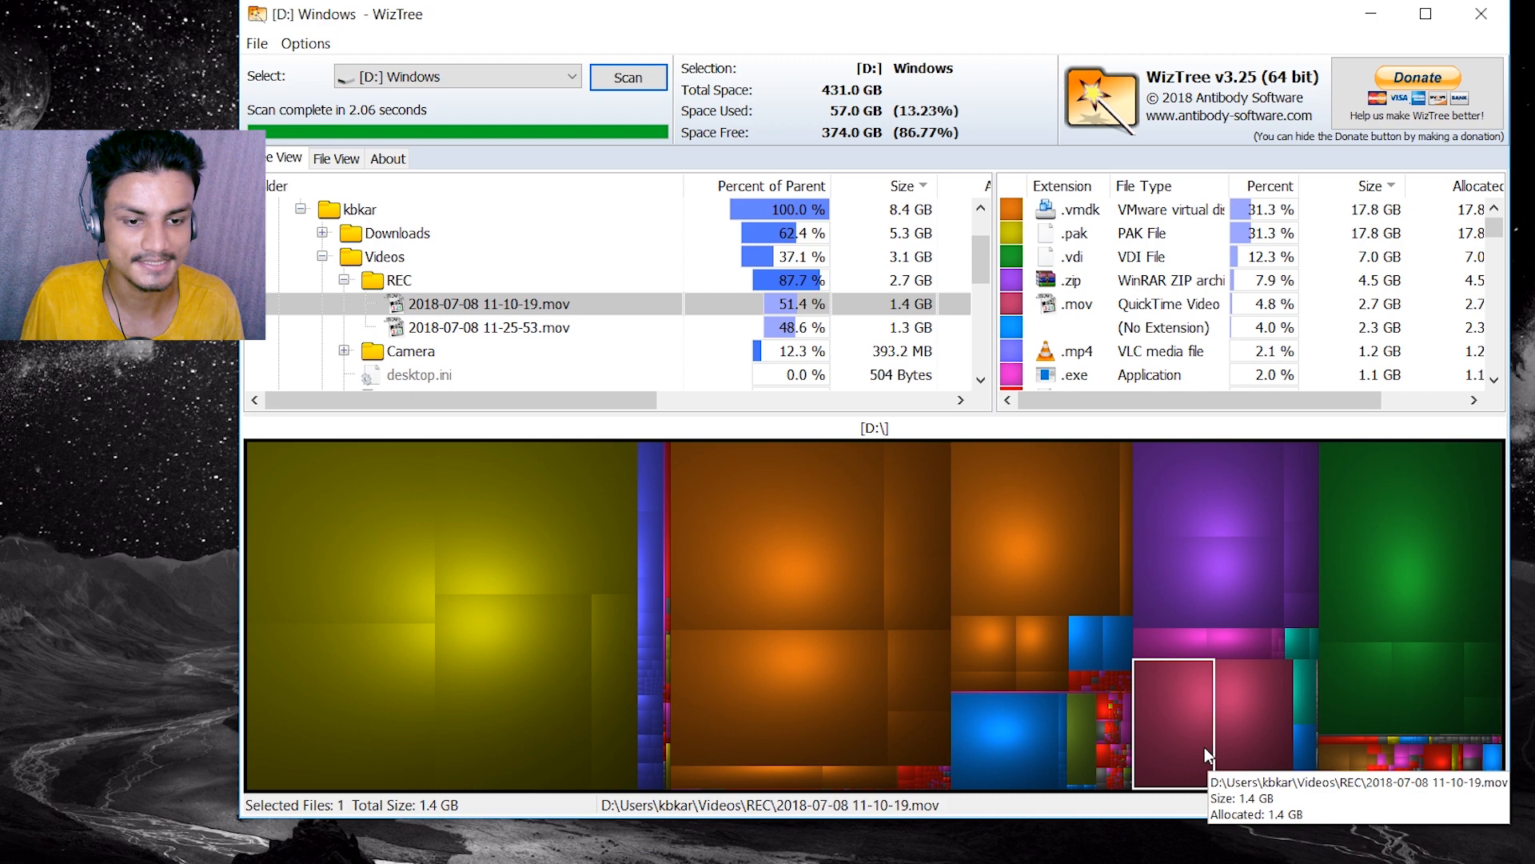
mouse_move(1257, 751)
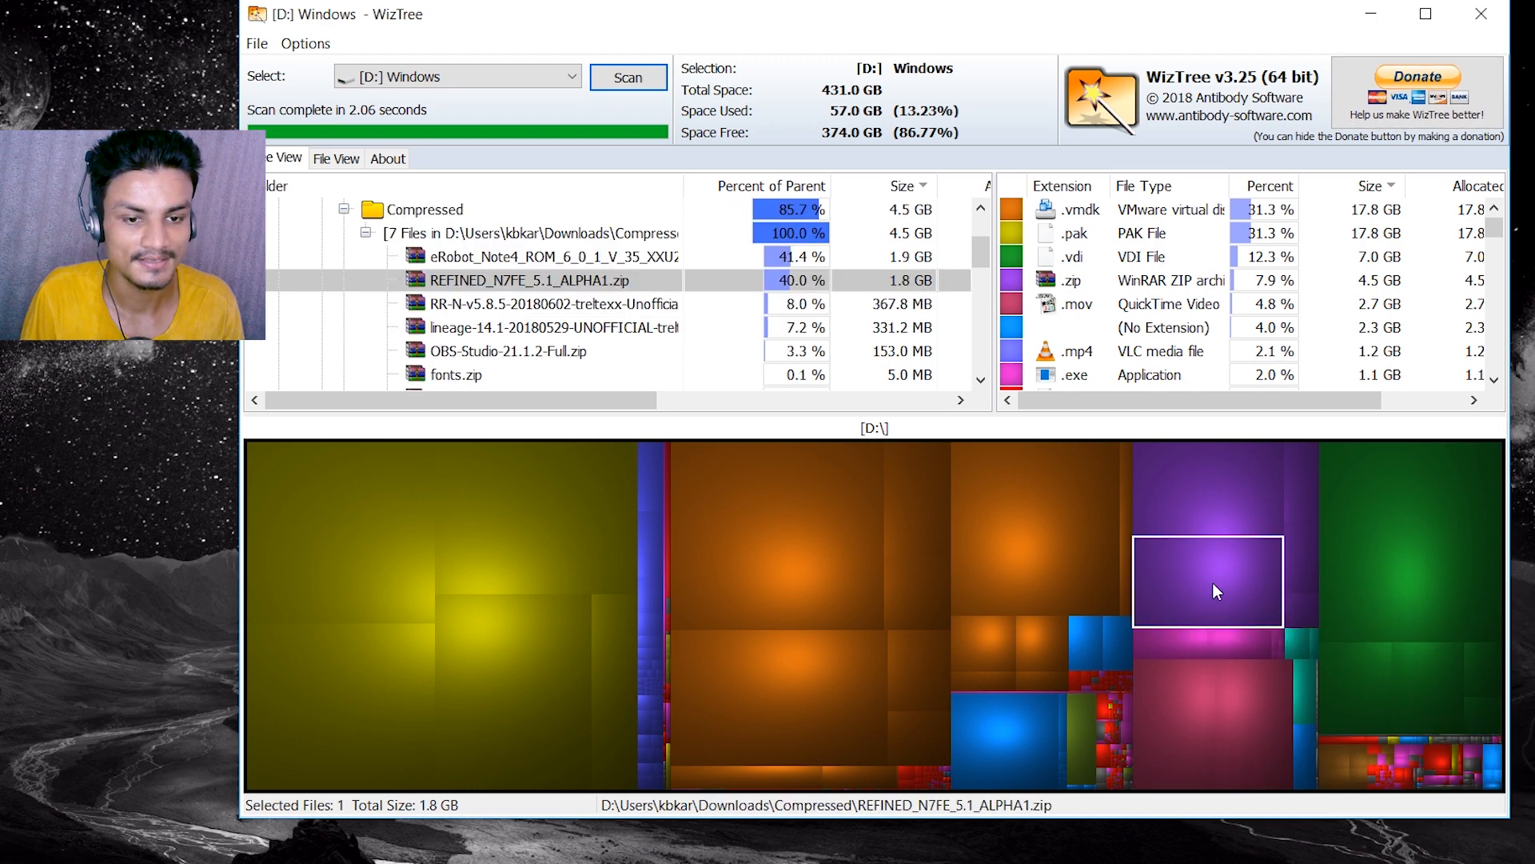
mouse_move(1217, 594)
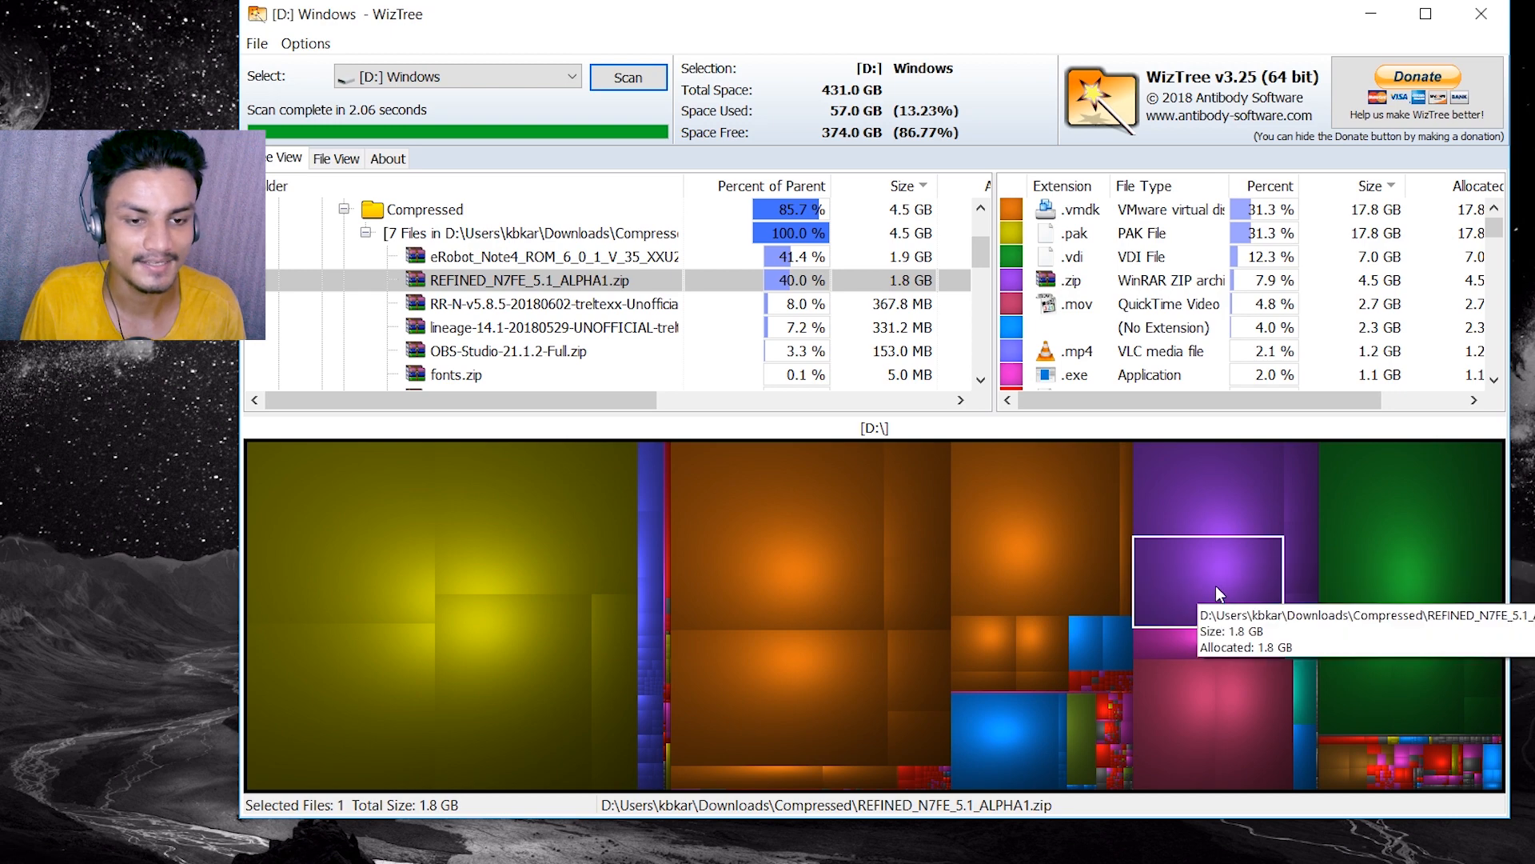
mouse_move(1217, 595)
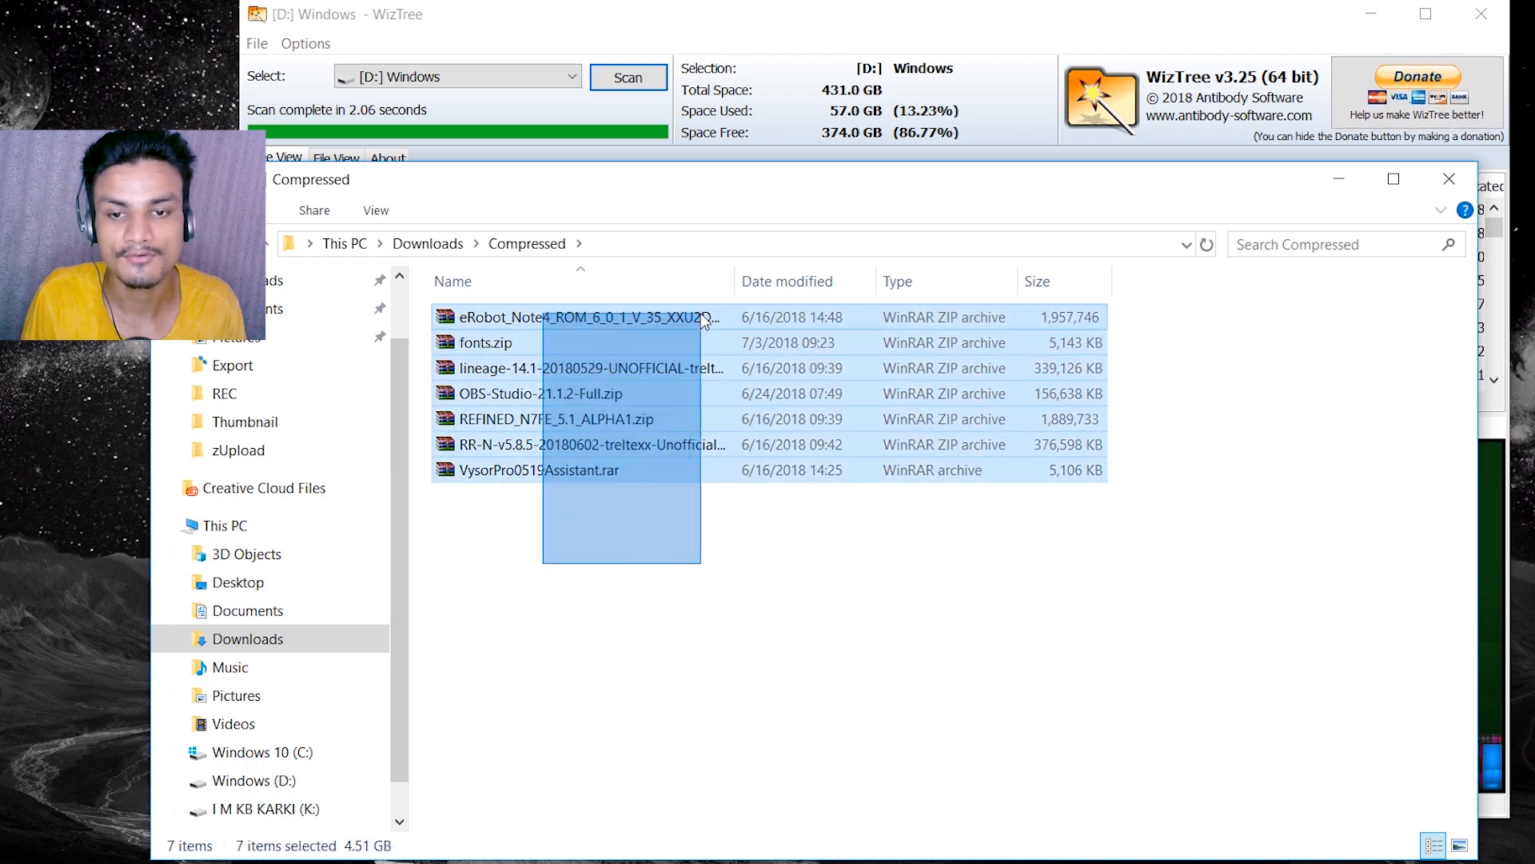
- Close the Compressed archives Explorer window, leaving the seven files undeleted
left_click(659, 571)
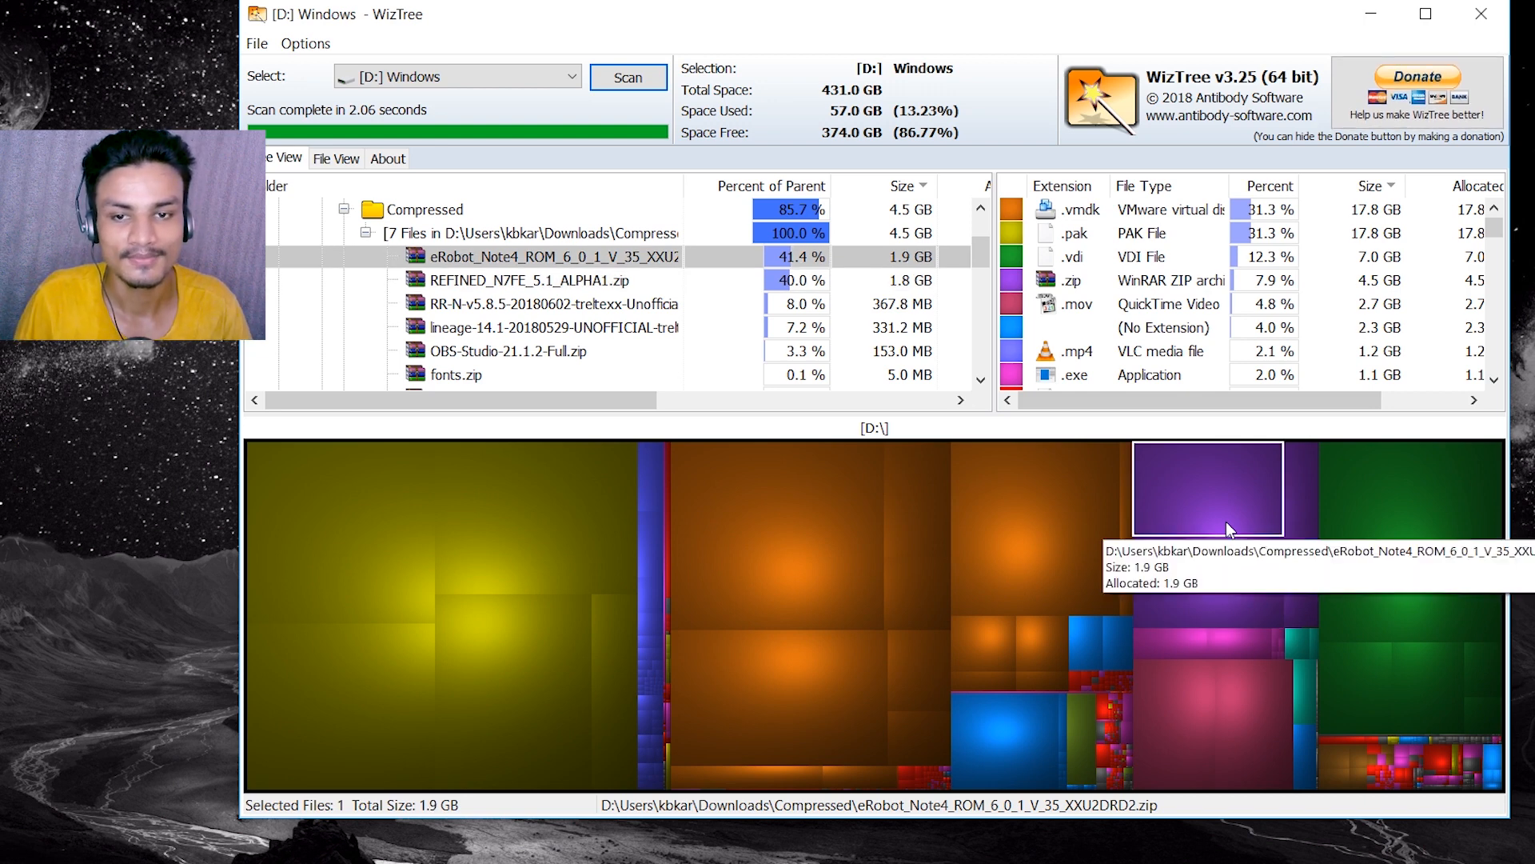
- Inspect the Fortnite Paks block, then collapse the Epic Games and Program Files branches
left_click(535, 516)
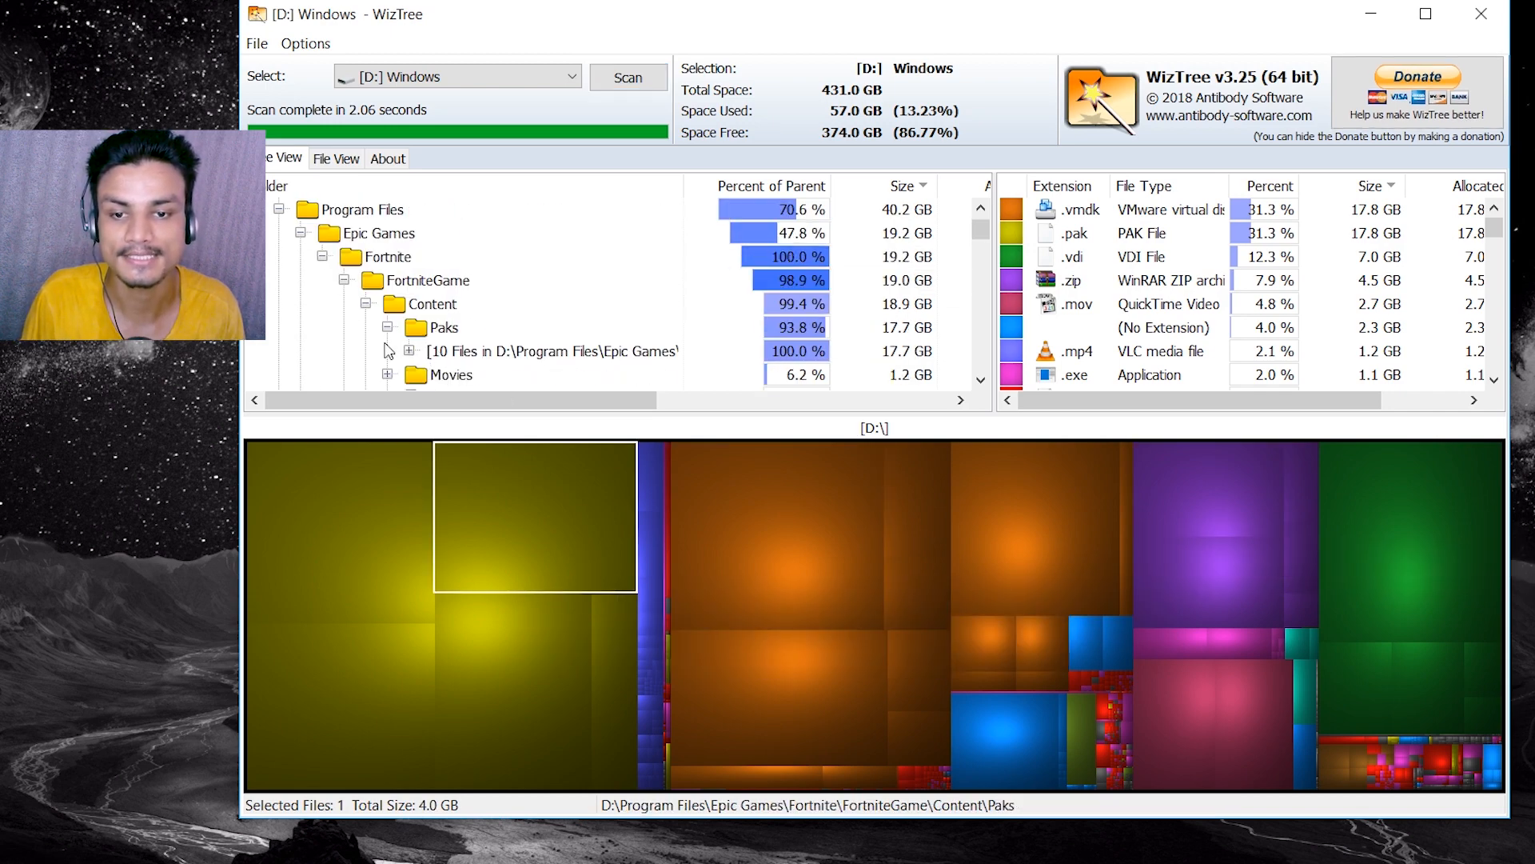
left_click(367, 304)
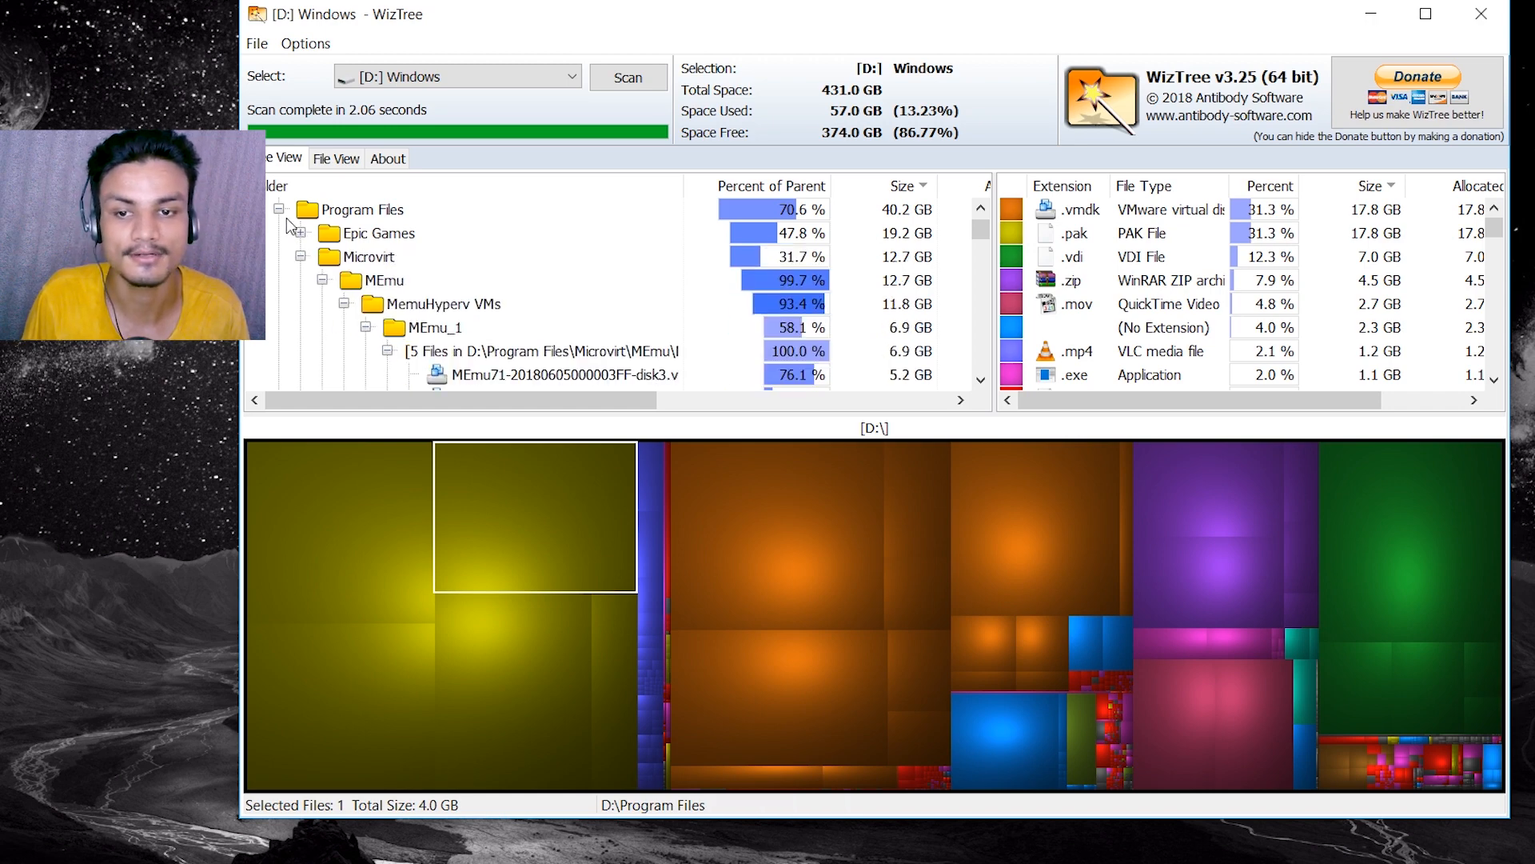
left_click(279, 209)
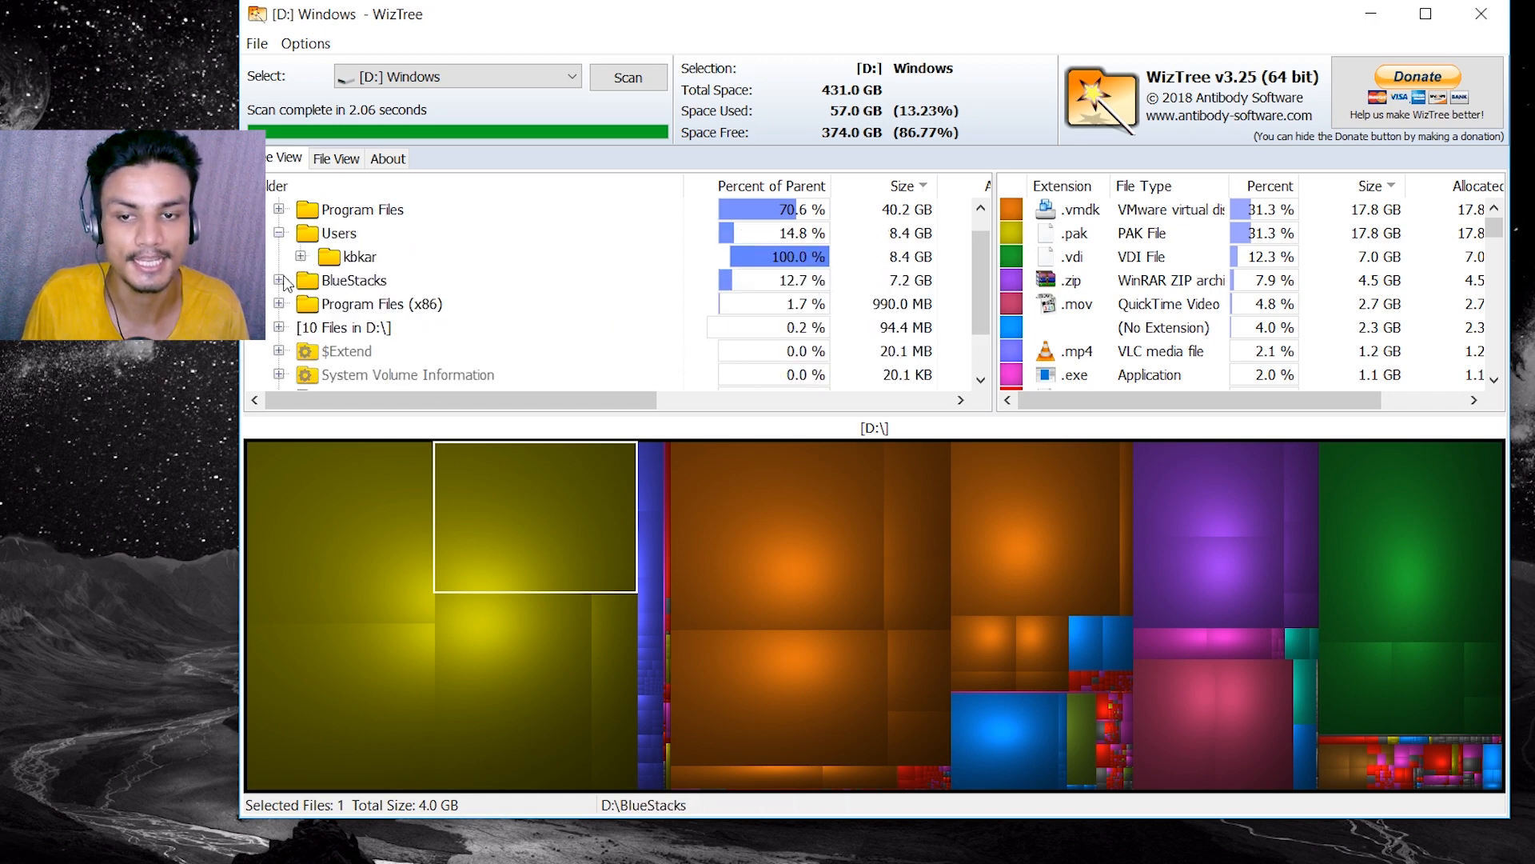